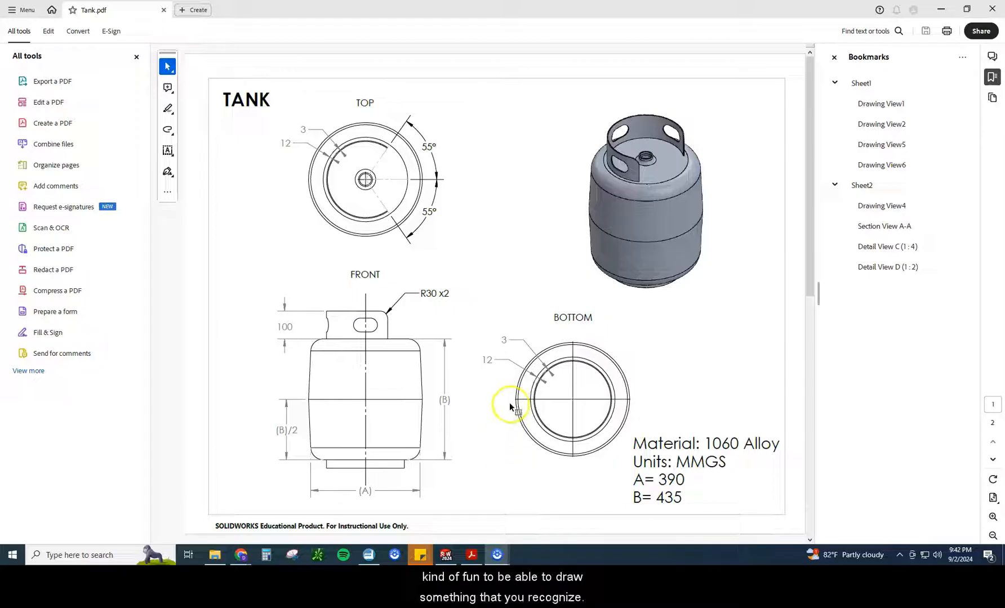
{"action": "mouse_move", "coordinate": [620, 252]}
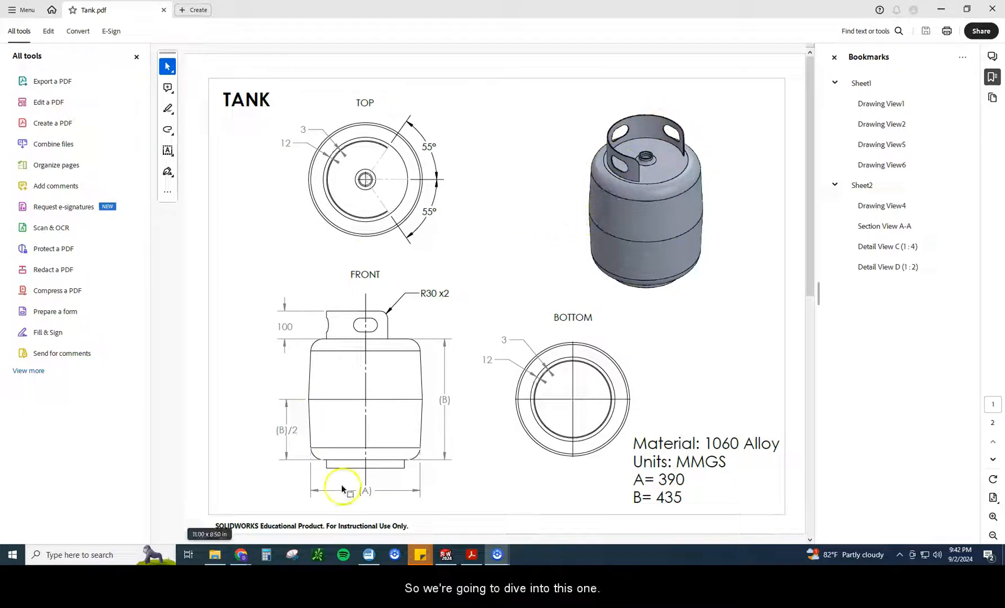
{"action": "mouse_move", "coordinate": [428, 270]}
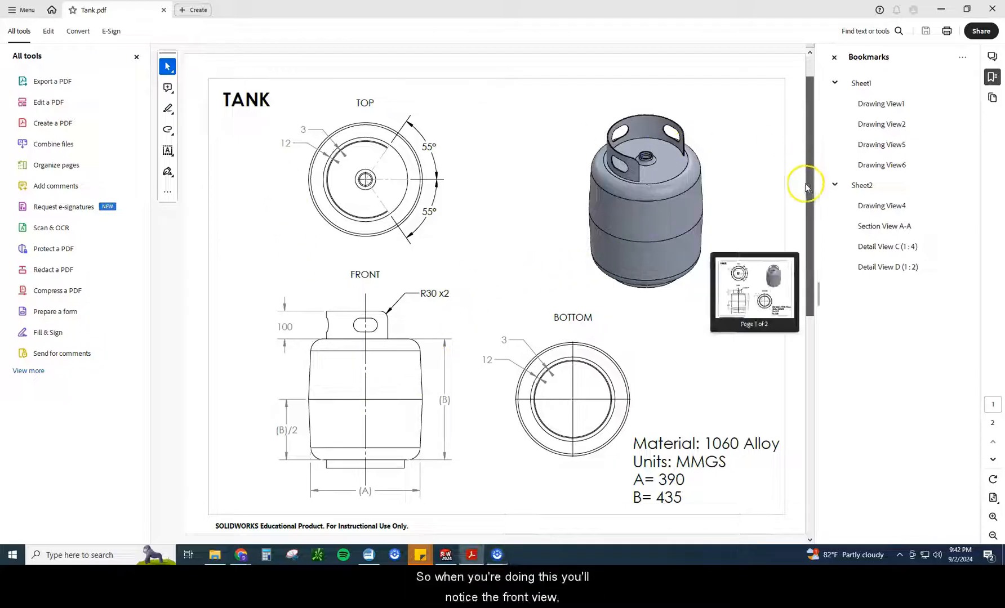
{"action": "mouse_move", "coordinate": [399, 374]}
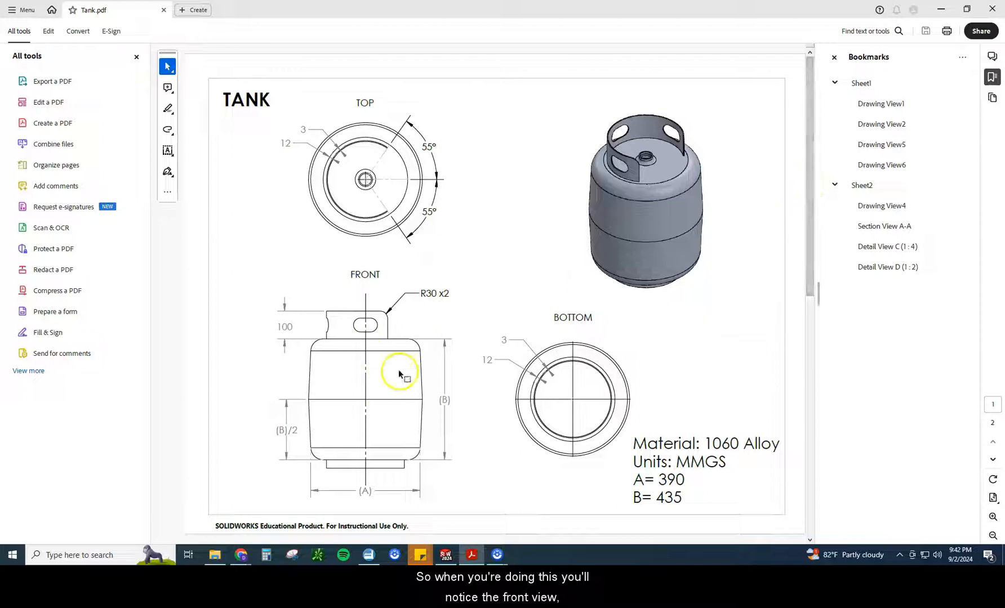
{"action": "mouse_move", "coordinate": [584, 400]}
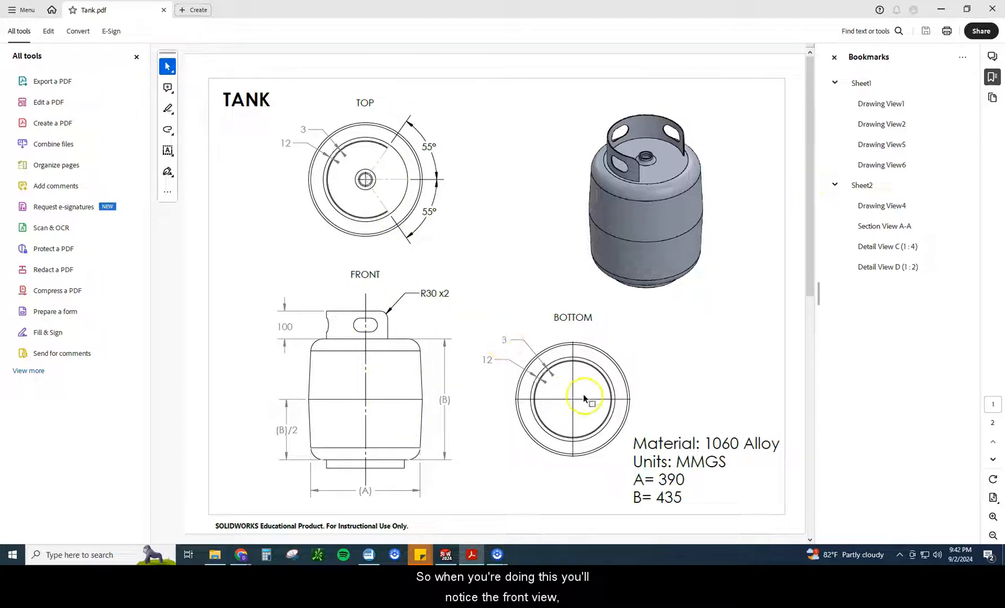
{"action": "mouse_move", "coordinate": [377, 405]}
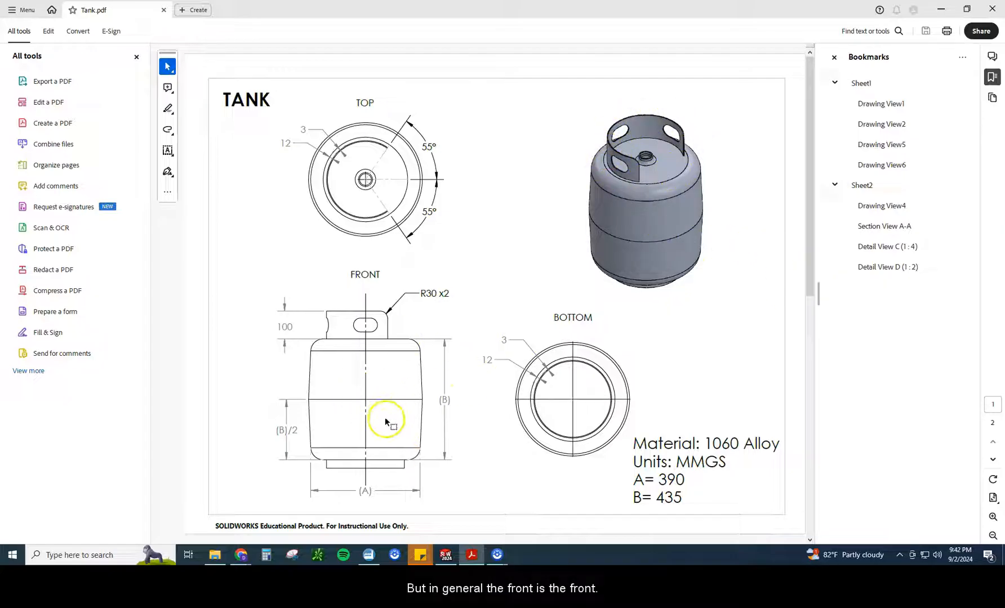
{"action": "mouse_move", "coordinate": [418, 396]}
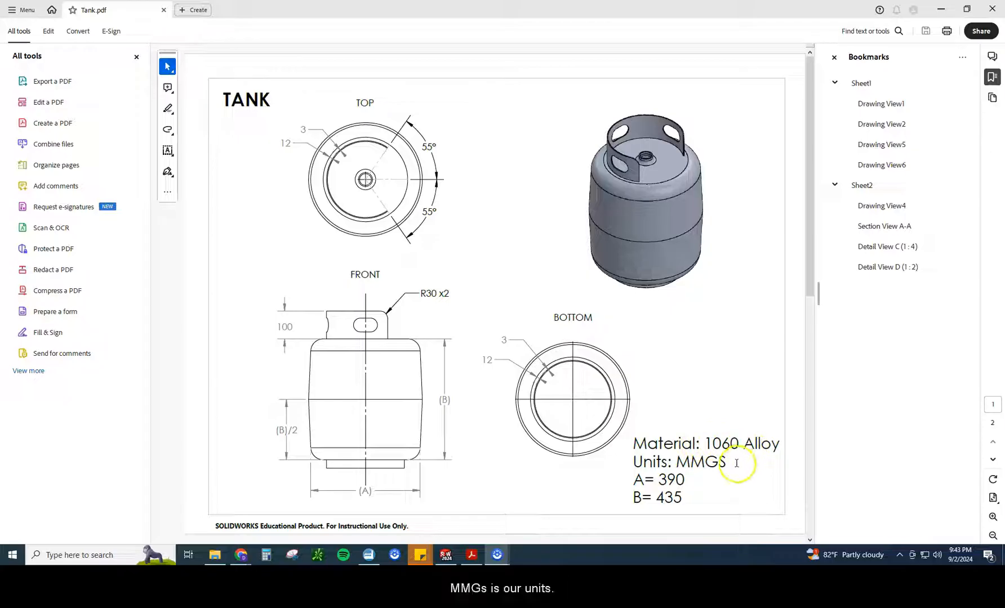
Highlight dimension A, then move to sheet 2 and highlight Detail C's 4 mm offset note.
{"action": "double_click", "coordinate": [670, 480]}
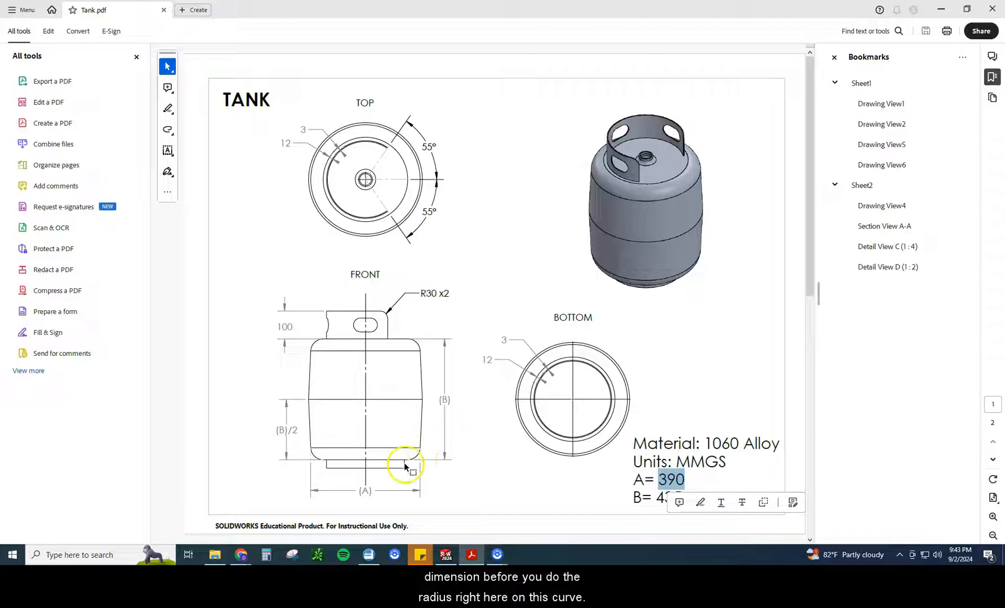
{"action": "mouse_move", "coordinate": [438, 505]}
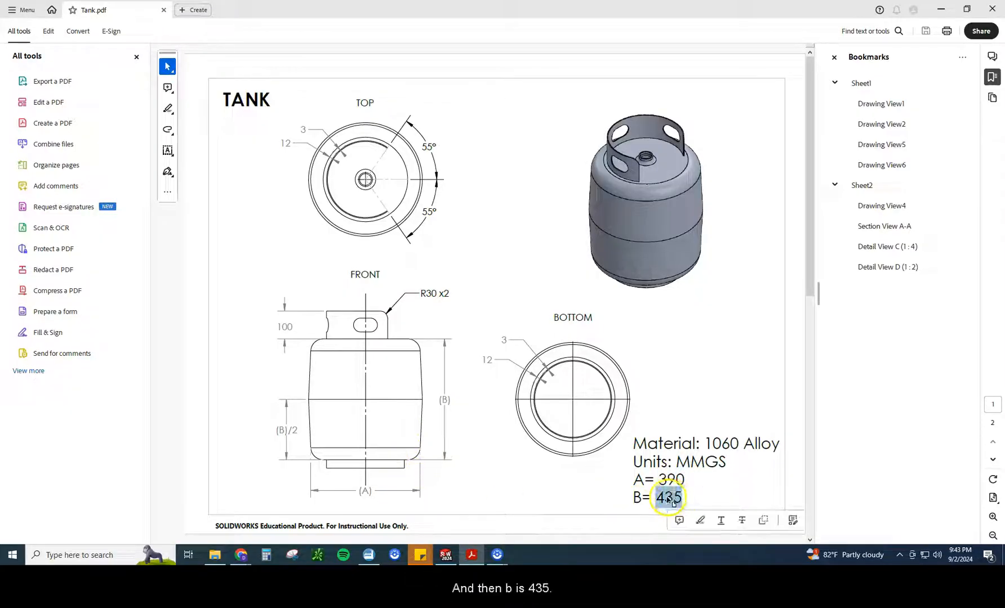
{"action": "mouse_move", "coordinate": [452, 424]}
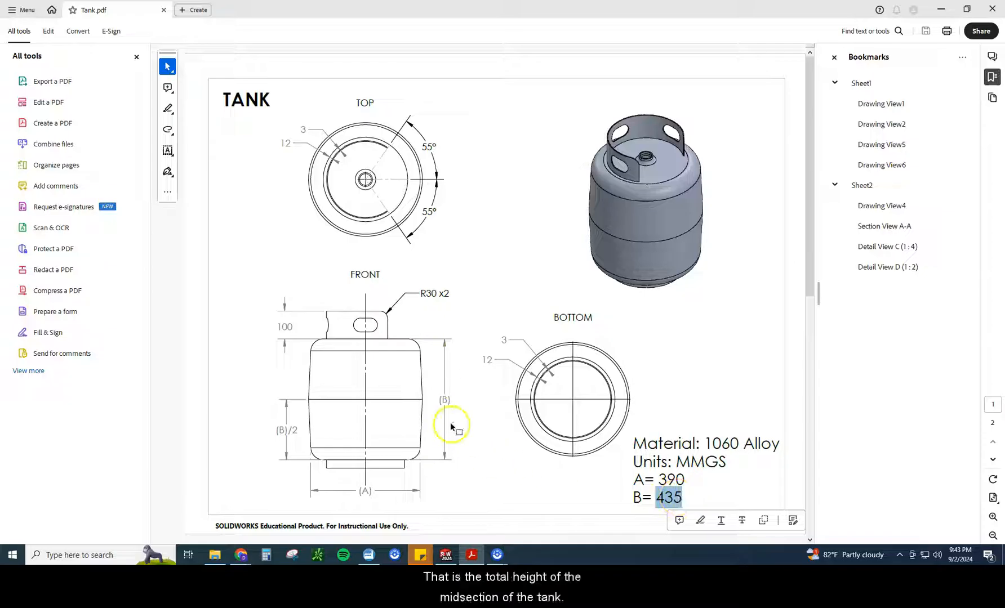
{"action": "mouse_move", "coordinate": [443, 479]}
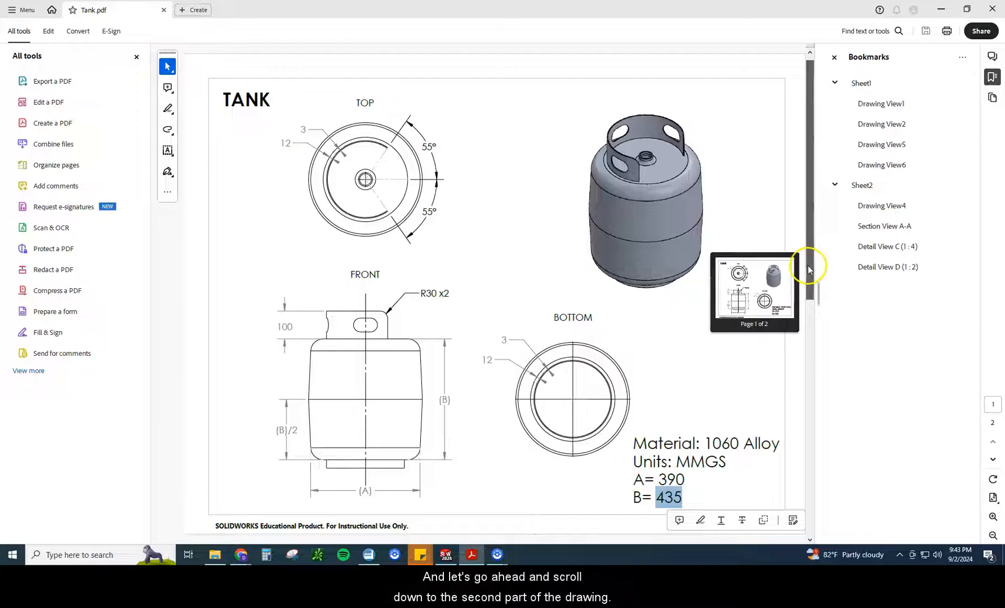
{"action": "scroll", "scroll_direction": "down", "scroll_amount": 3}
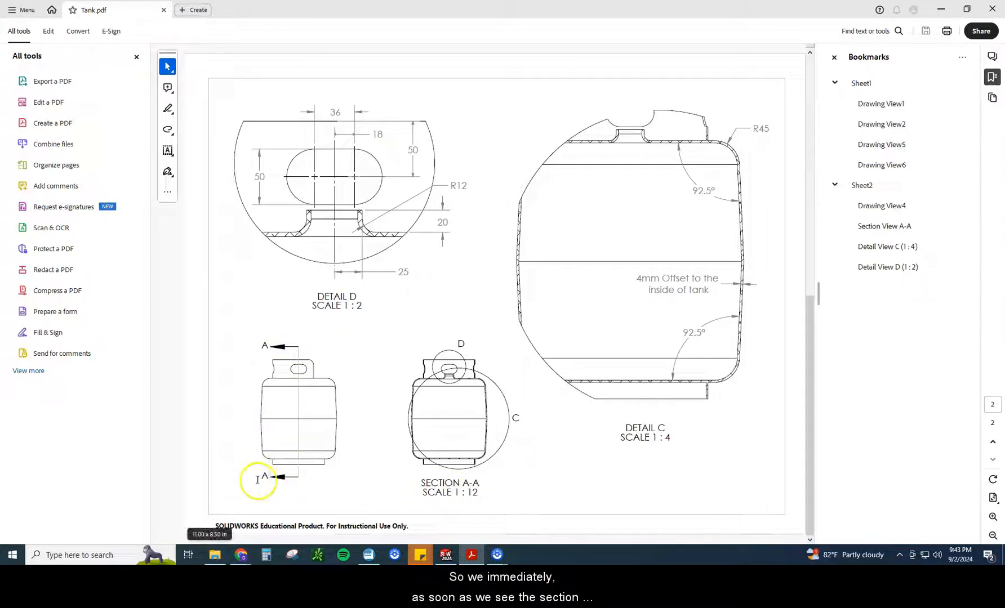
{"action": "mouse_move", "coordinate": [257, 345]}
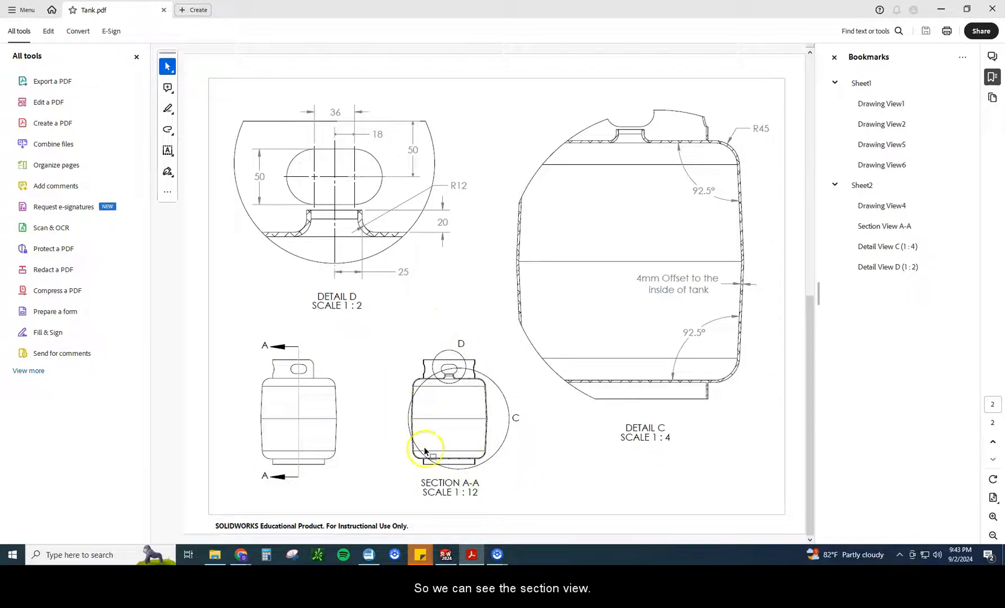
{"action": "mouse_move", "coordinate": [416, 422]}
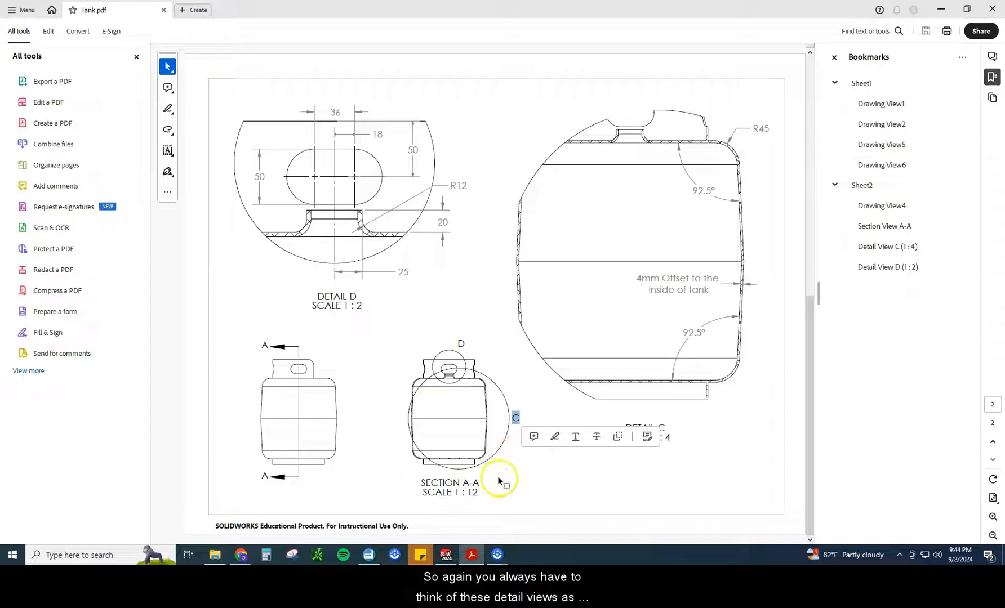
{"action": "mouse_move", "coordinate": [489, 377]}
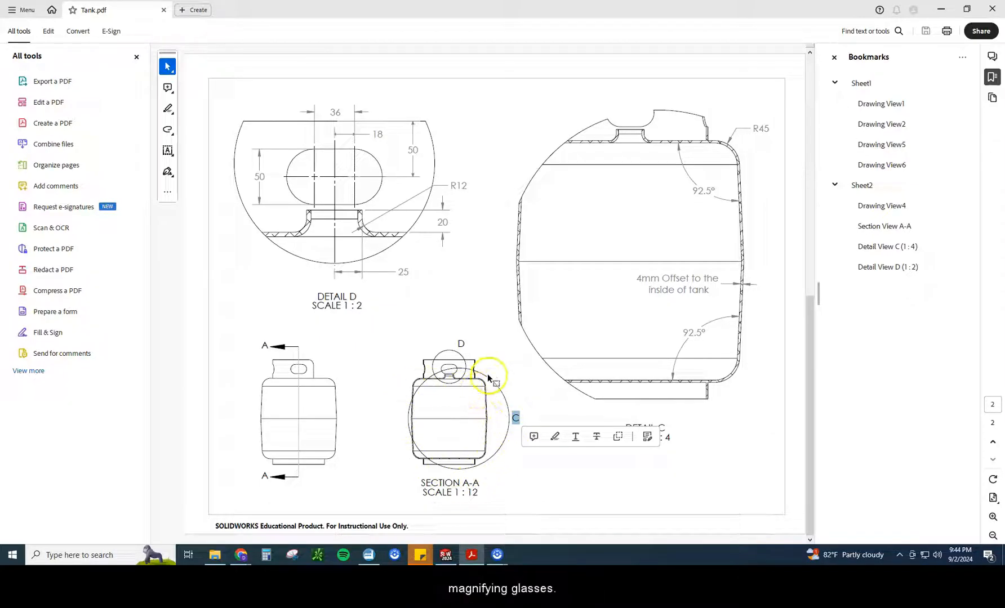
{"action": "mouse_move", "coordinate": [718, 169]}
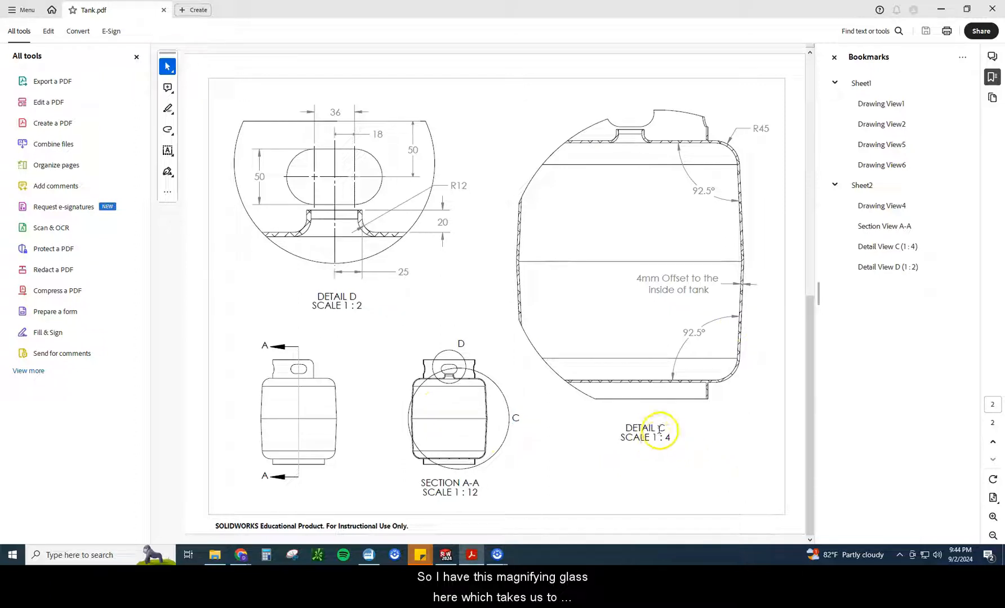
{"action": "mouse_move", "coordinate": [658, 392]}
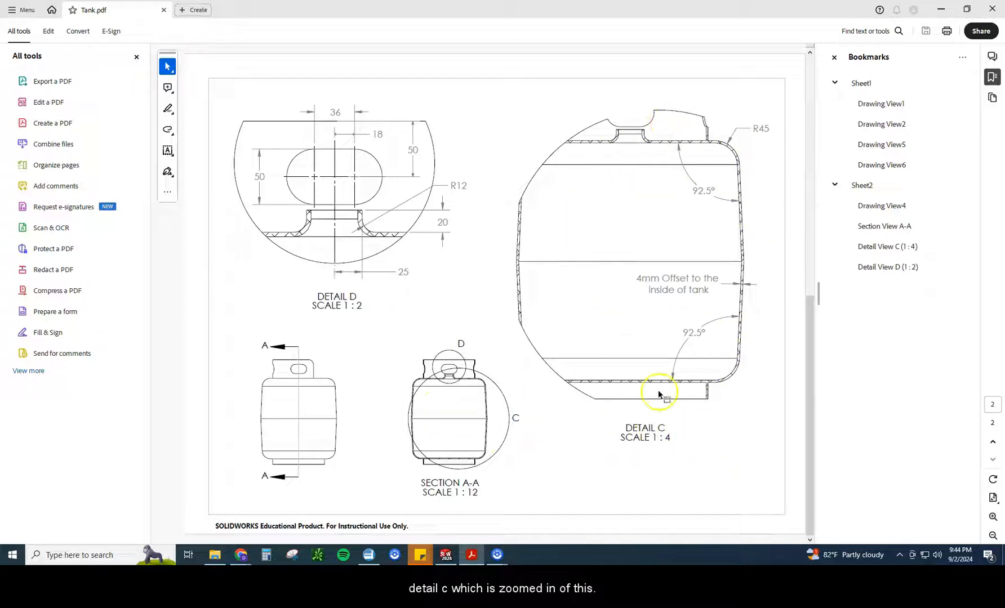
{"action": "mouse_move", "coordinate": [693, 390]}
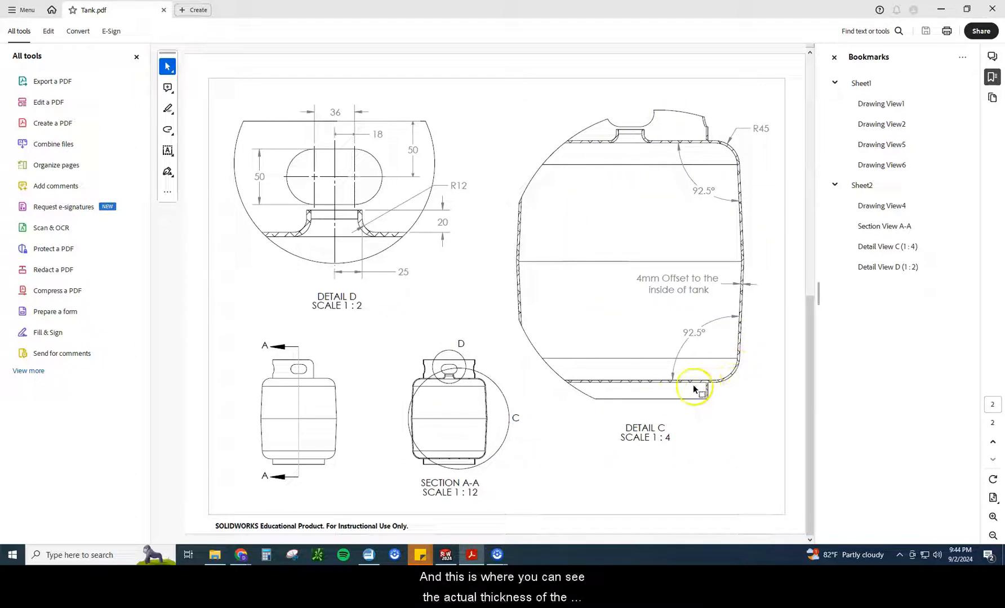
{"action": "mouse_move", "coordinate": [724, 383]}
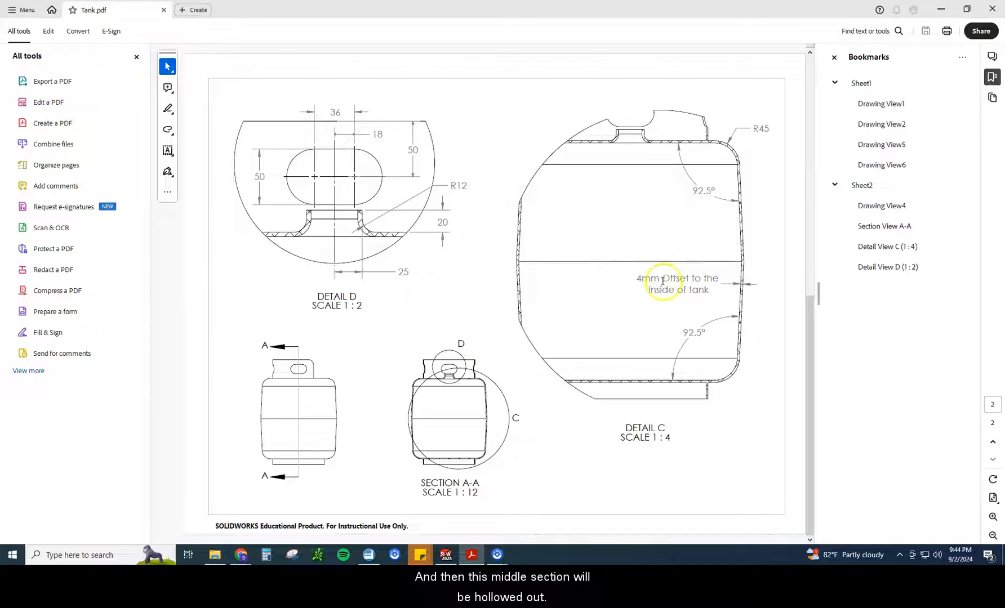
{"action": "double_click", "coordinate": [659, 278]}
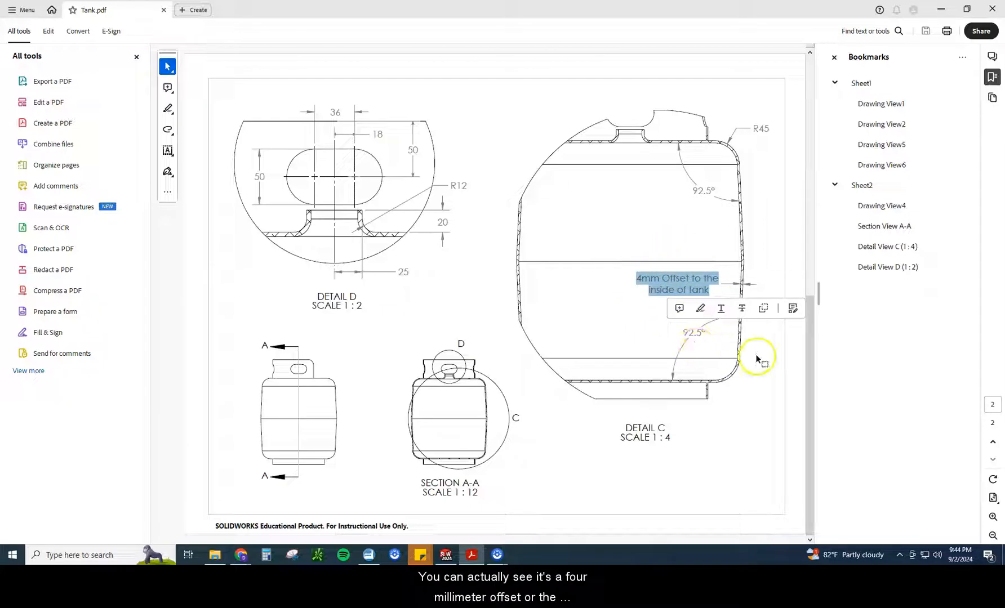
{"action": "mouse_move", "coordinate": [738, 357]}
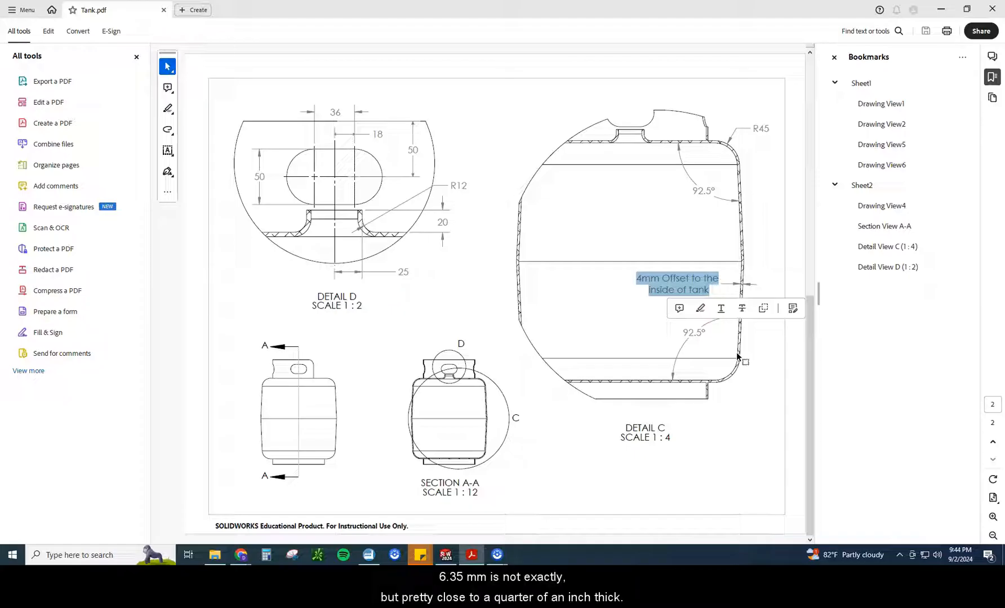
{"action": "mouse_move", "coordinate": [737, 355]}
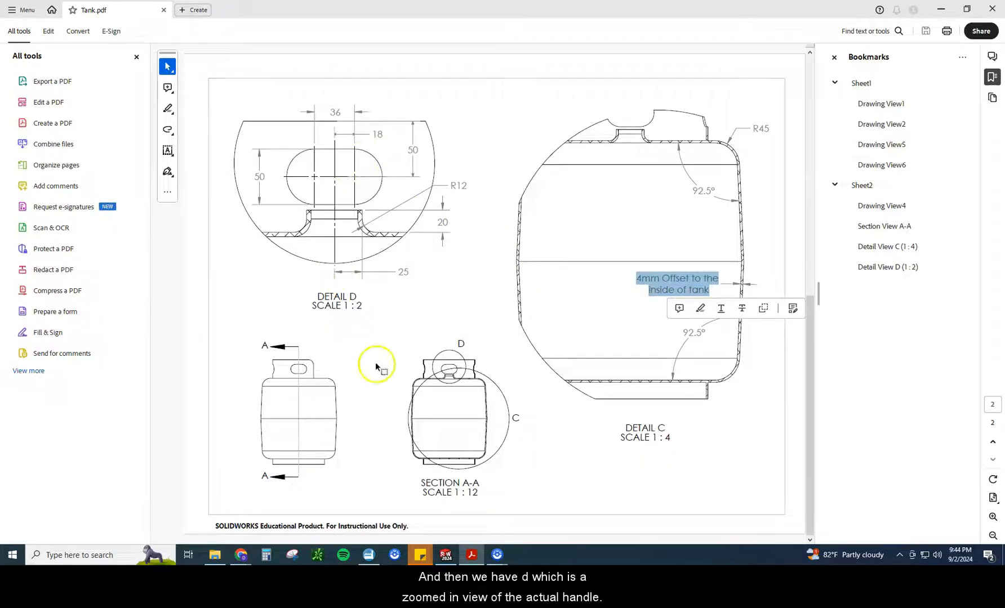
{"action": "mouse_move", "coordinate": [331, 192]}
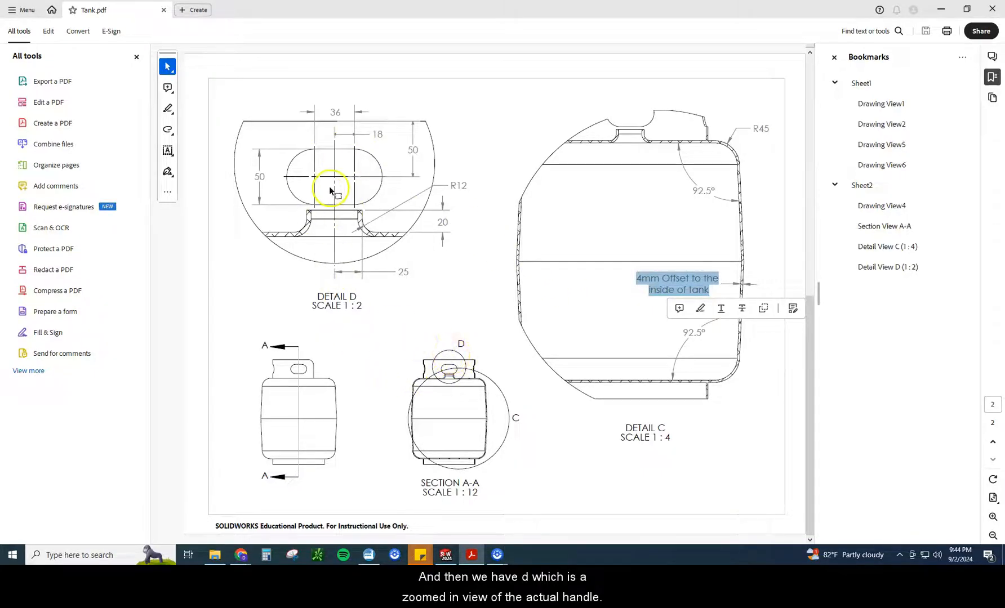
{"action": "mouse_move", "coordinate": [319, 161]}
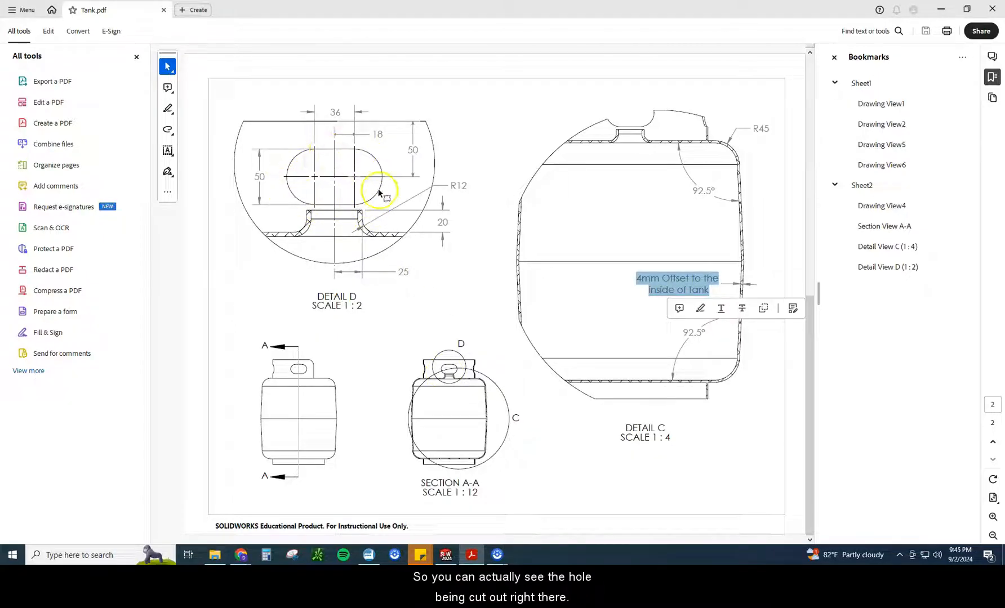
{"action": "mouse_move", "coordinate": [410, 371]}
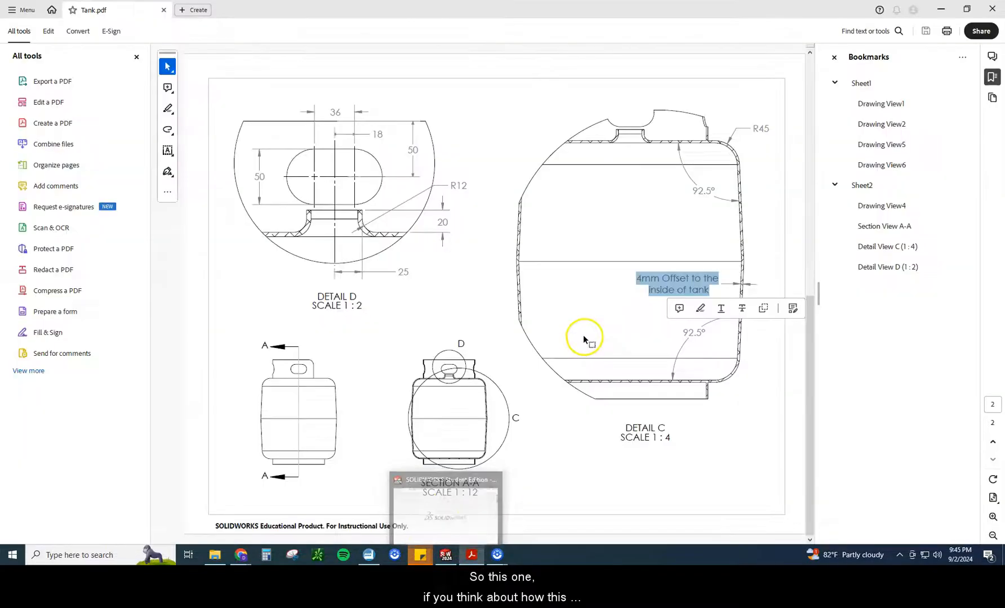
{"action": "mouse_move", "coordinate": [815, 334]}
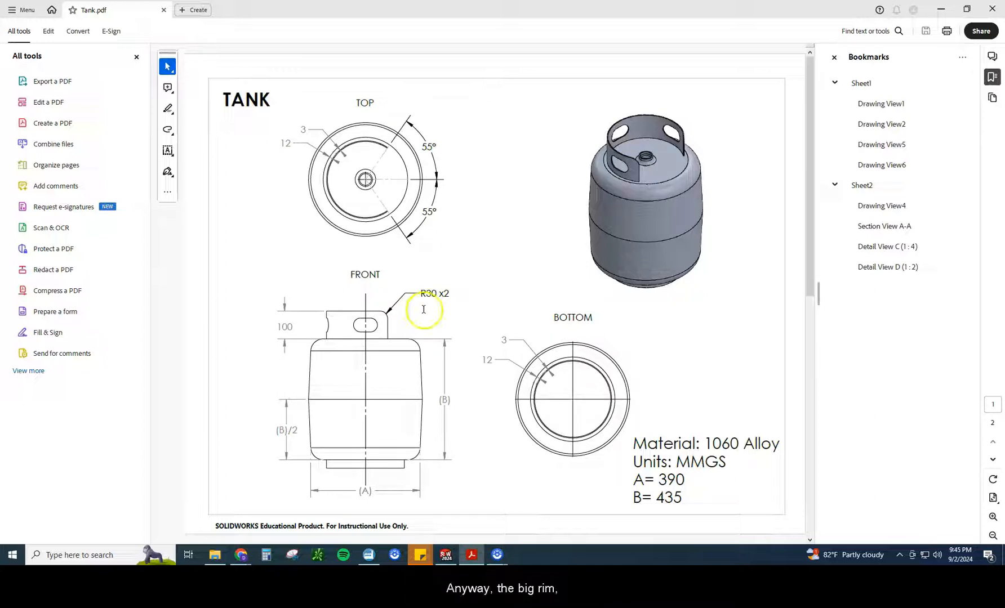
{"action": "mouse_move", "coordinate": [566, 313]}
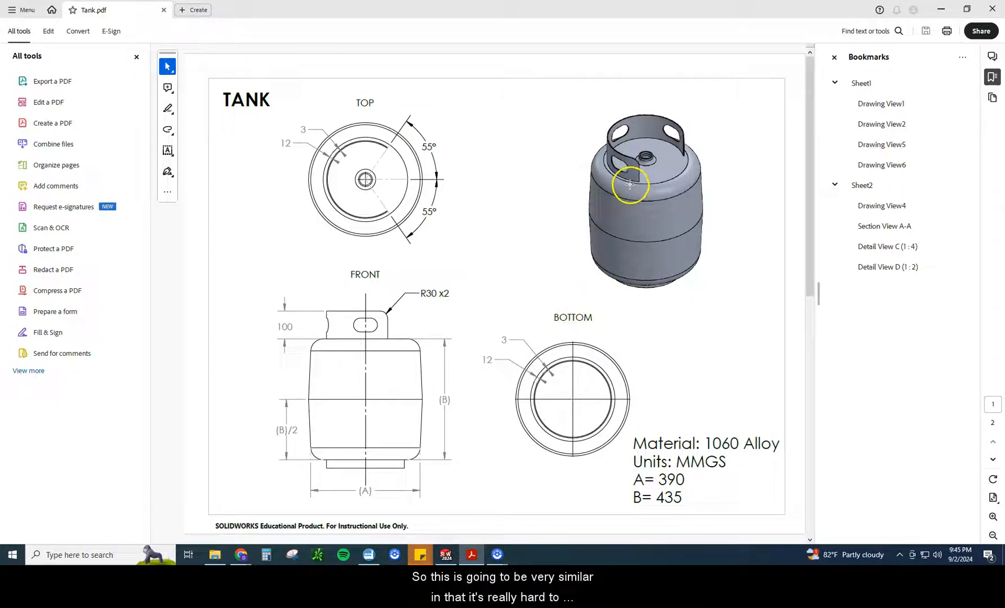
{"action": "mouse_move", "coordinate": [665, 293]}
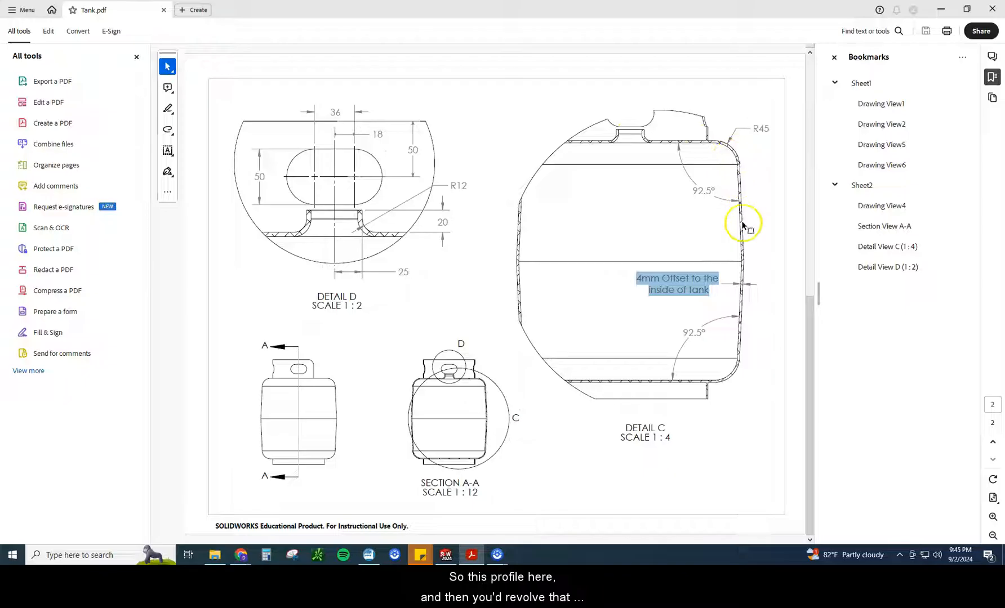
{"action": "mouse_move", "coordinate": [719, 164]}
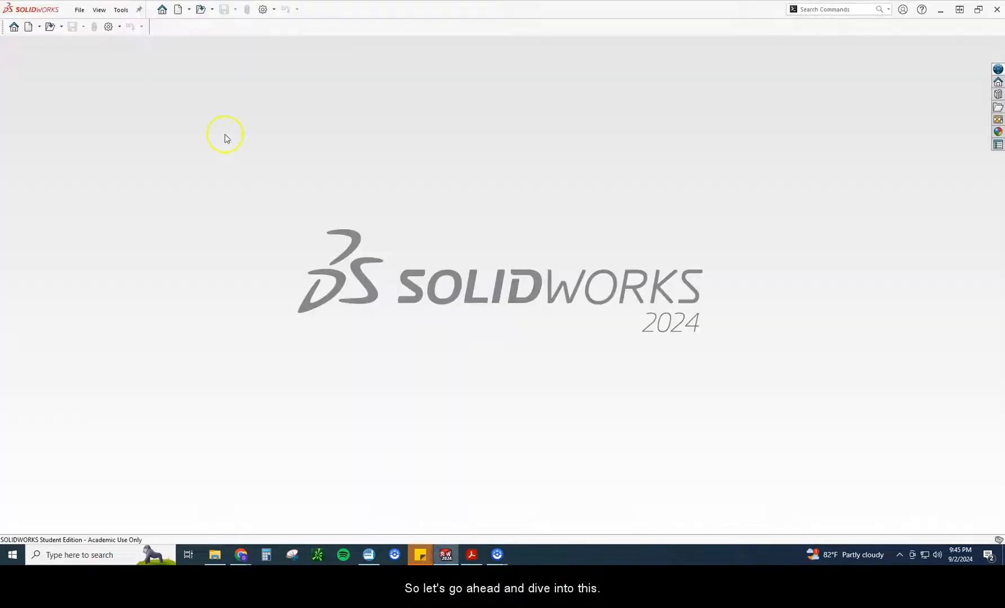
Create a new part and sketch on Front Plane with an infinite vertical construction line.
{"action": "left_click", "coordinate": [181, 9]}
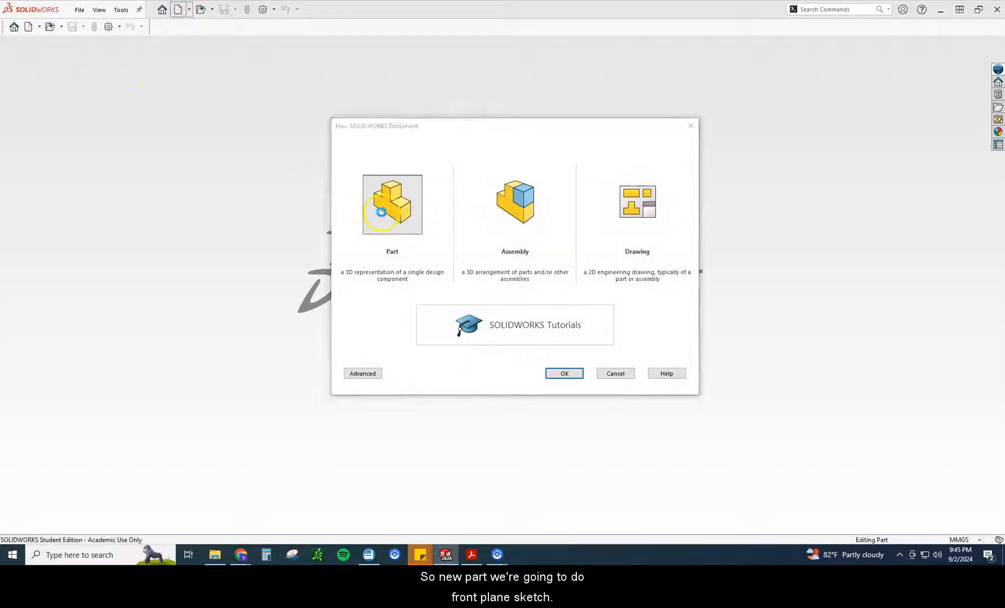
{"action": "left_click", "coordinate": [565, 373]}
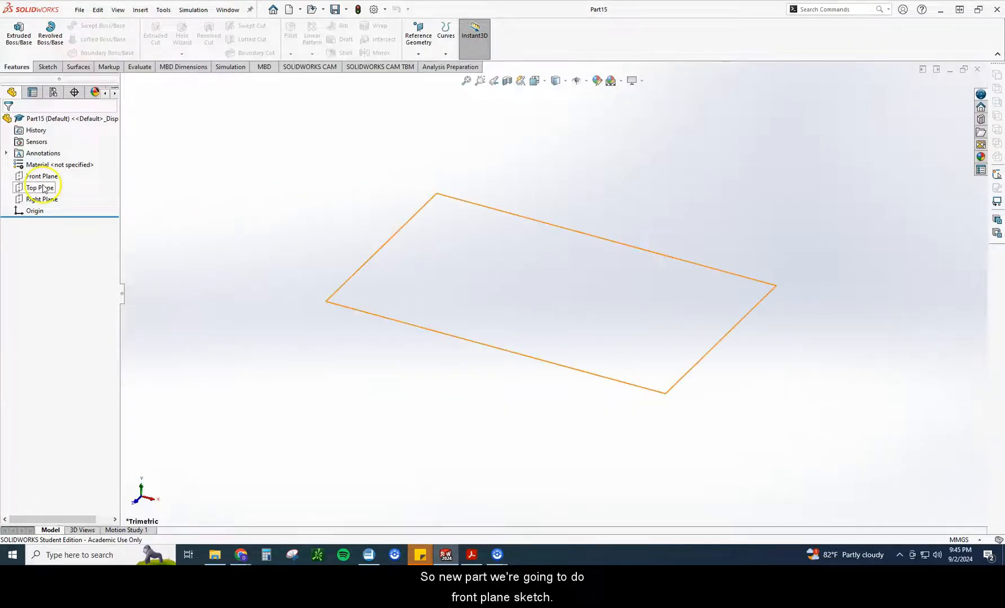
{"action": "left_click", "coordinate": [41, 176]}
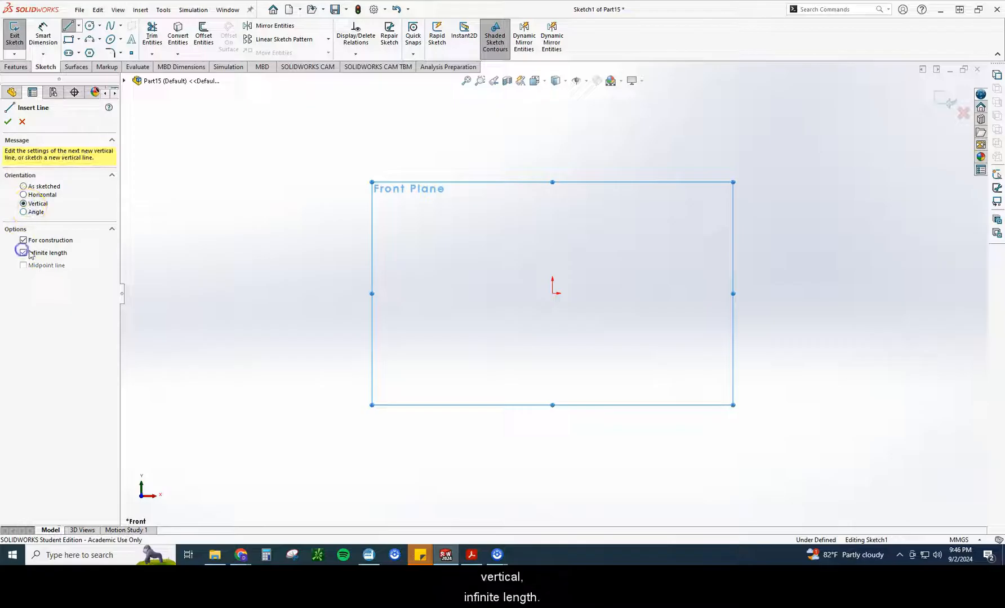
{"action": "left_click", "coordinate": [552, 296]}
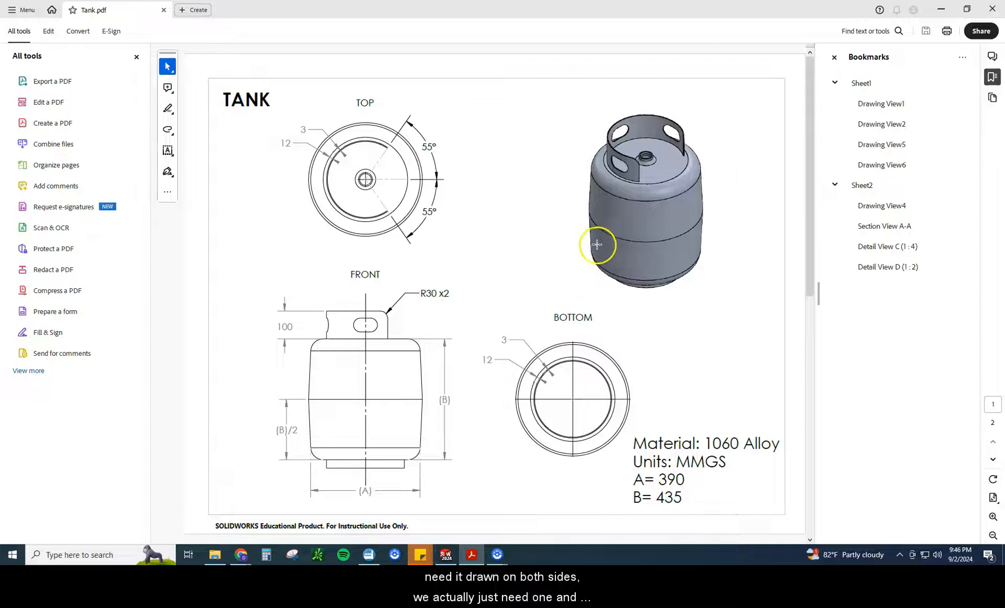
{"action": "mouse_move", "coordinate": [641, 265]}
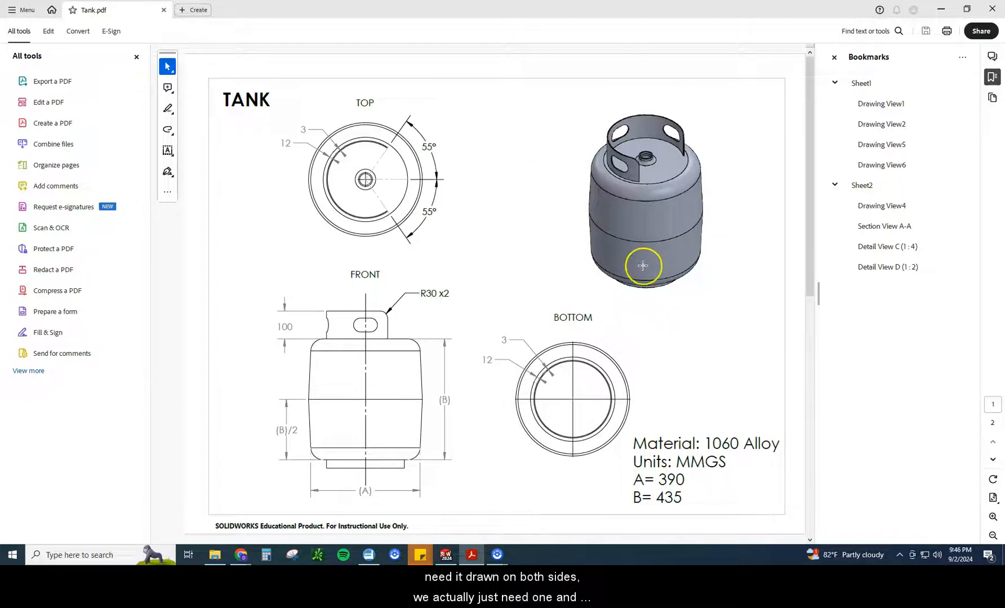
{"action": "mouse_move", "coordinate": [766, 241]}
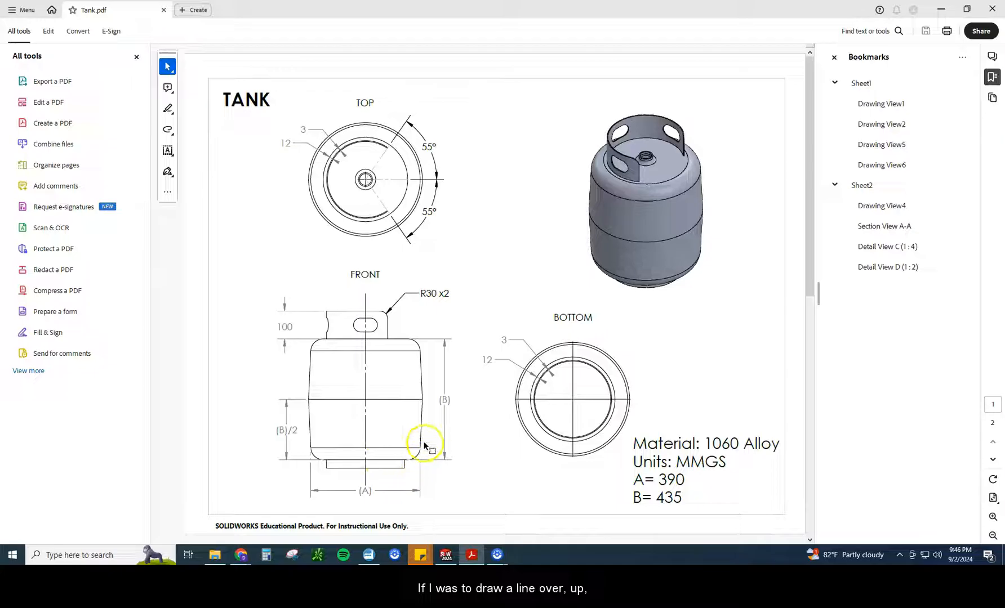
{"action": "mouse_move", "coordinate": [421, 343]}
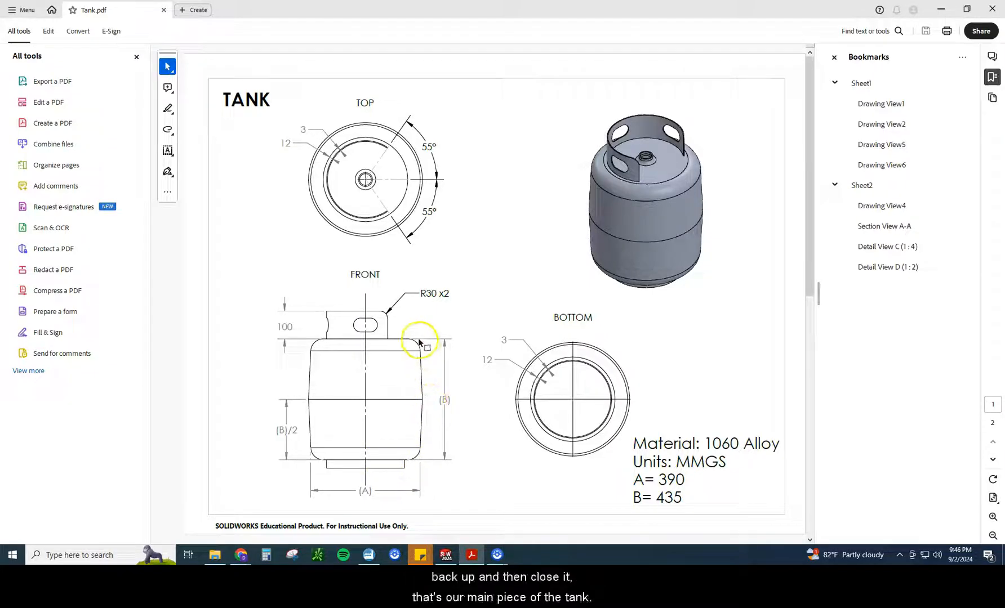
{"action": "mouse_move", "coordinate": [405, 349]}
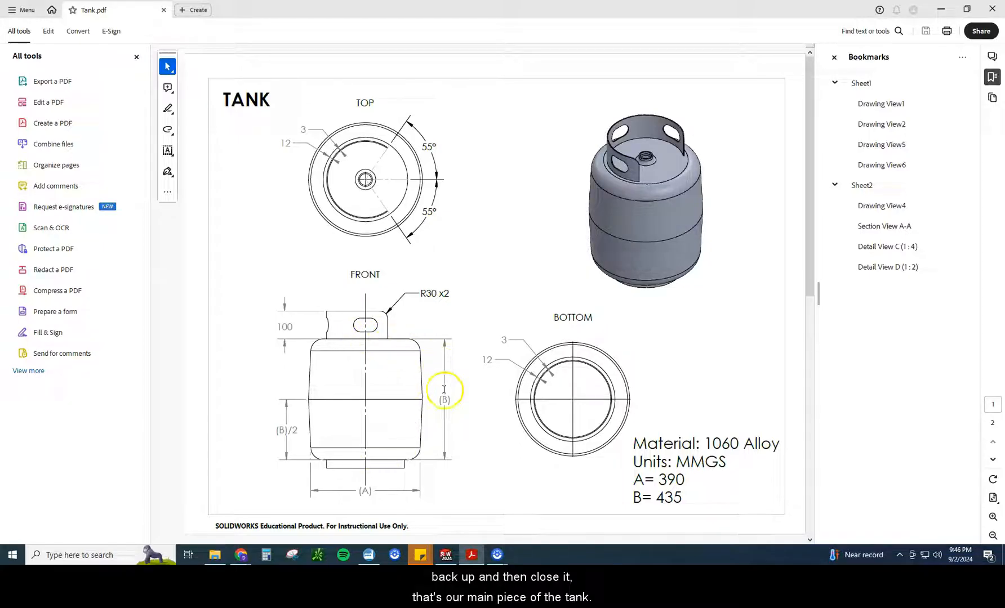
{"action": "mouse_move", "coordinate": [440, 480]}
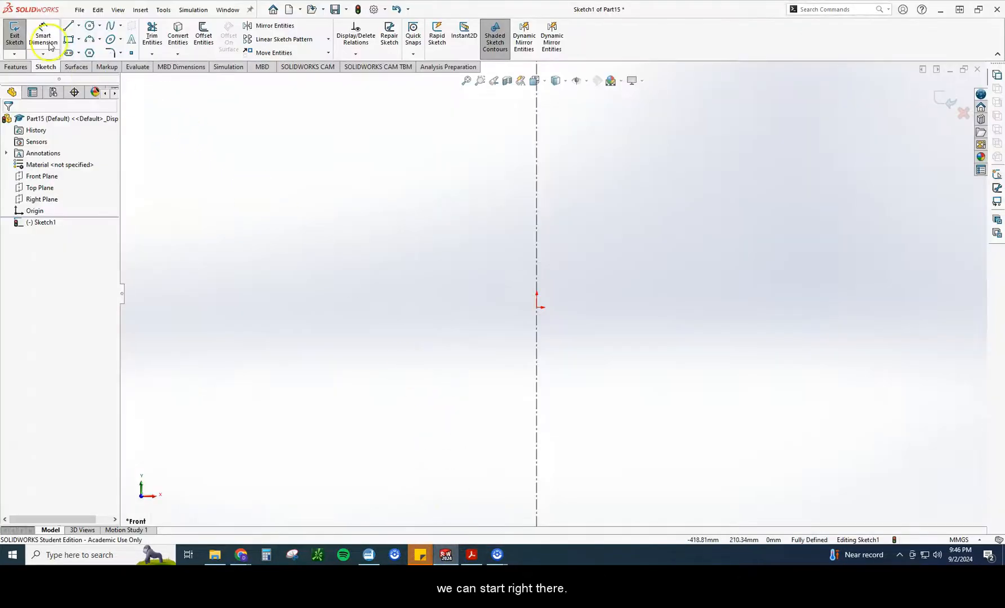
Draw the open half-profile: horizontal base, two angled sides, top line and short stub.
{"action": "left_click", "coordinate": [67, 25]}
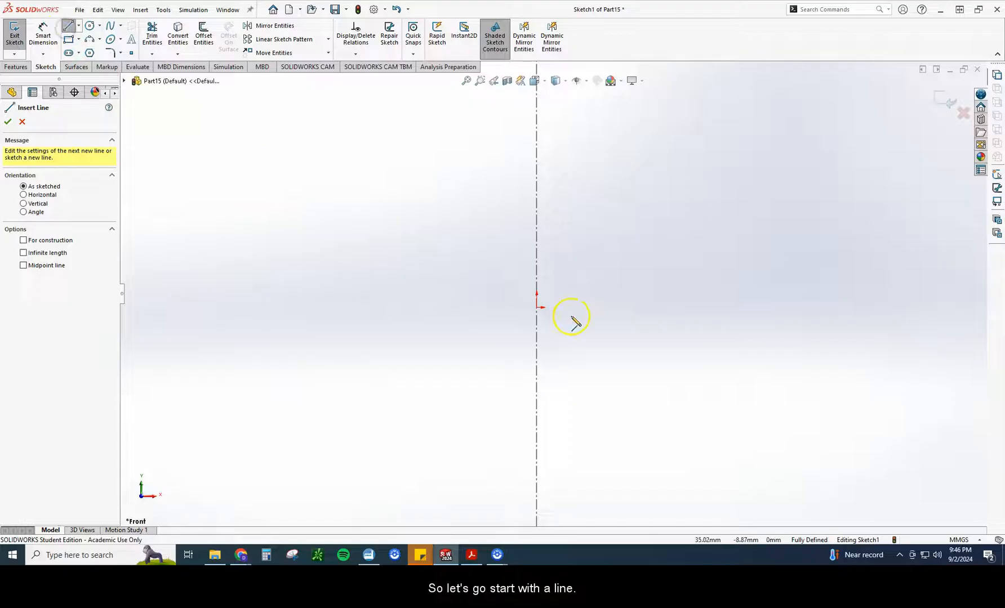
{"action": "left_click_drag", "start_coordinate": [539, 309], "coordinate": [711, 308]}
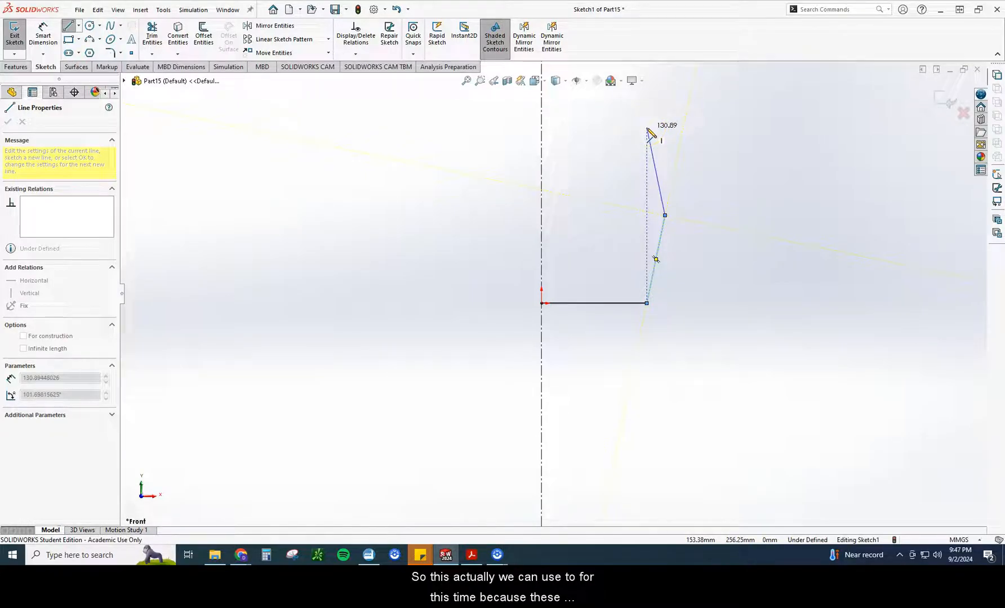
{"action": "left_click_drag", "start_coordinate": [650, 133], "coordinate": [553, 133]}
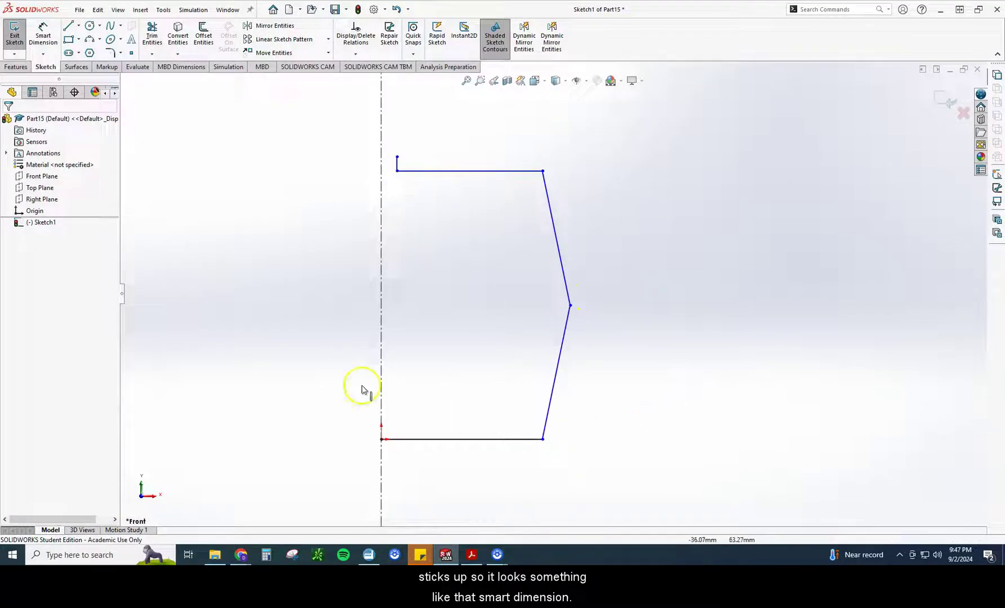
{"action": "left_click", "coordinate": [447, 555]}
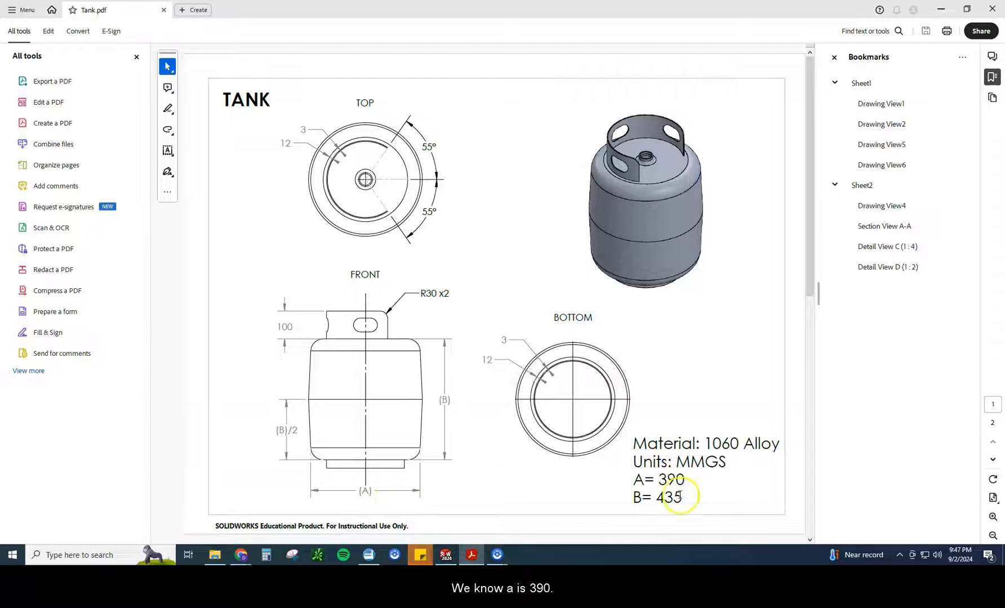
Dimension the bottom and top horizontal lines to 195 mm.
{"action": "left_click", "coordinate": [446, 555]}
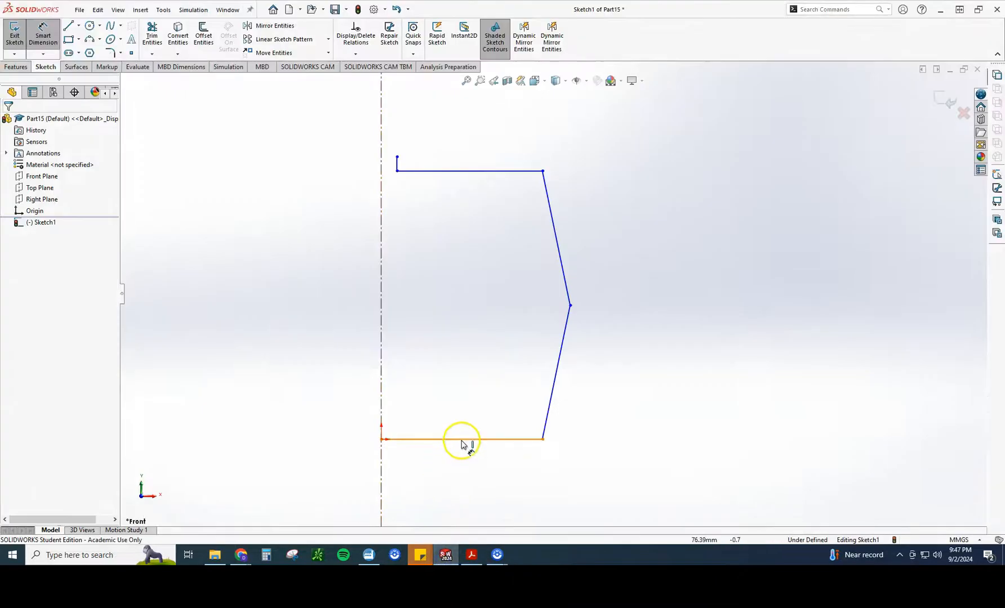
{"action": "left_click", "coordinate": [463, 439]}
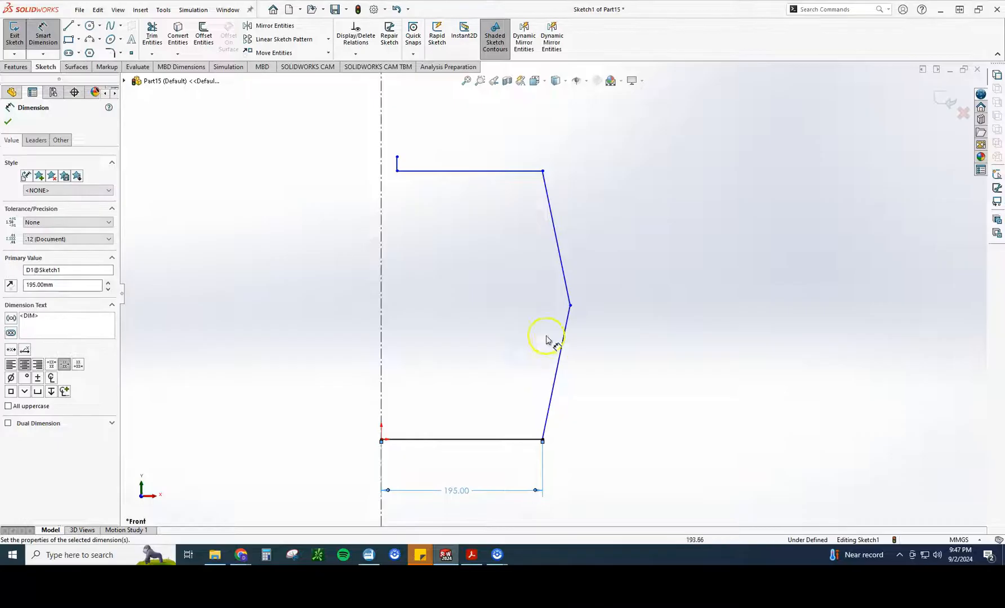
{"action": "left_click", "coordinate": [471, 170]}
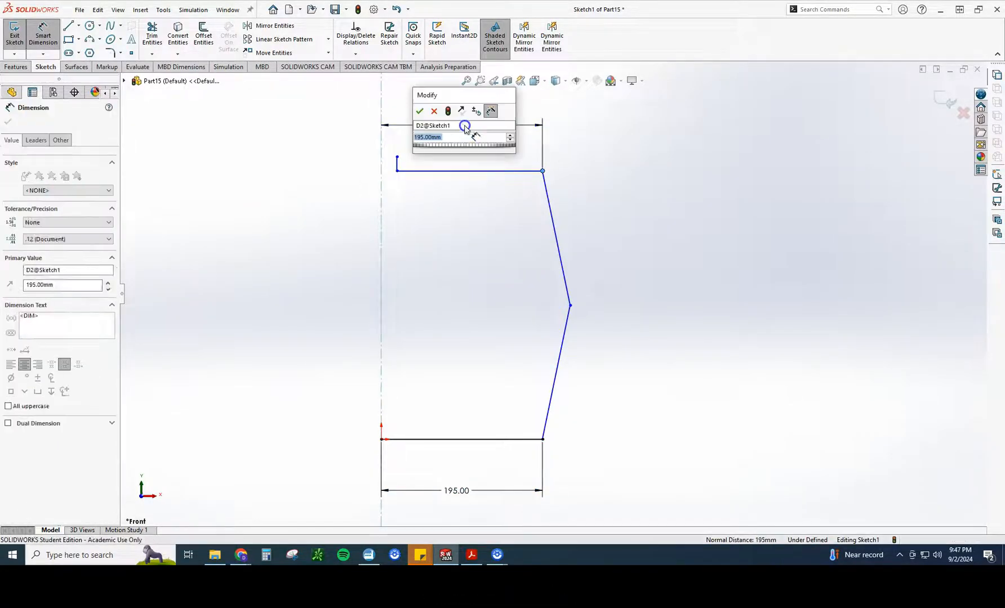
{"action": "left_click", "coordinate": [420, 111]}
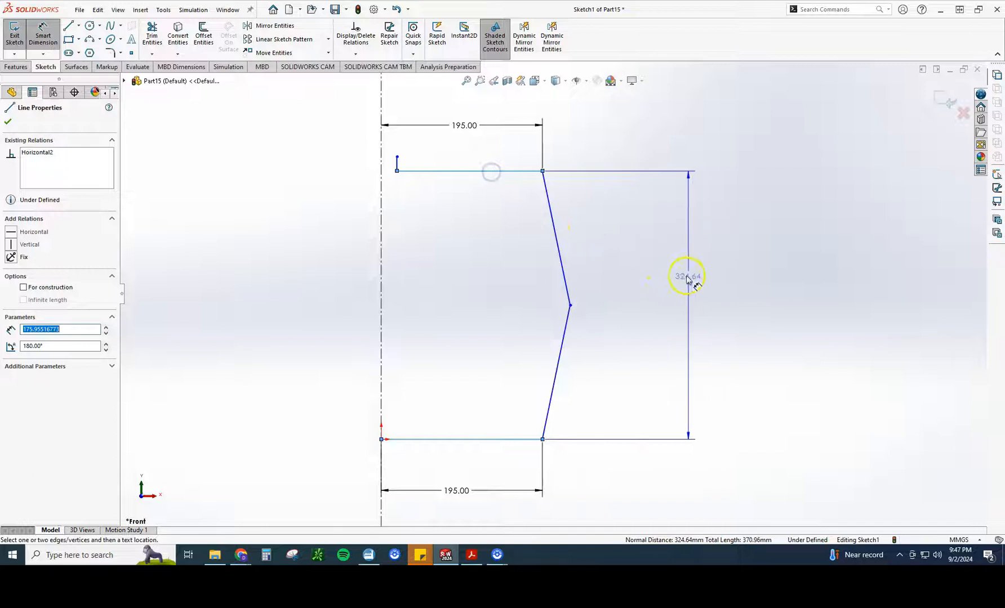
Set the overall profile height to 435 mm with the side corner at 217.5 mm.
{"action": "left_click", "coordinate": [471, 555]}
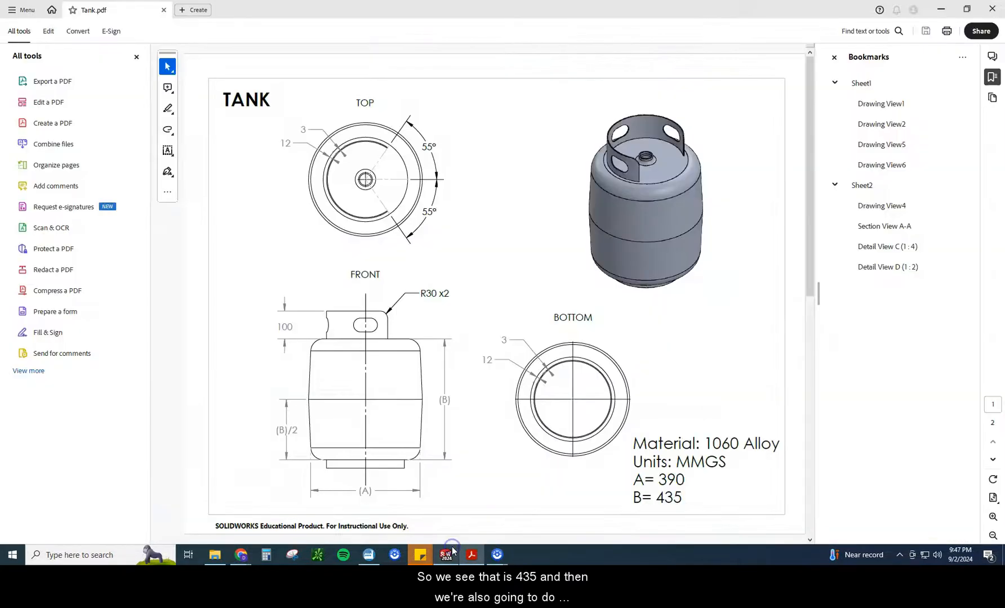
{"action": "left_click", "coordinate": [447, 556]}
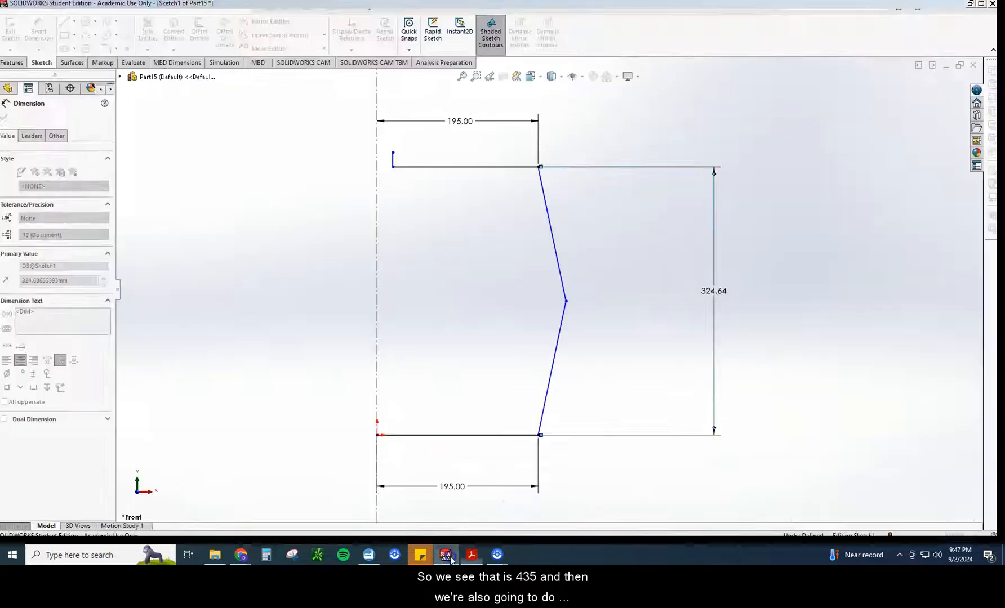
{"action": "double_click", "coordinate": [712, 290]}
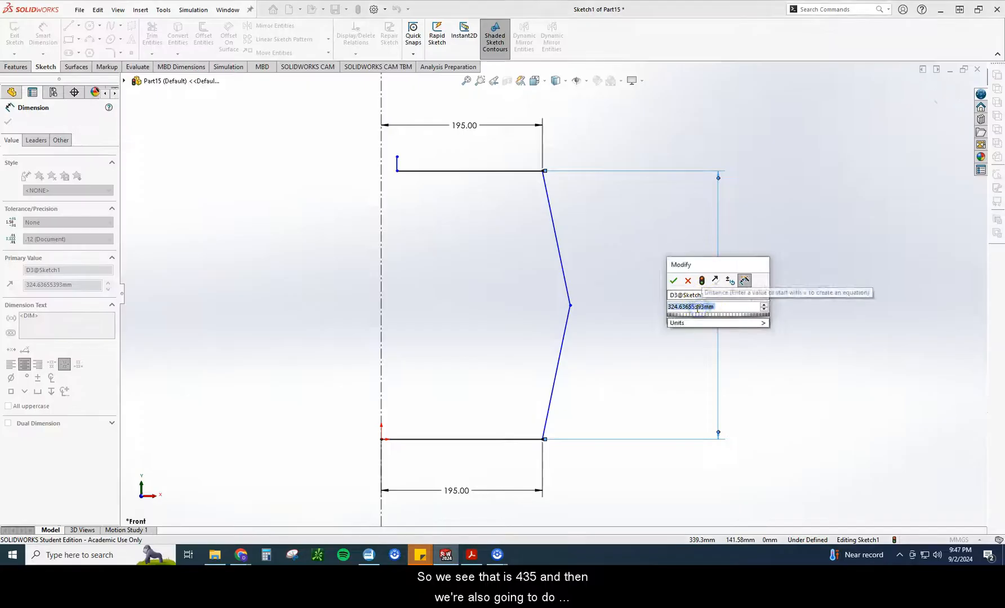
{"action": "left_click", "coordinate": [674, 280]}
{"action": "type", "text": "435/2"}
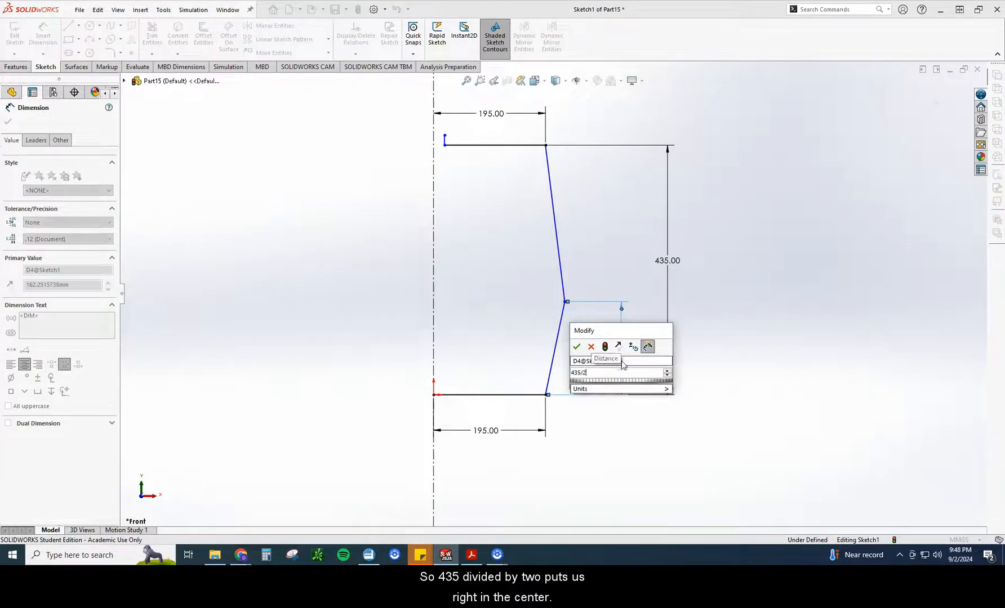
{"action": "left_click", "coordinate": [577, 346]}
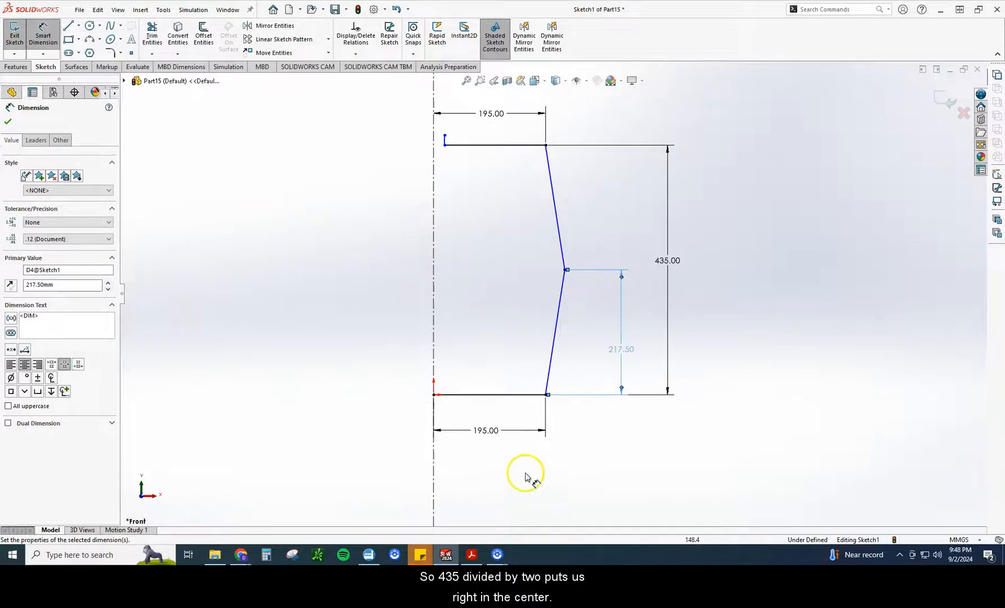
{"action": "left_click", "coordinate": [472, 555]}
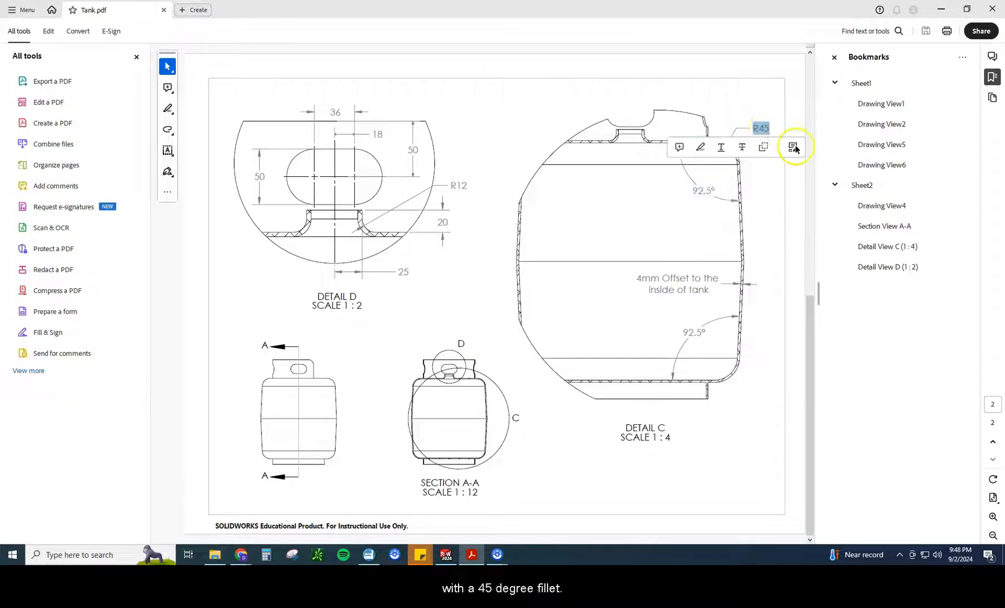
{"action": "mouse_move", "coordinate": [414, 351]}
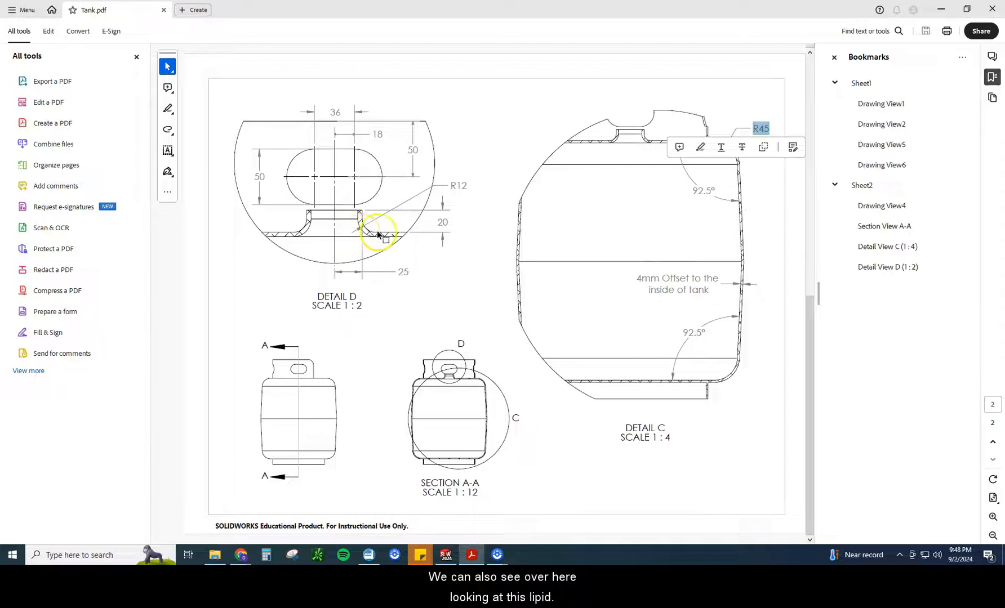
{"action": "mouse_move", "coordinate": [353, 225]}
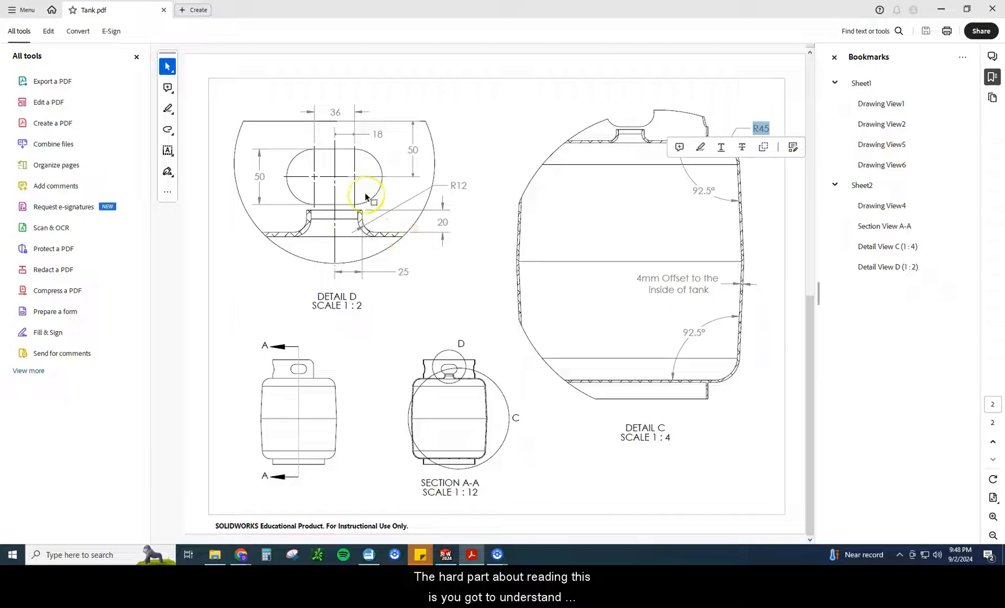
{"action": "mouse_move", "coordinate": [751, 309]}
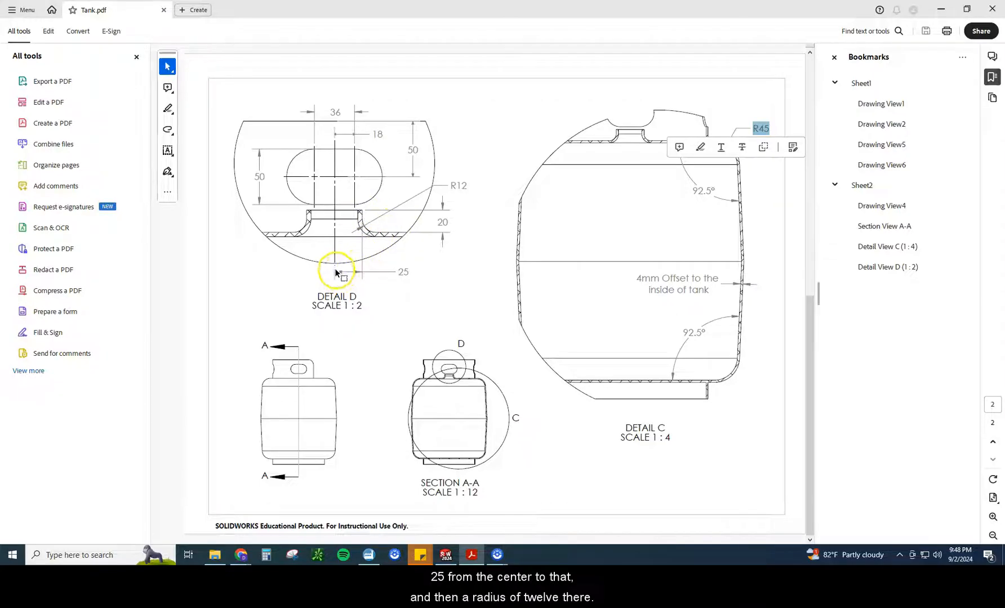
{"action": "mouse_move", "coordinate": [442, 186]}
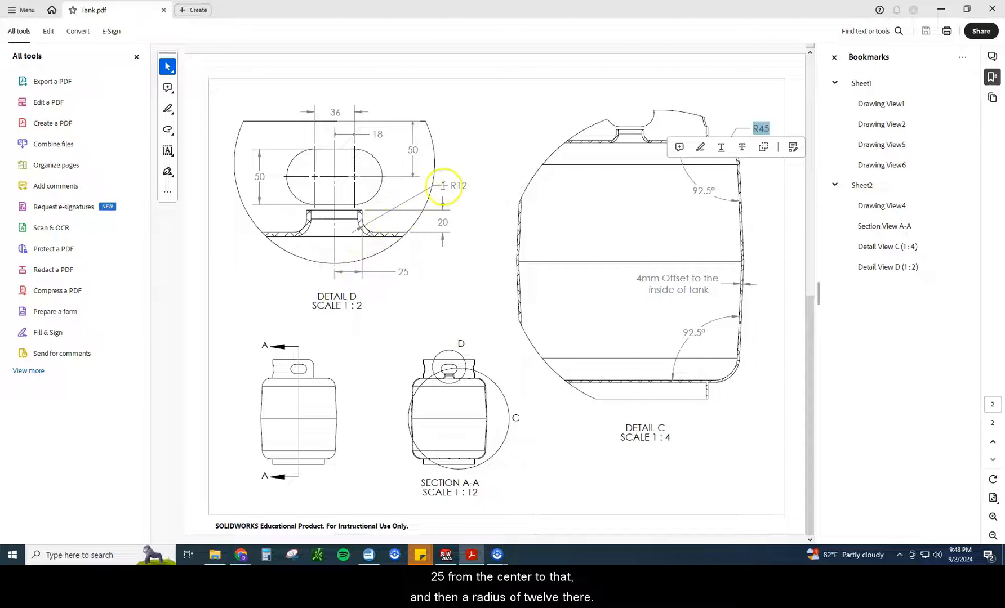
Review Detail D's neck dimensions on sheet 2 of Tank.pdf.
{"action": "left_click", "coordinate": [446, 555]}
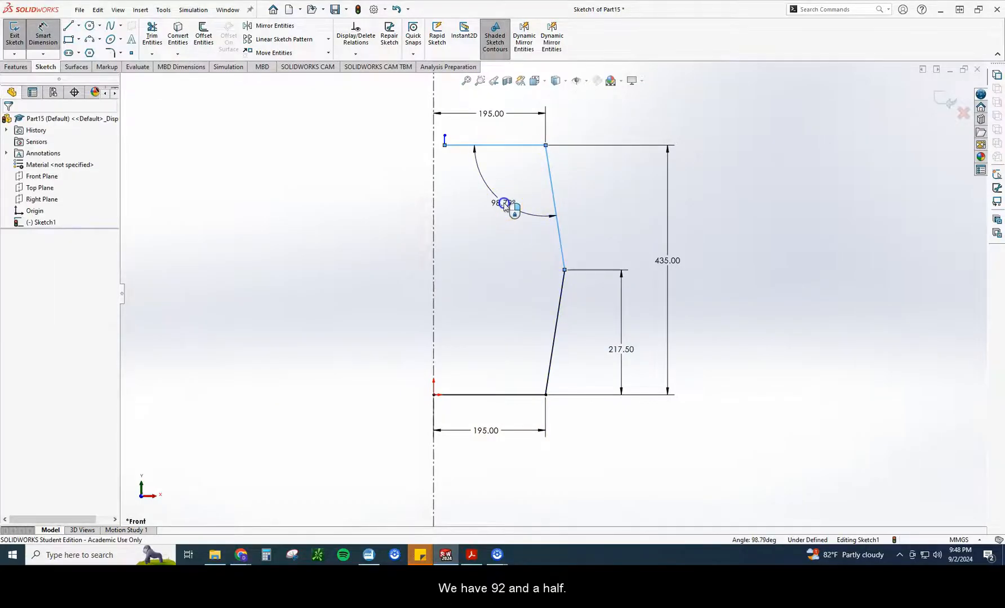
Dimension the angle between the top line and upper side as 92.5°, dropping the redundant lower angle.
{"action": "left_click", "coordinate": [501, 203]}
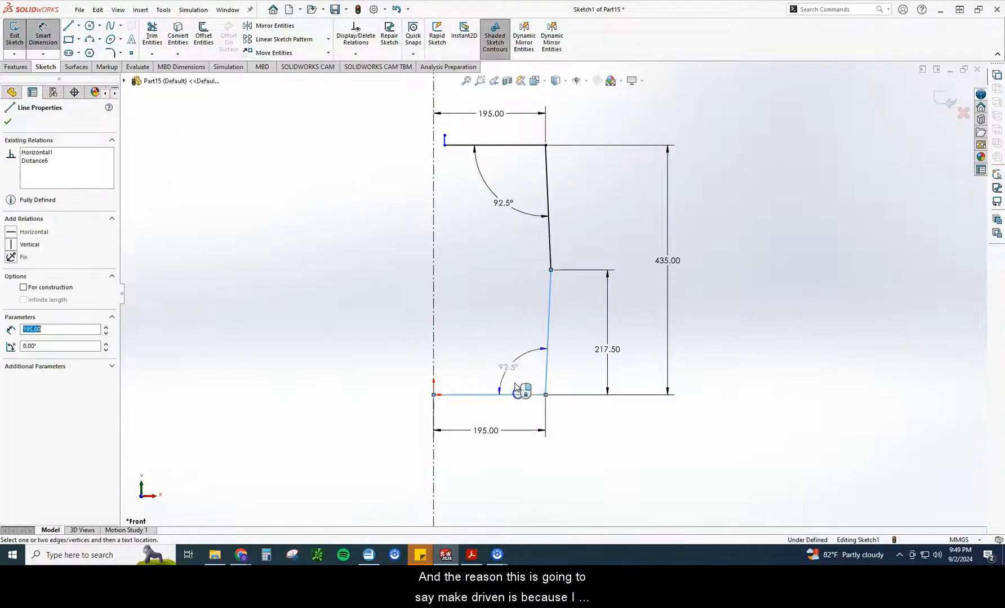
{"action": "left_click", "coordinate": [499, 385]}
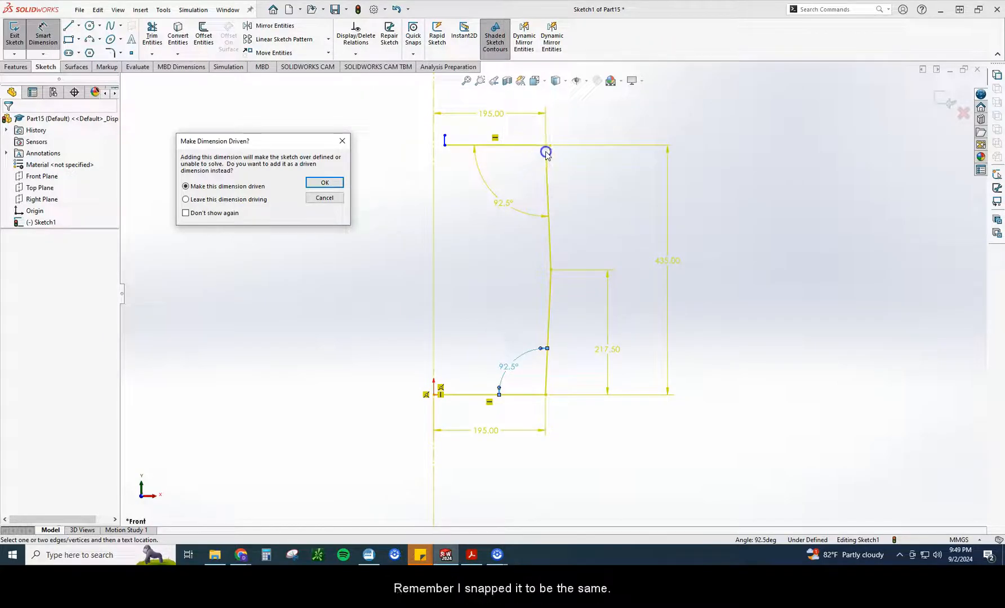
{"action": "left_click", "coordinate": [324, 198]}
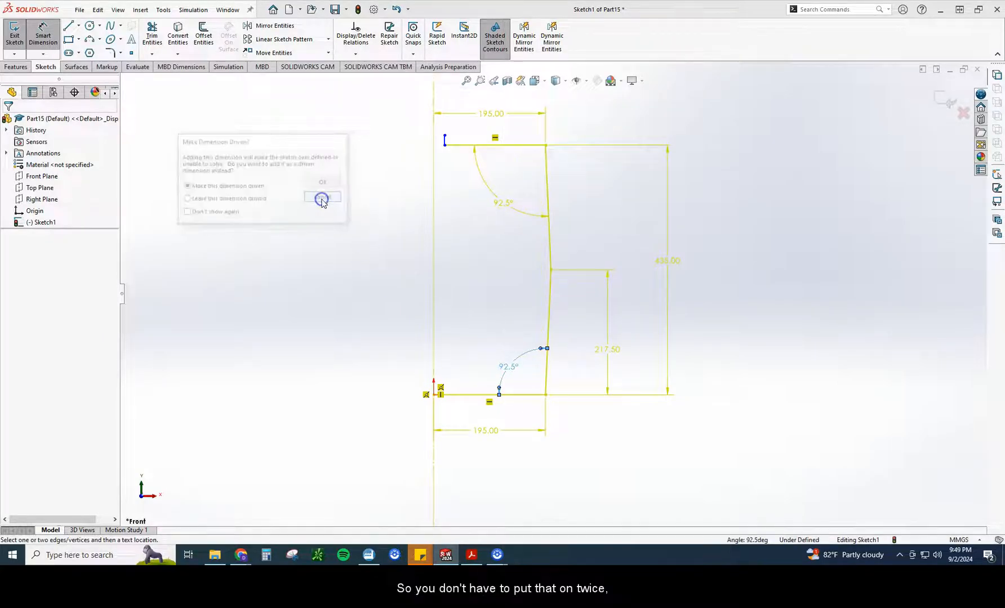
{"action": "left_click", "coordinate": [322, 197]}
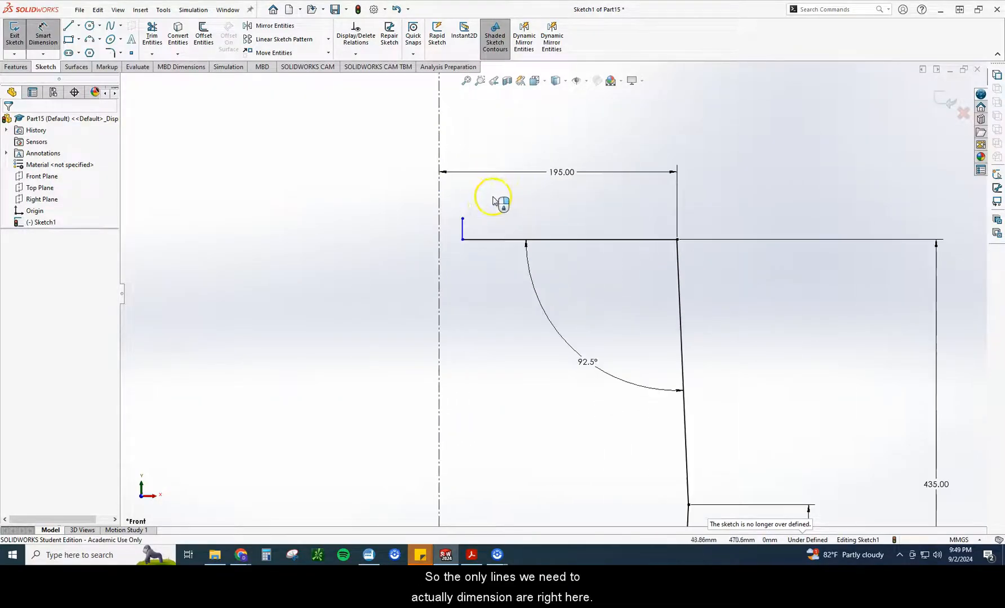
Dimension the neck line 25 mm from the centreline and 20 mm tall.
{"action": "left_click", "coordinate": [461, 227]}
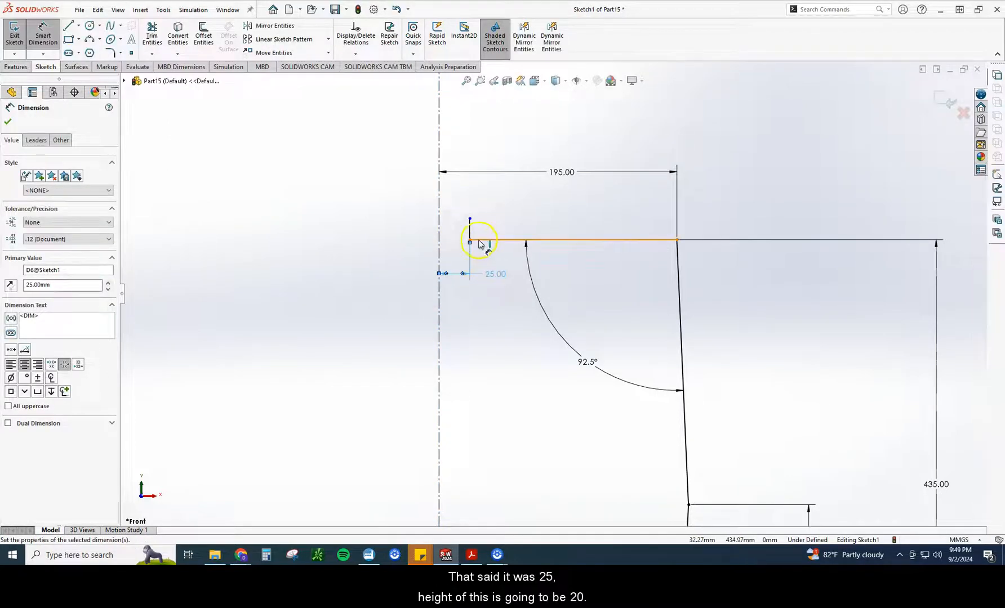
{"action": "left_click", "coordinate": [469, 230]}
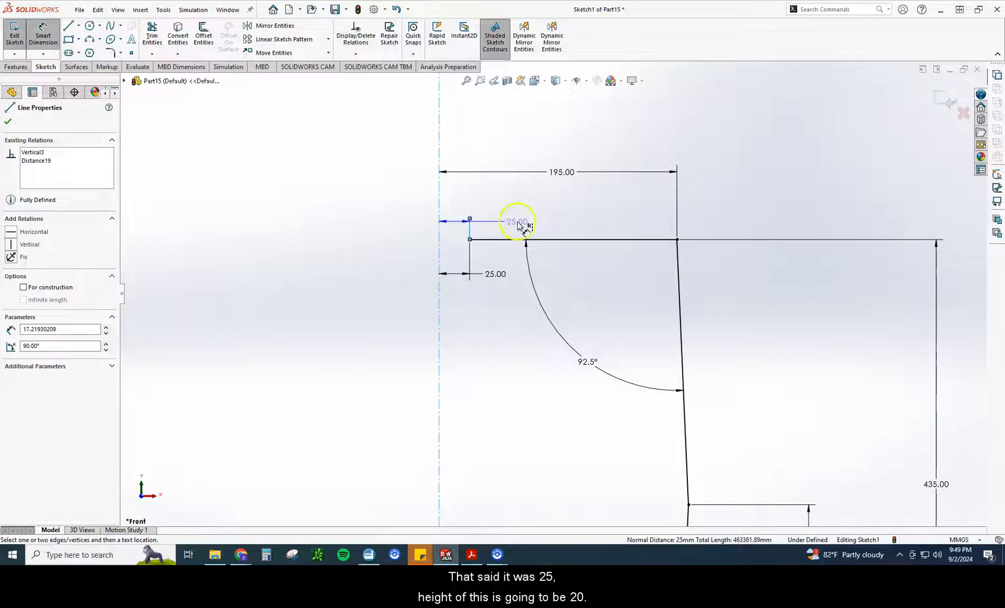
{"action": "double_click", "coordinate": [517, 223]}
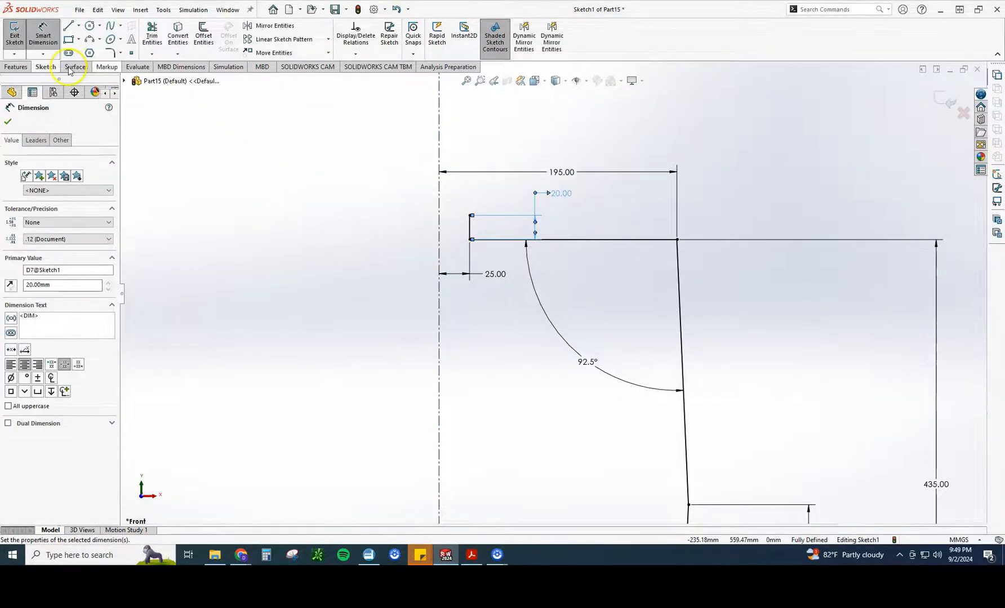
Fillet the neck corner at R12 and the two outer corners at R45.
{"action": "left_click", "coordinate": [111, 39]}
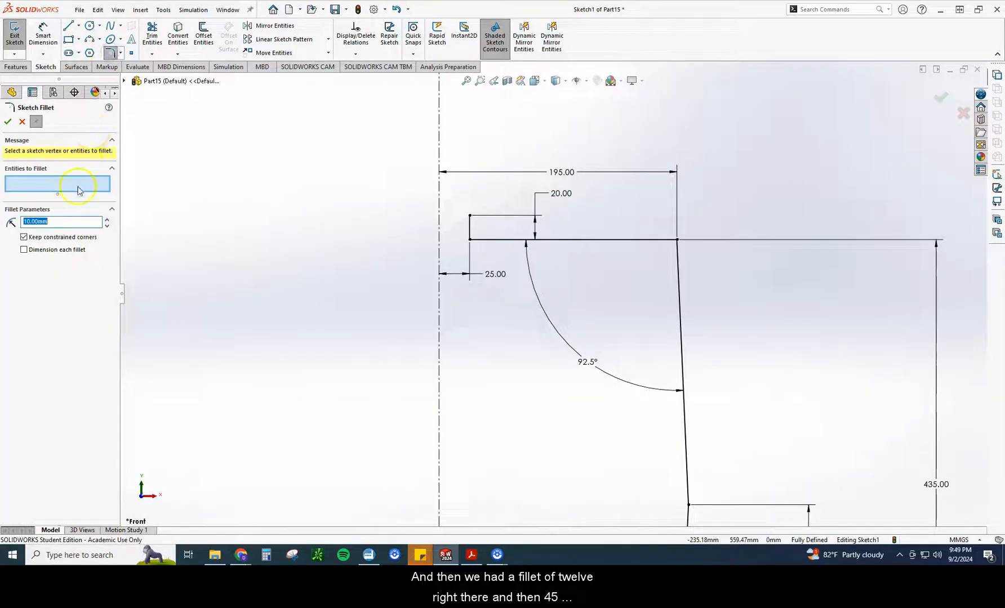
{"action": "type", "text": "12.00mm"}
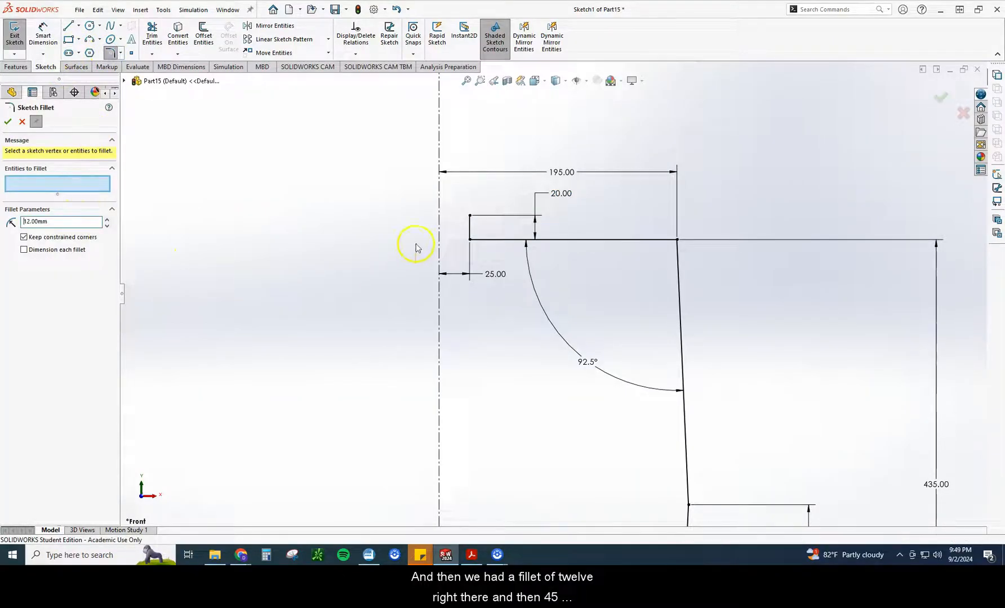
{"action": "left_click", "coordinate": [472, 241]}
{"action": "type", "text": "45"}
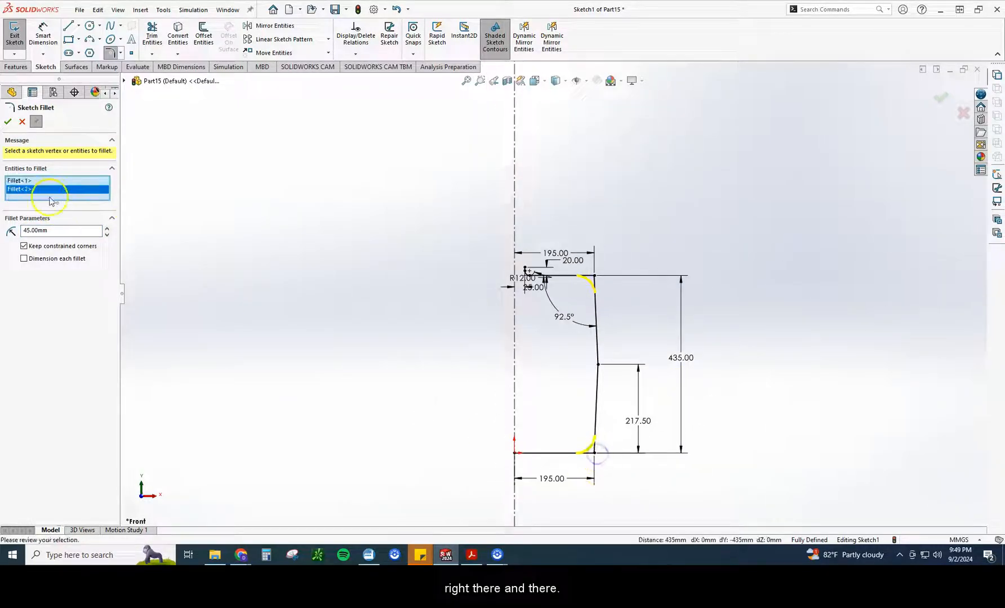
{"action": "left_click", "coordinate": [8, 122]}
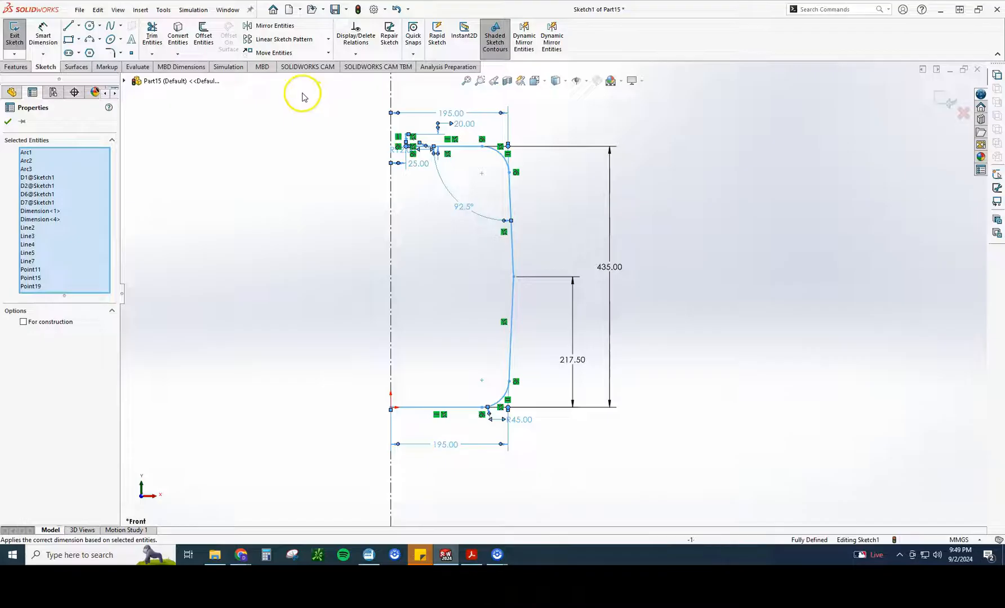
{"action": "mouse_move", "coordinate": [203, 39]}
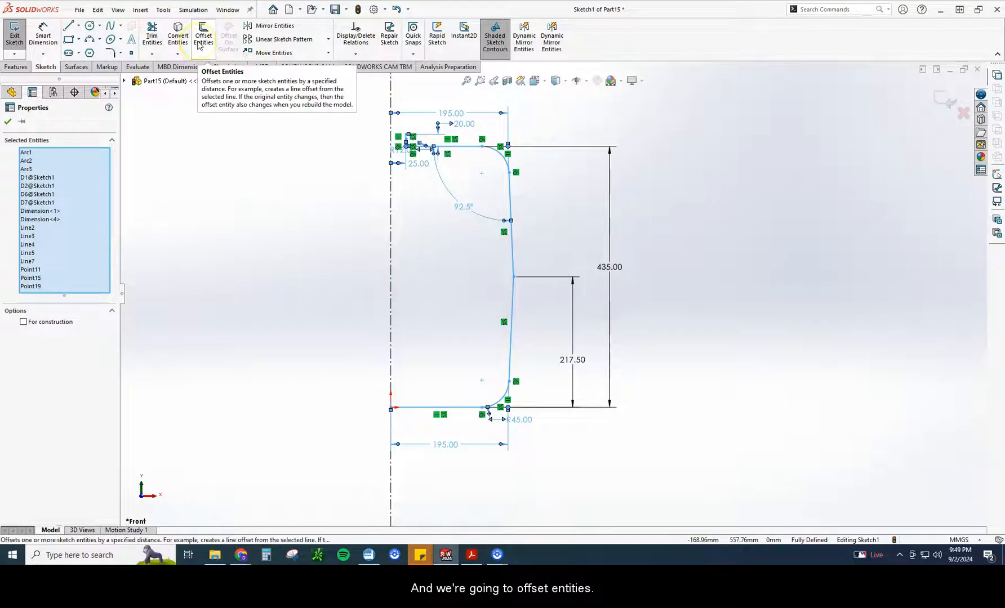
Offset the tank profile 4 mm inward with Reverse checked.
{"action": "left_click", "coordinate": [203, 29]}
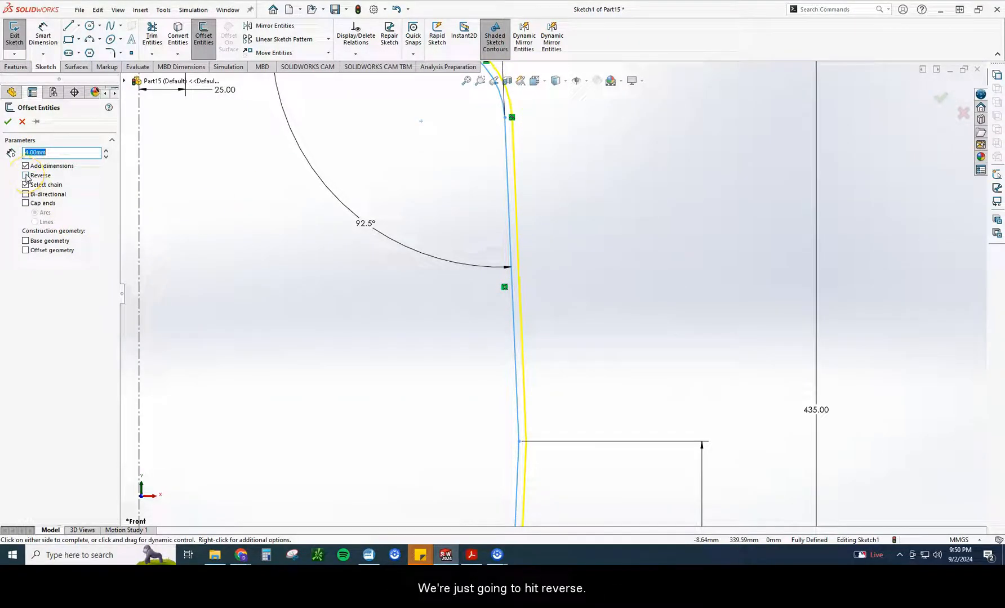
{"action": "left_click", "coordinate": [25, 175]}
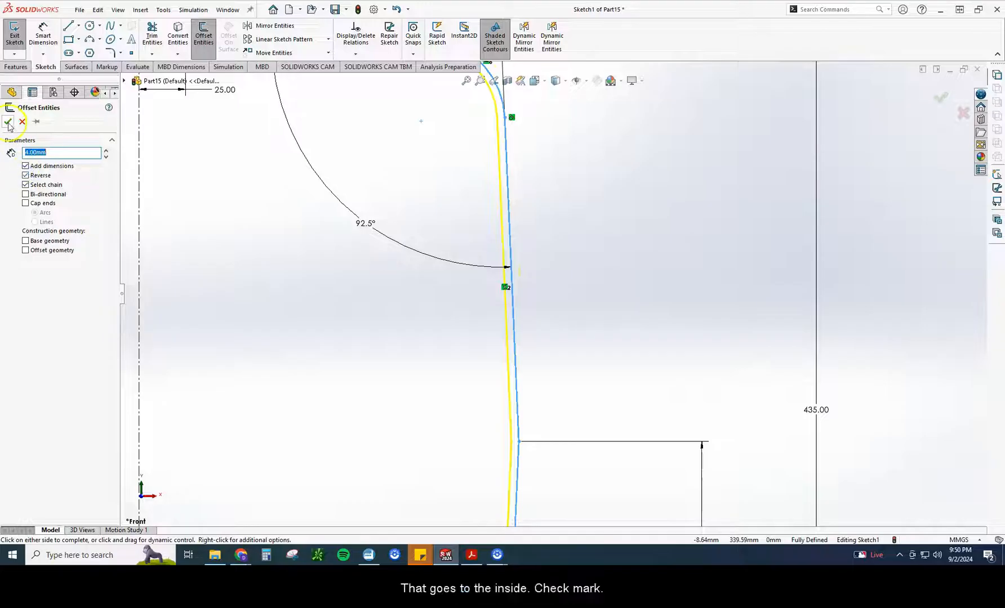
{"action": "left_click", "coordinate": [8, 122]}
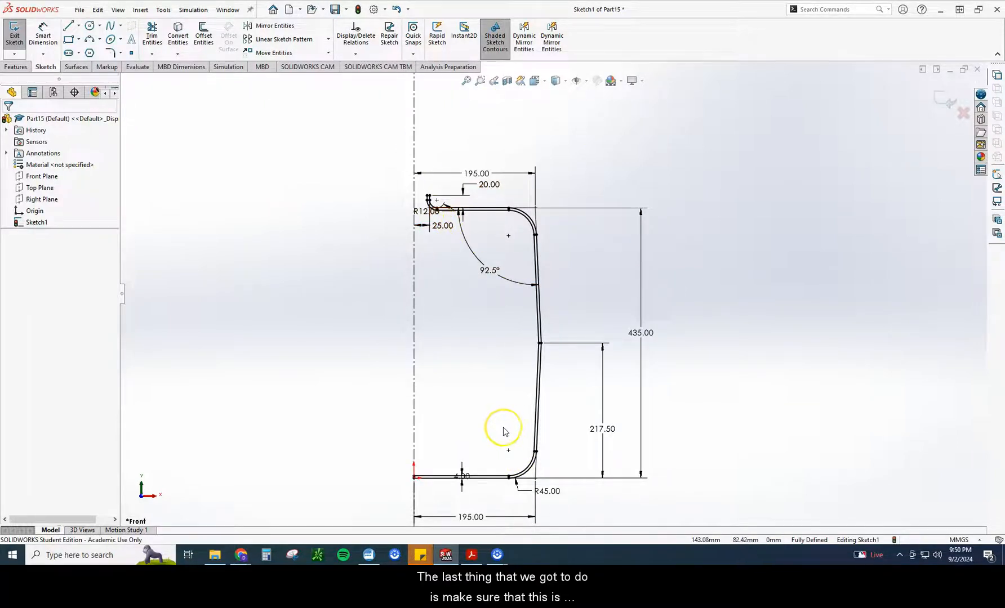
{"action": "mouse_move", "coordinate": [509, 412]}
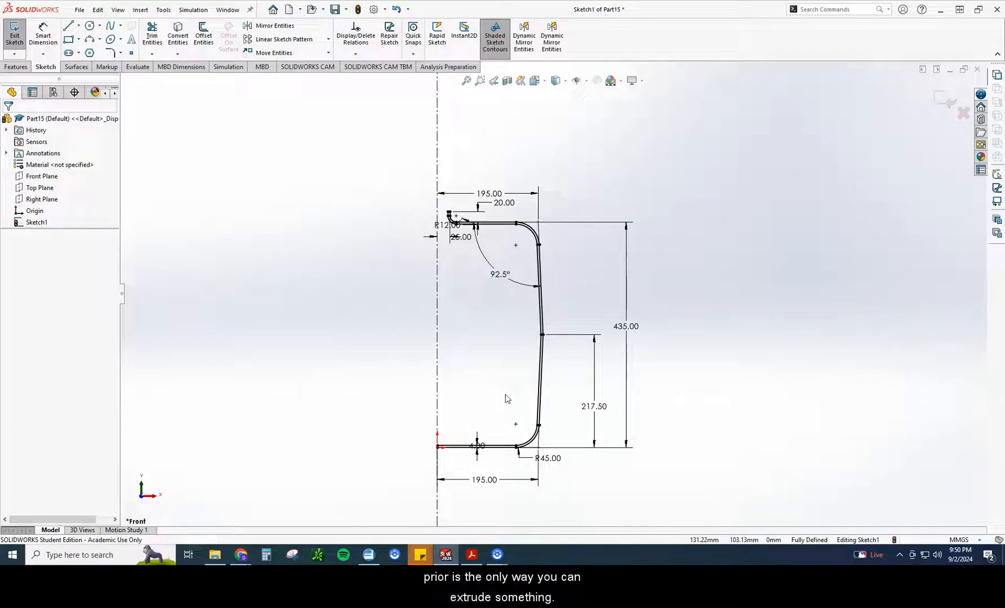
{"action": "mouse_move", "coordinate": [505, 397]}
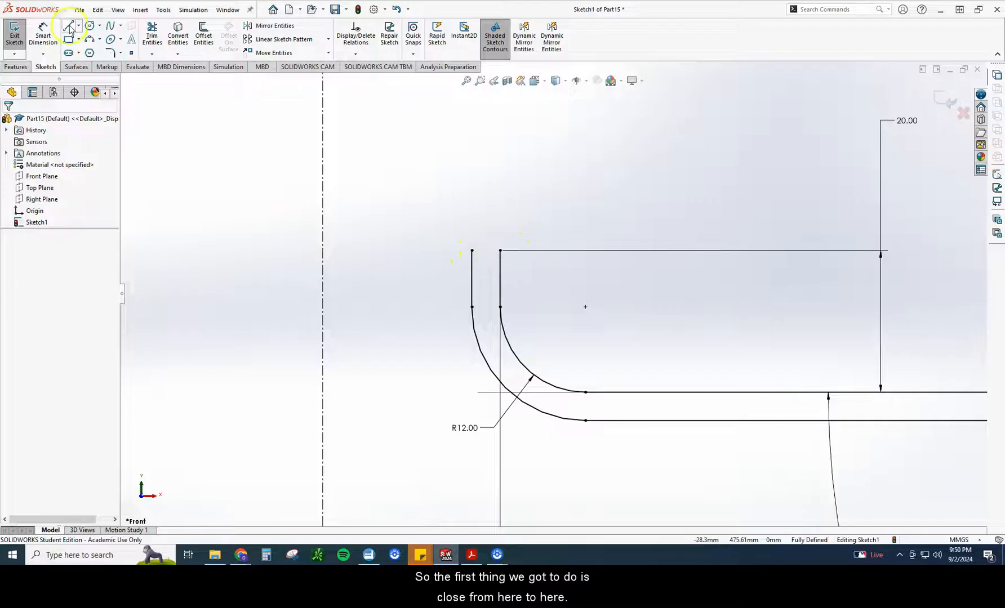
Draw short lines closing the top and bottom gaps between the profile and its offset.
{"action": "left_click", "coordinate": [70, 26]}
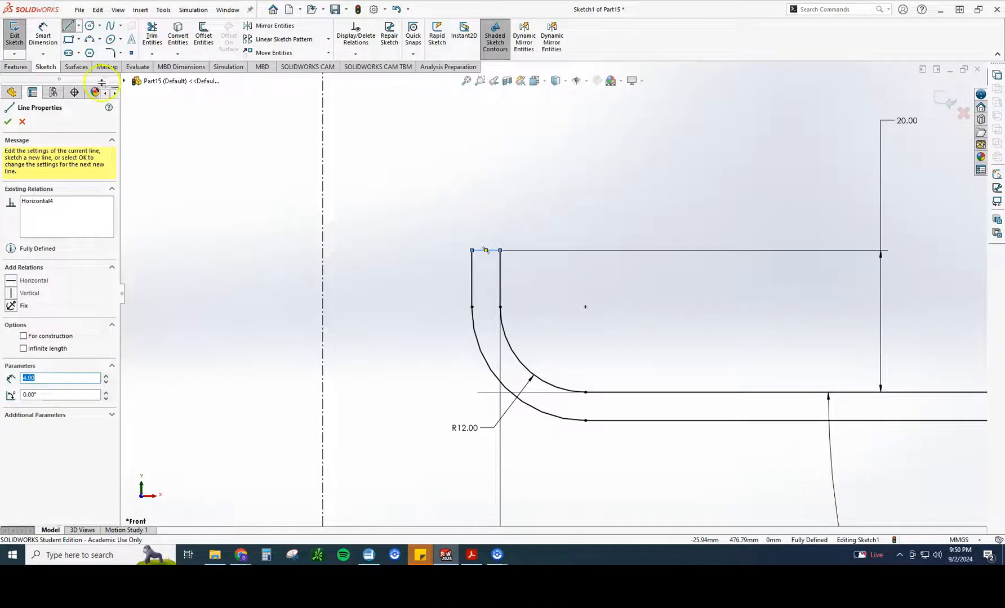
{"action": "left_click", "coordinate": [7, 123]}
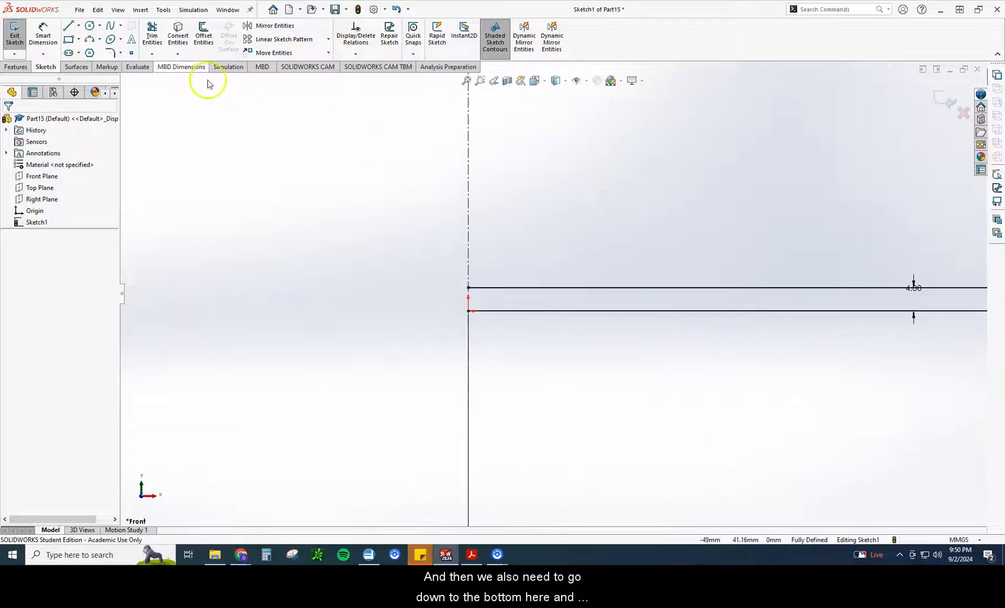
{"action": "left_click", "coordinate": [69, 26]}
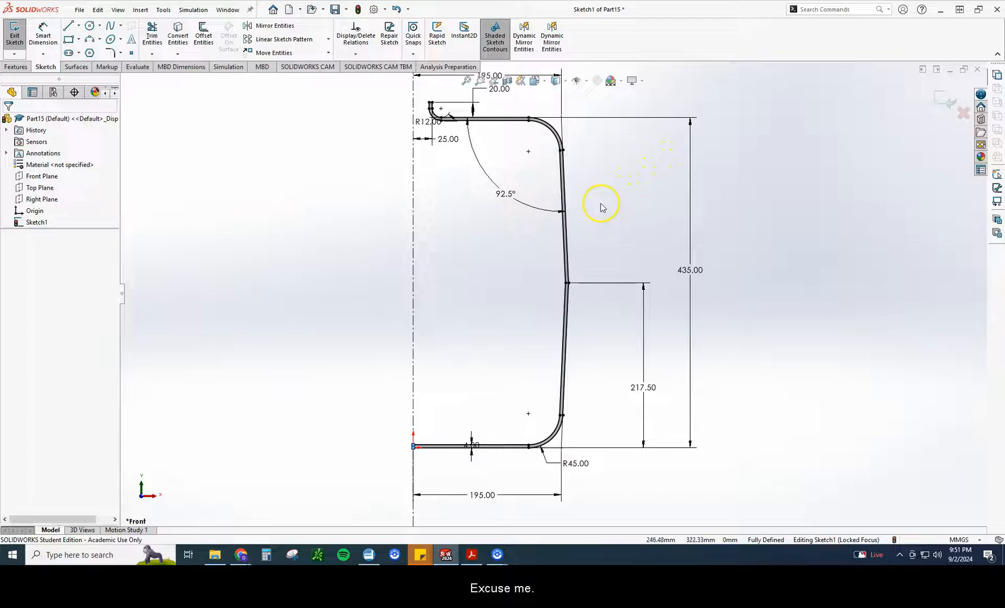
{"action": "mouse_move", "coordinate": [500, 394]}
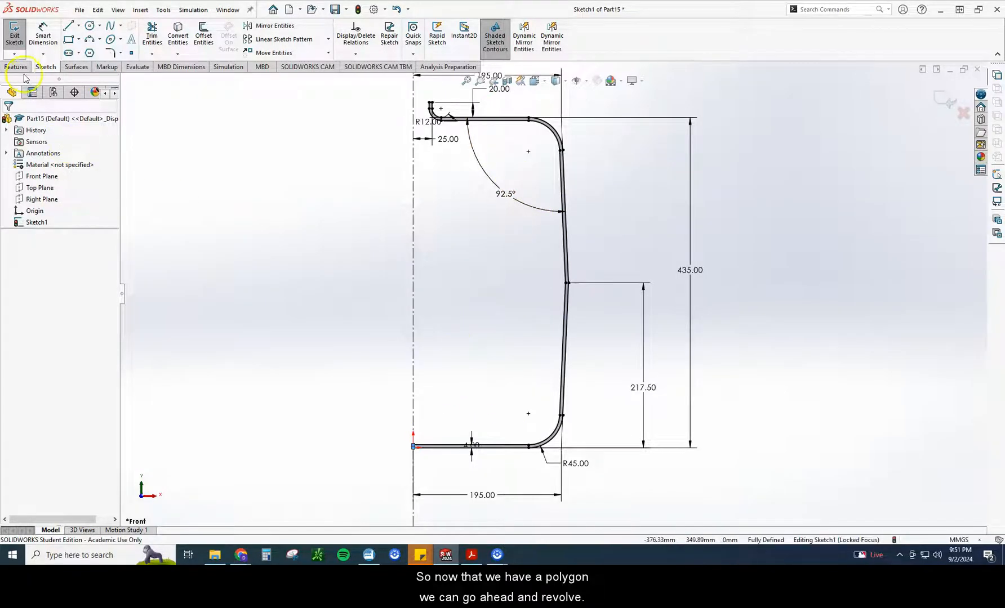
Revolve the closed profile 360° about the centreline to create Revolve1.
{"action": "left_click", "coordinate": [16, 67]}
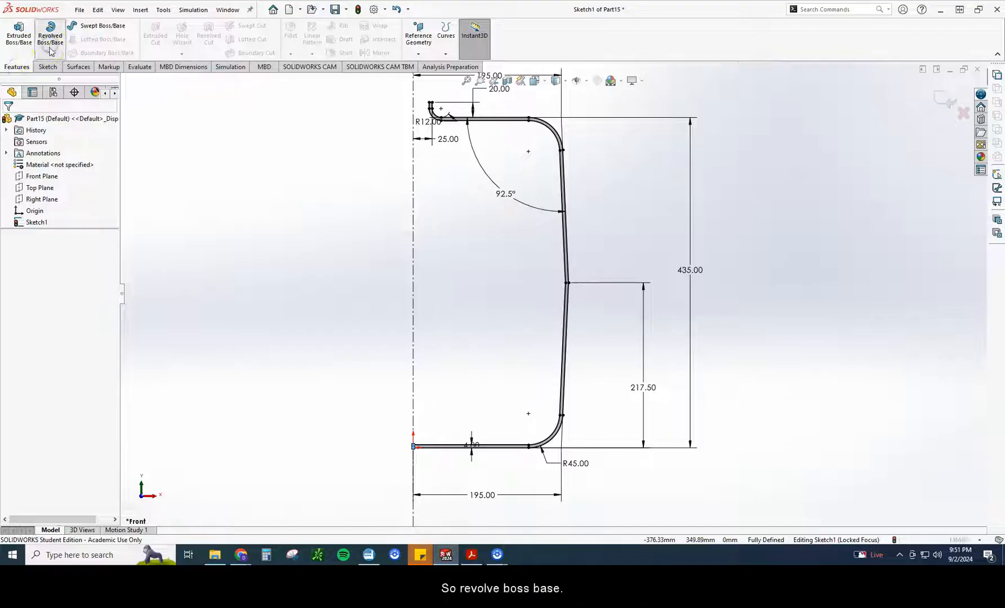
{"action": "left_click", "coordinate": [50, 31]}
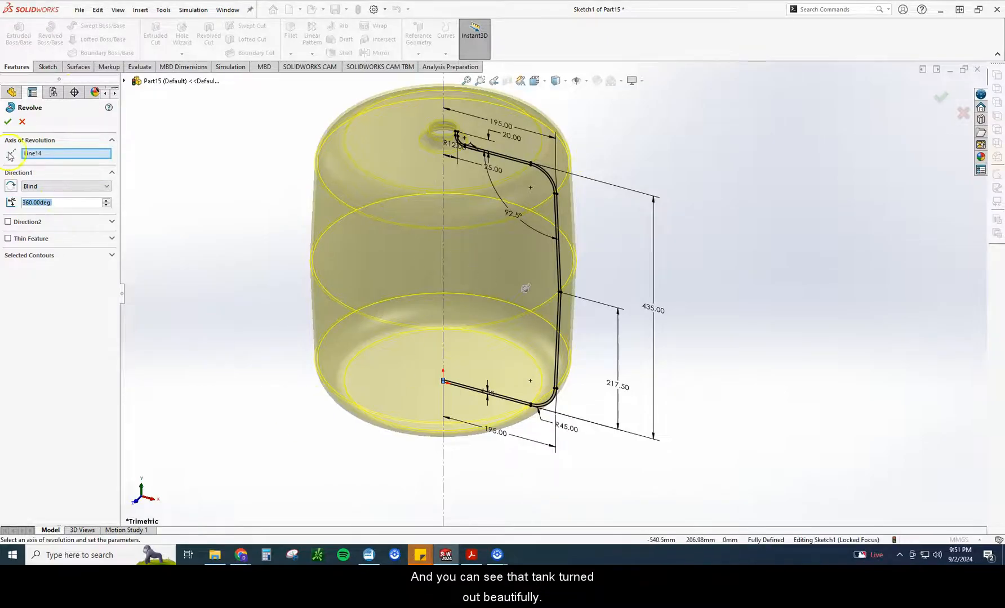
{"action": "left_click", "coordinate": [7, 122]}
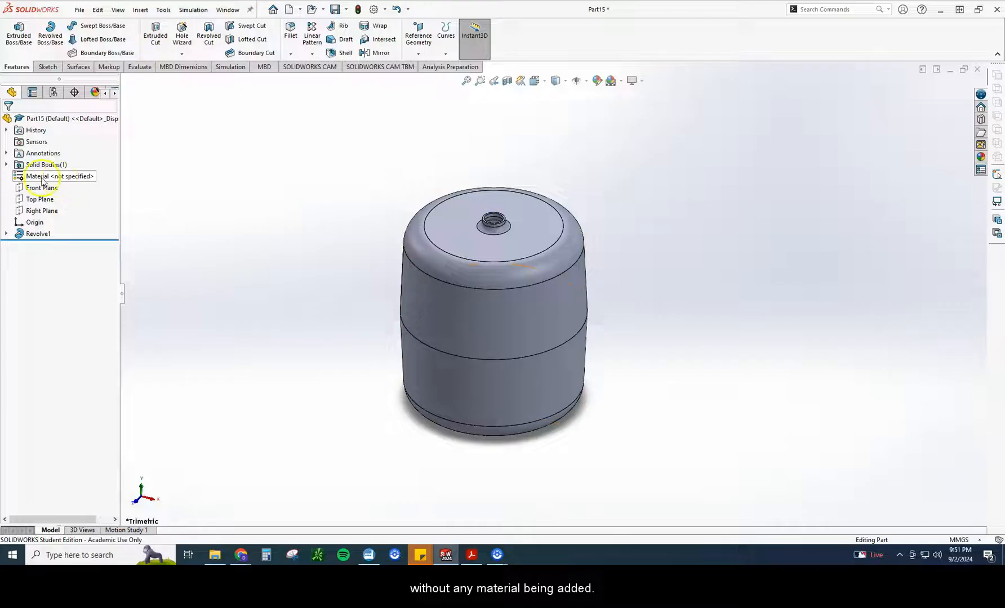
{"action": "left_click", "coordinate": [139, 67]}
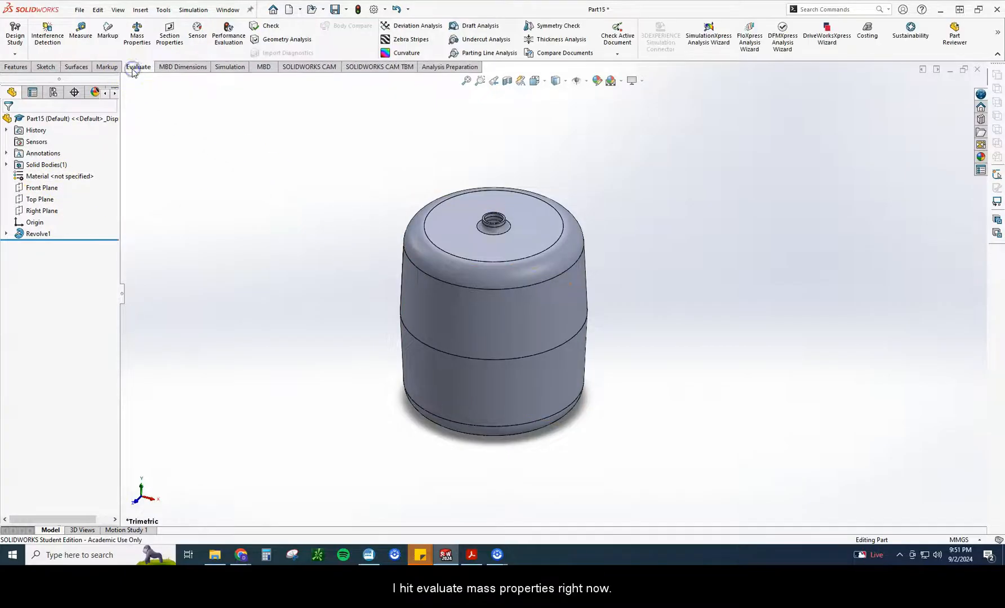
{"action": "left_click", "coordinate": [137, 34]}
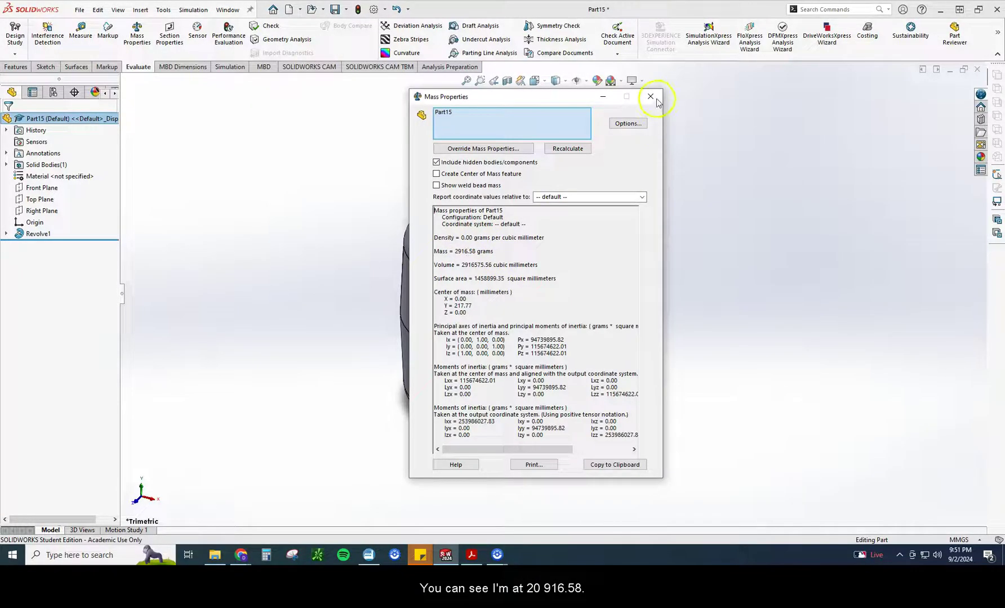
{"action": "left_click", "coordinate": [650, 96]}
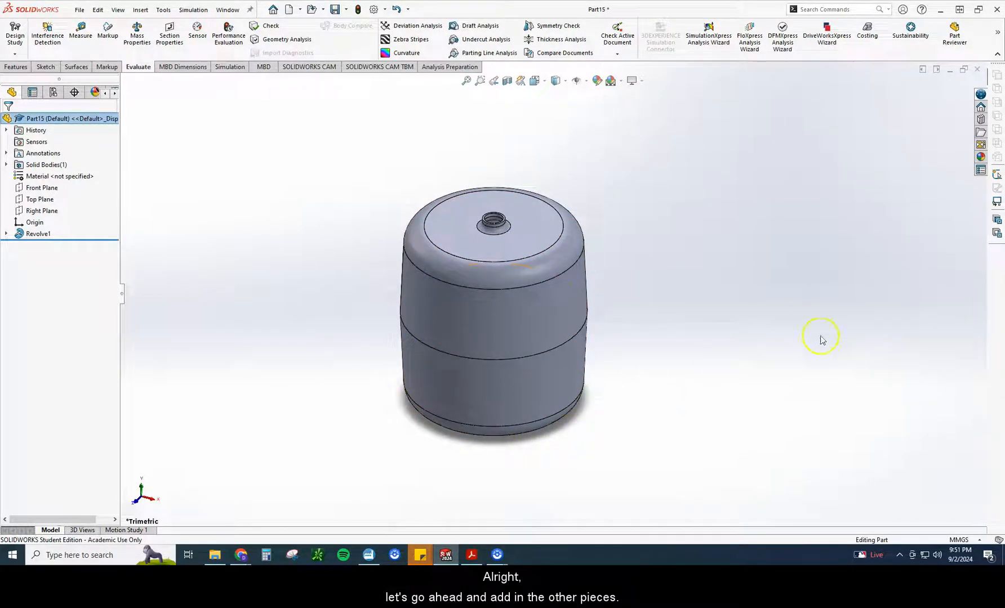
{"action": "left_click", "coordinate": [471, 555]}
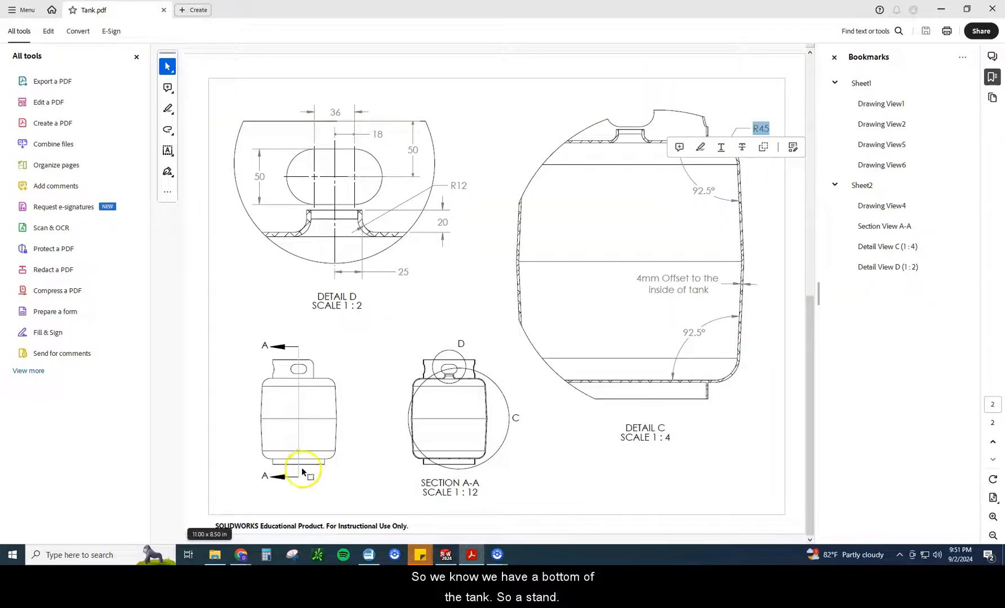
{"action": "mouse_move", "coordinate": [296, 370]}
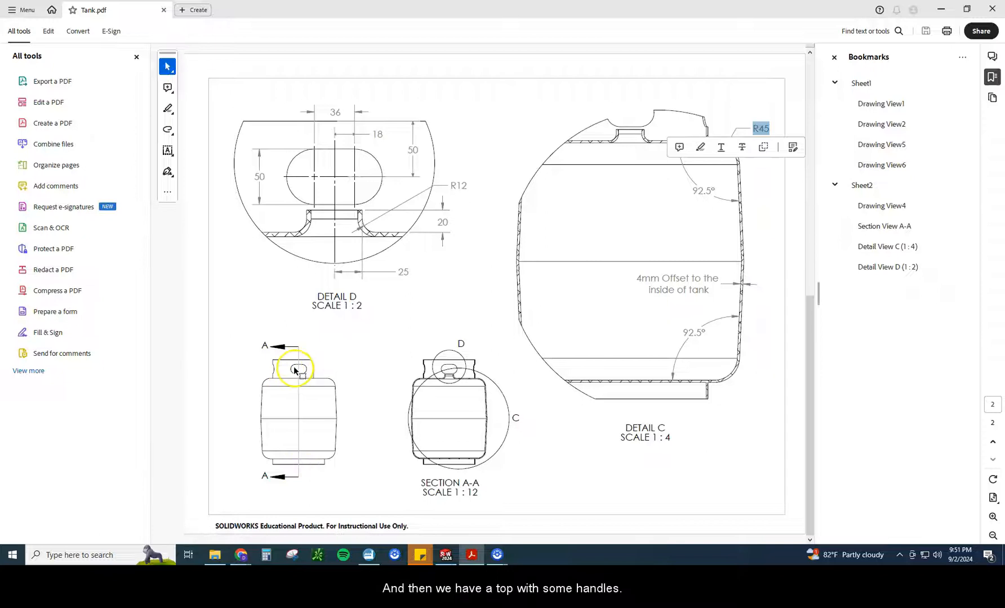
{"action": "mouse_move", "coordinate": [312, 467]}
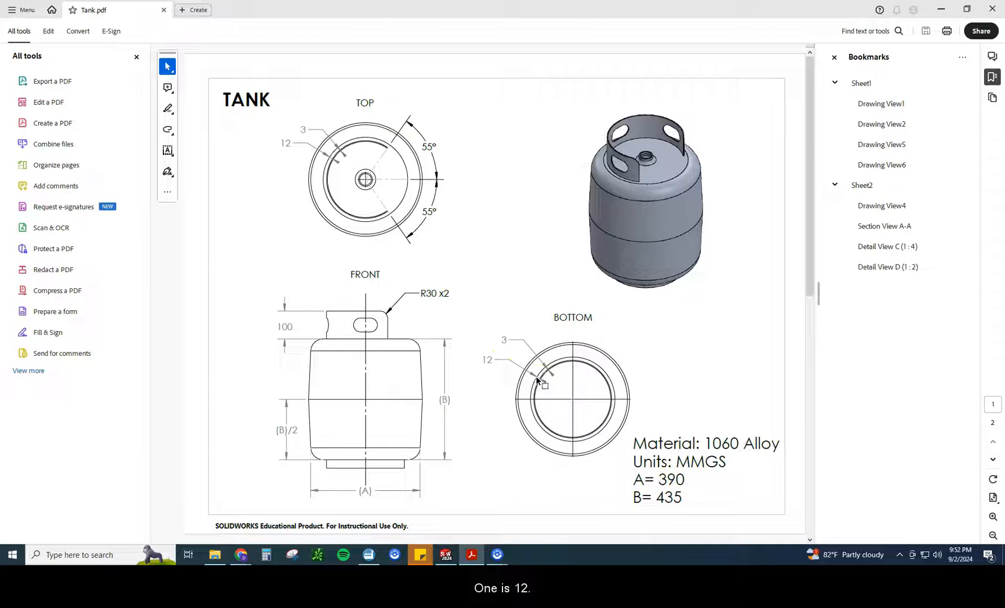
{"action": "mouse_move", "coordinate": [735, 390]}
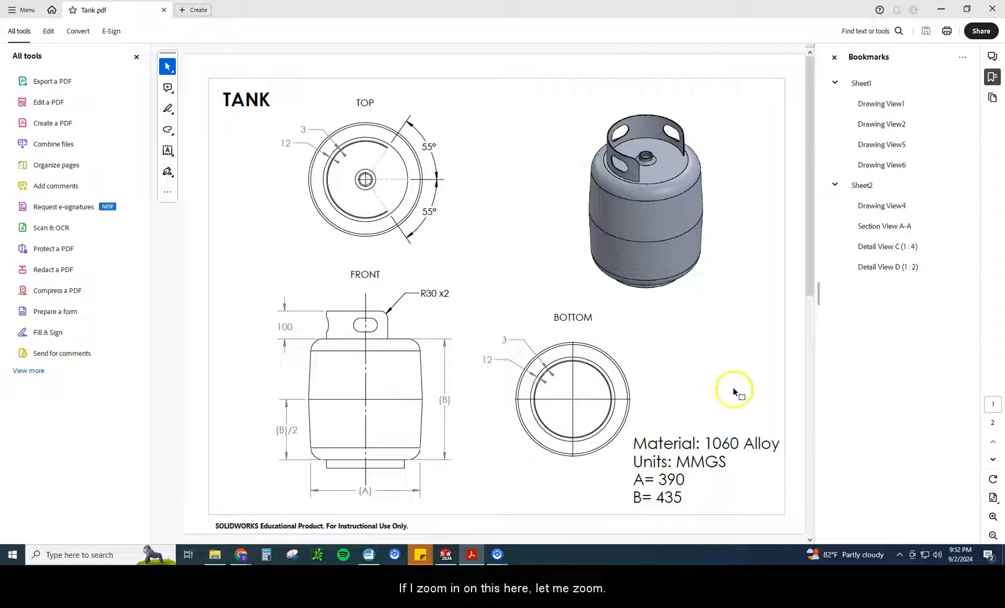
In Tank.pdf, zoom and scroll to the bottom view's 12 and 3 ring dimensions.
{"action": "left_click", "coordinate": [992, 517]}
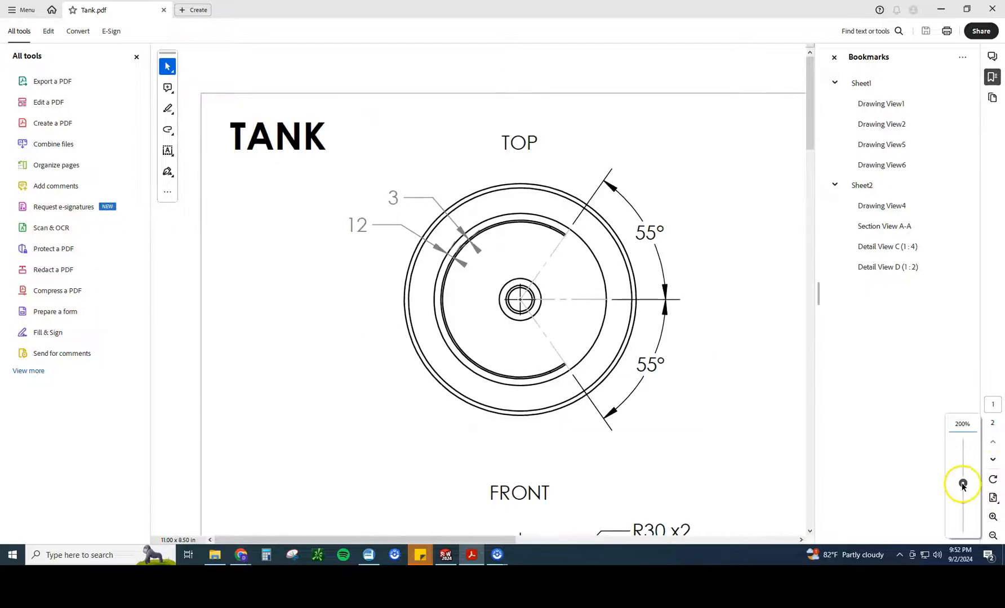
{"action": "scroll", "scroll_direction": "down", "scroll_amount": 3}
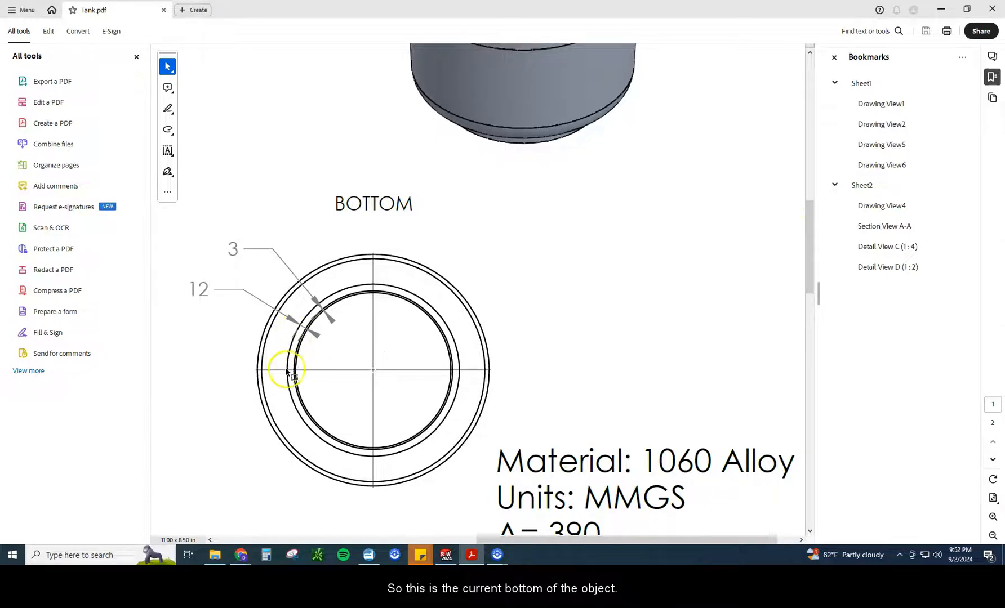
{"action": "mouse_move", "coordinate": [340, 451]}
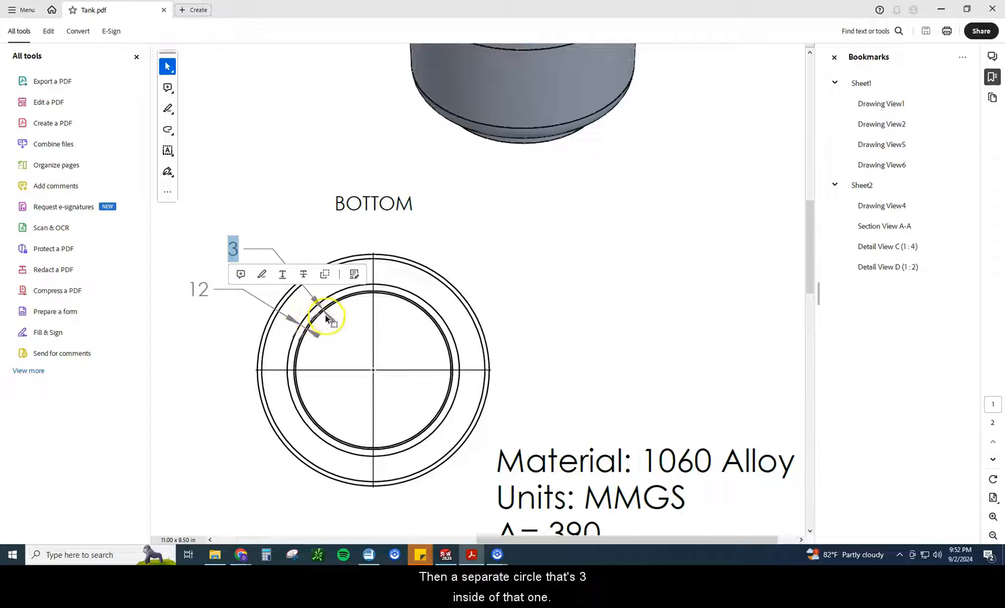
{"action": "mouse_move", "coordinate": [430, 514]}
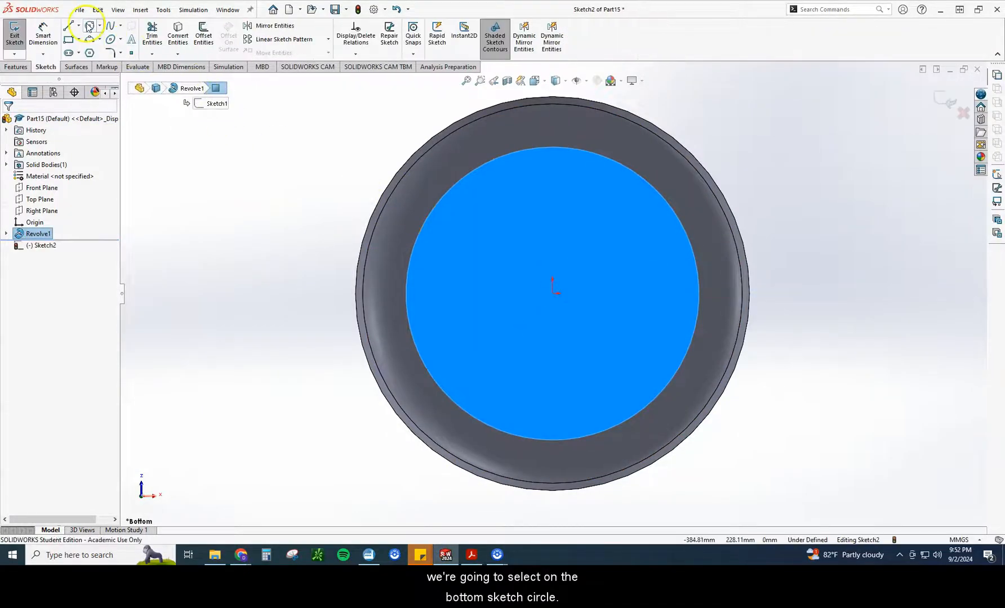
Draw two concentric circles at the bottom-face origin, dimensioned 12 and 3 mm.
{"action": "left_click", "coordinate": [88, 25]}
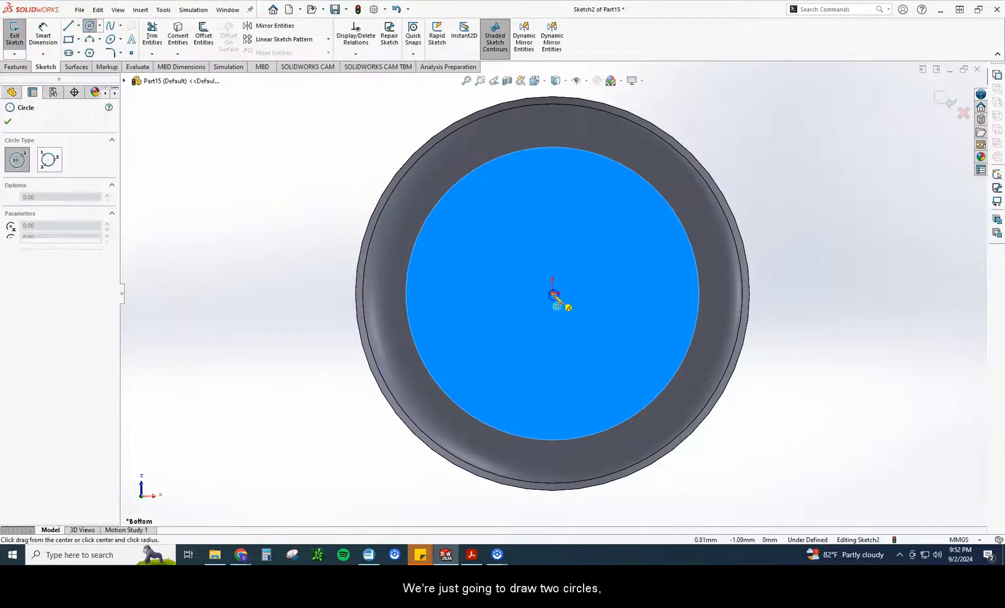
{"action": "left_click_drag", "start_coordinate": [553, 293], "coordinate": [516, 263]}
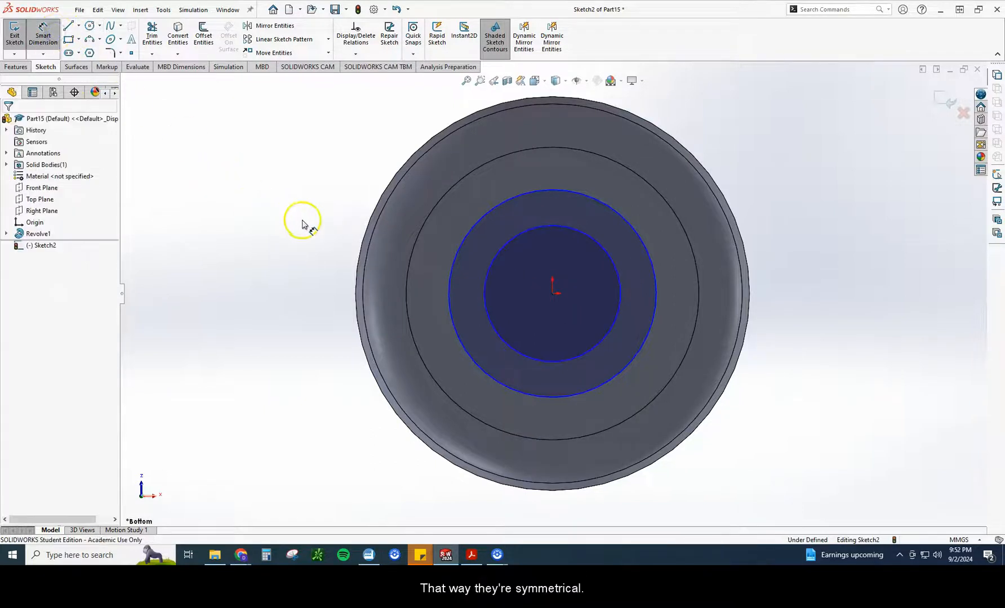
{"action": "mouse_move", "coordinate": [407, 236]}
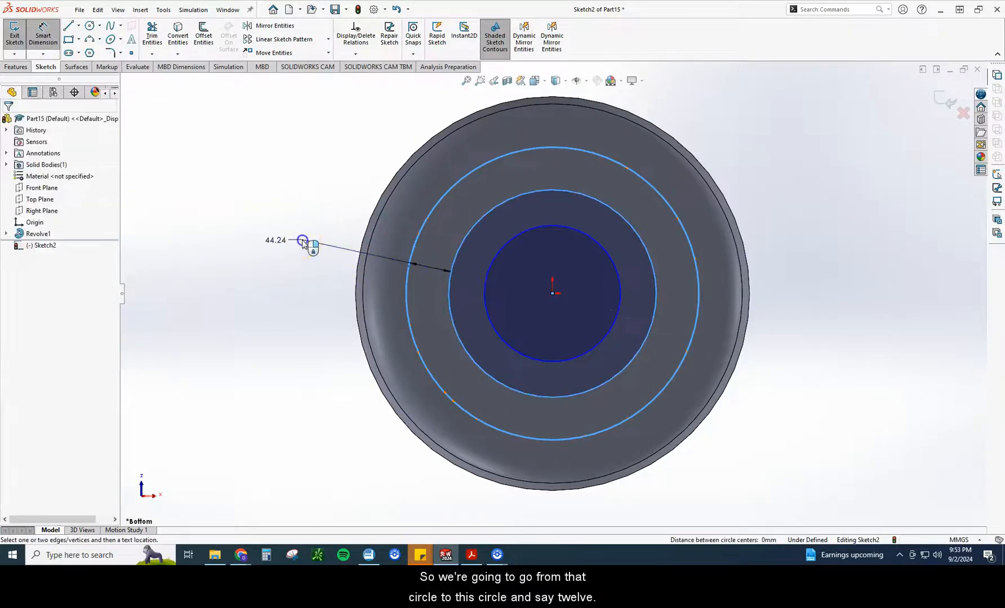
{"action": "left_click", "coordinate": [302, 241]}
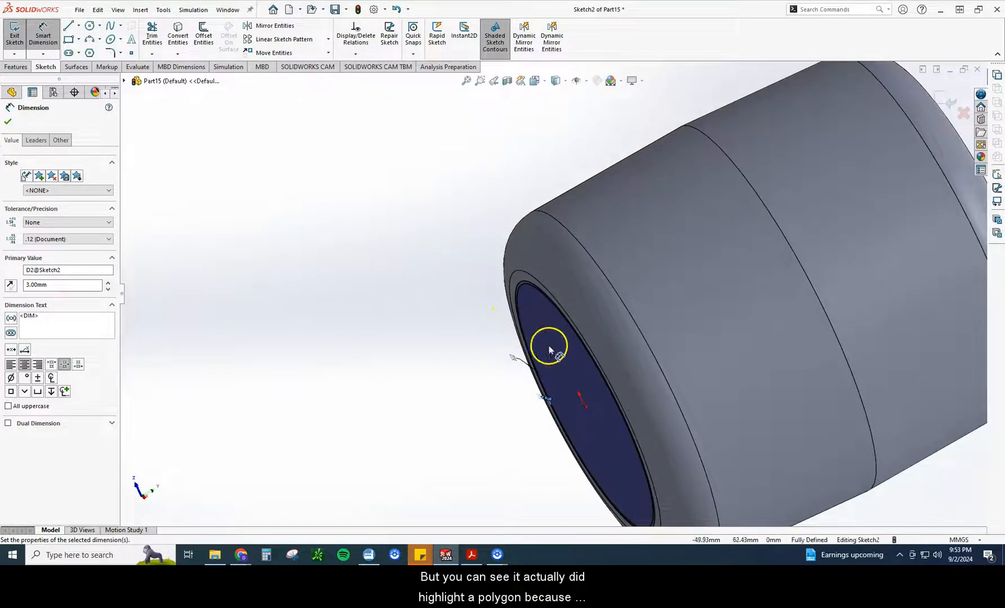
{"action": "left_click", "coordinate": [15, 67]}
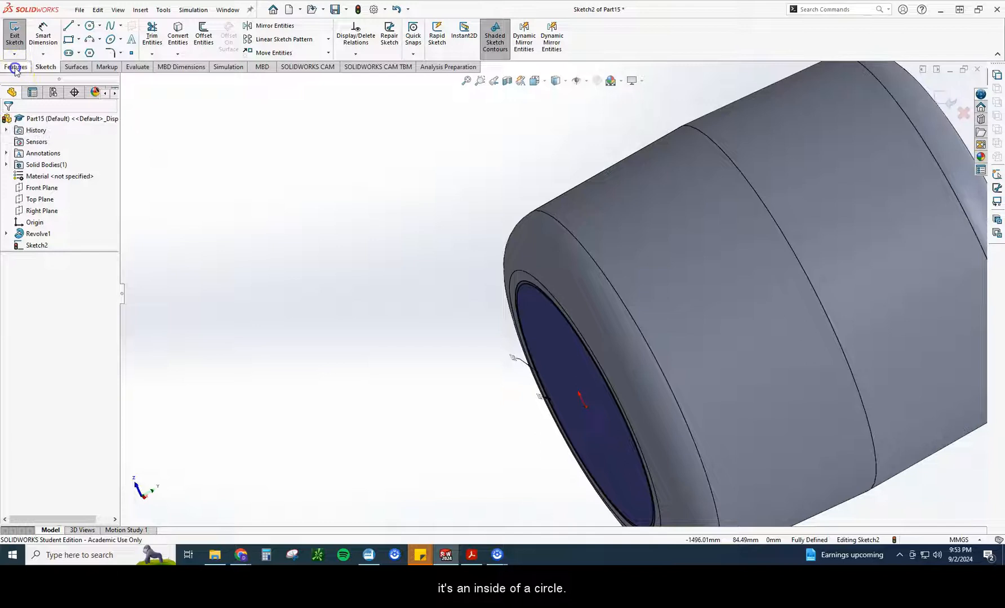
Start an Extruded Boss/Base on the bottom ring sketch, then switch to the PDF drawing.
{"action": "left_click", "coordinate": [16, 67]}
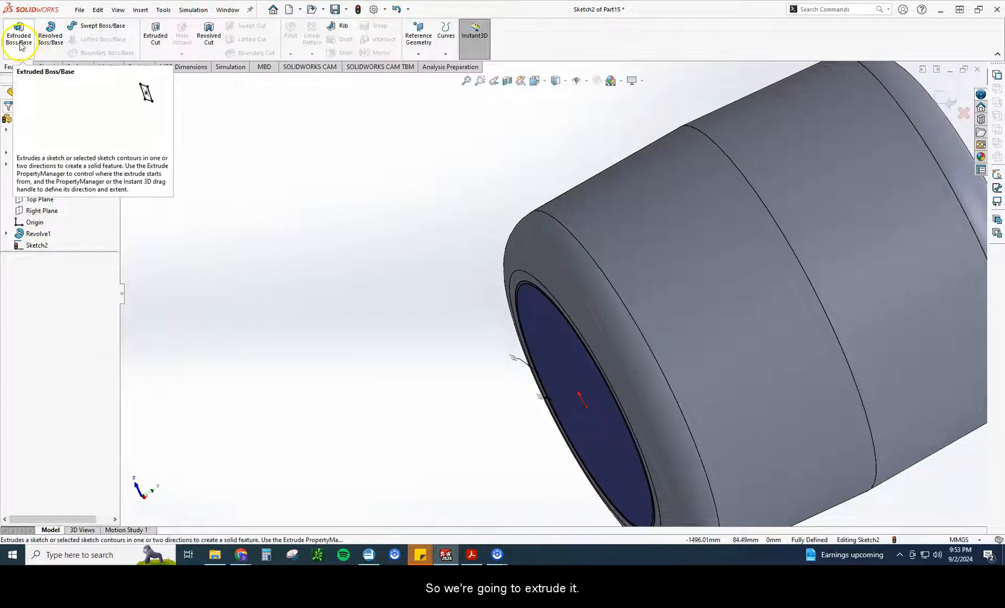
{"action": "left_click", "coordinate": [19, 31]}
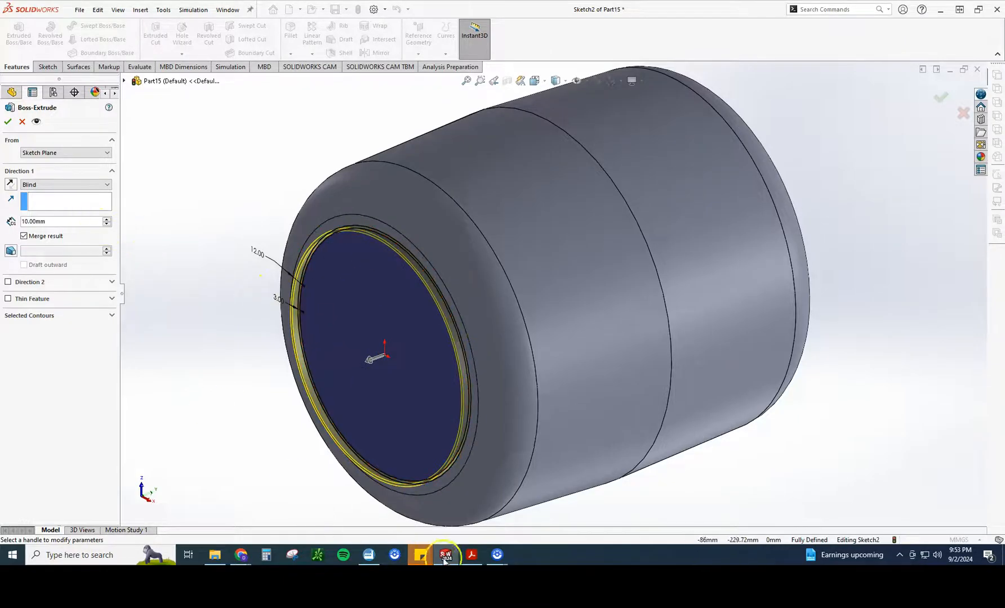
{"action": "left_click", "coordinate": [471, 555]}
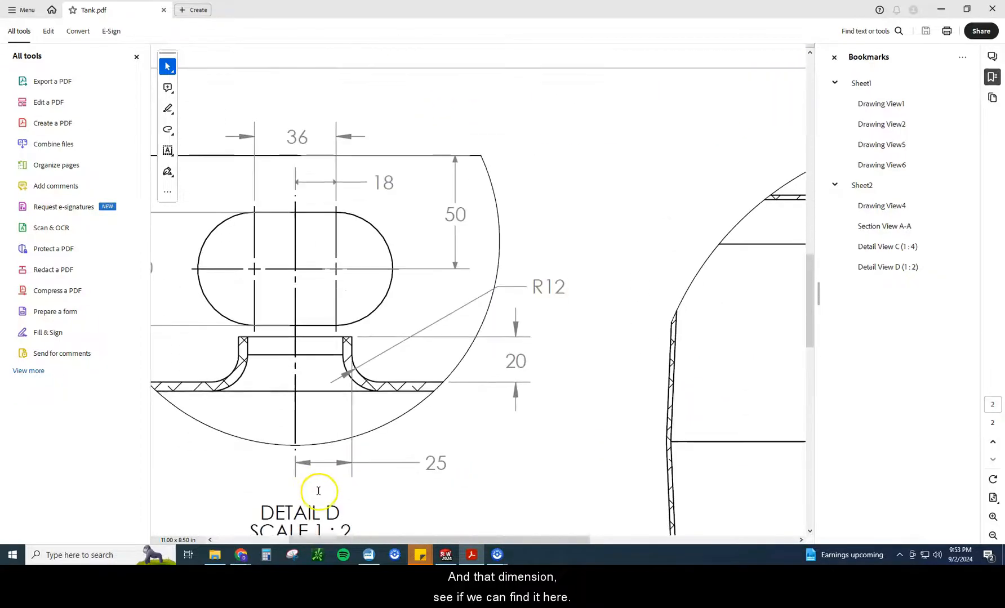
Scroll Tank.pdf to the front view showing the base ring and dimensions A, B and 100.
{"action": "scroll", "scroll_direction": "down", "scroll_amount": 3}
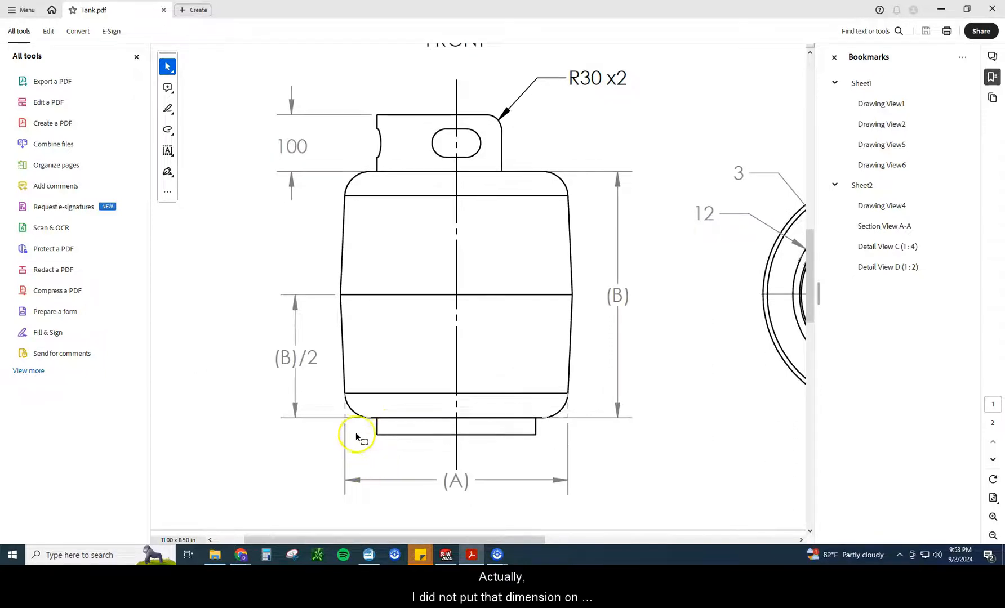
{"action": "mouse_move", "coordinate": [376, 425]}
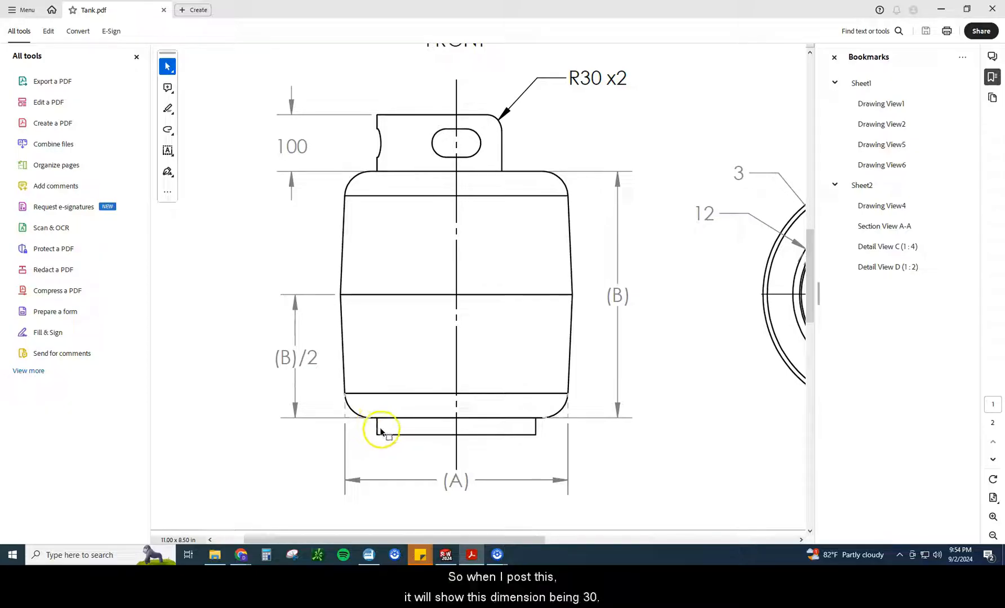
{"action": "mouse_move", "coordinate": [380, 427]}
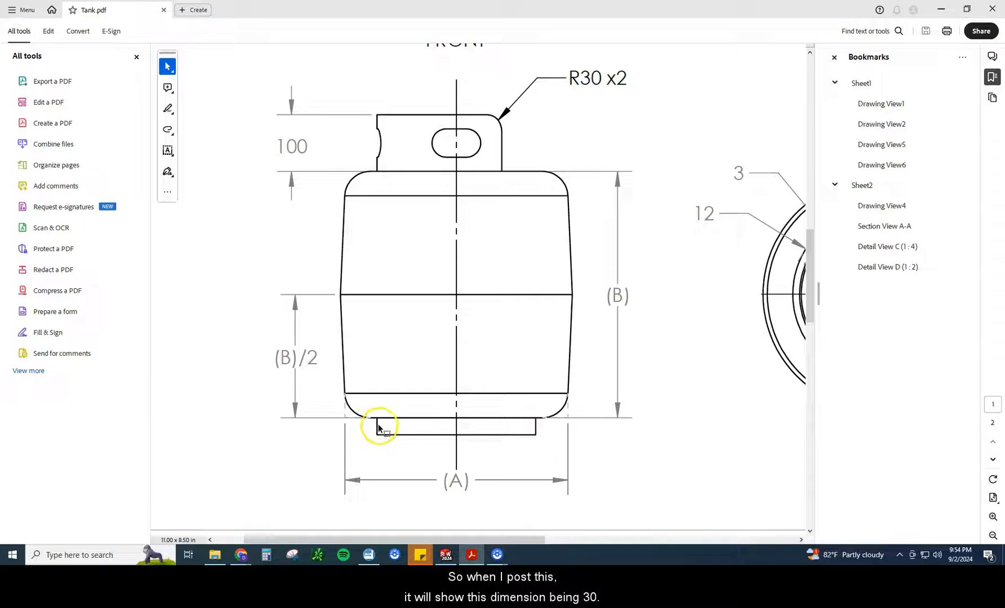
{"action": "mouse_move", "coordinate": [377, 440]}
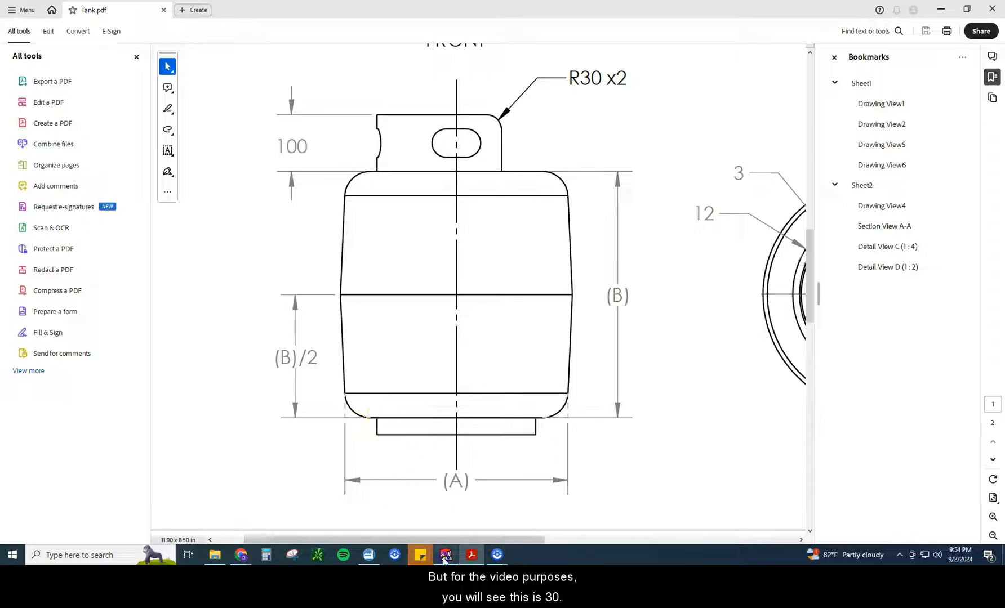
Extrude the bottom ring 30 mm as Boss-Extrude1 and view the tank isometrically.
{"action": "left_click", "coordinate": [446, 555]}
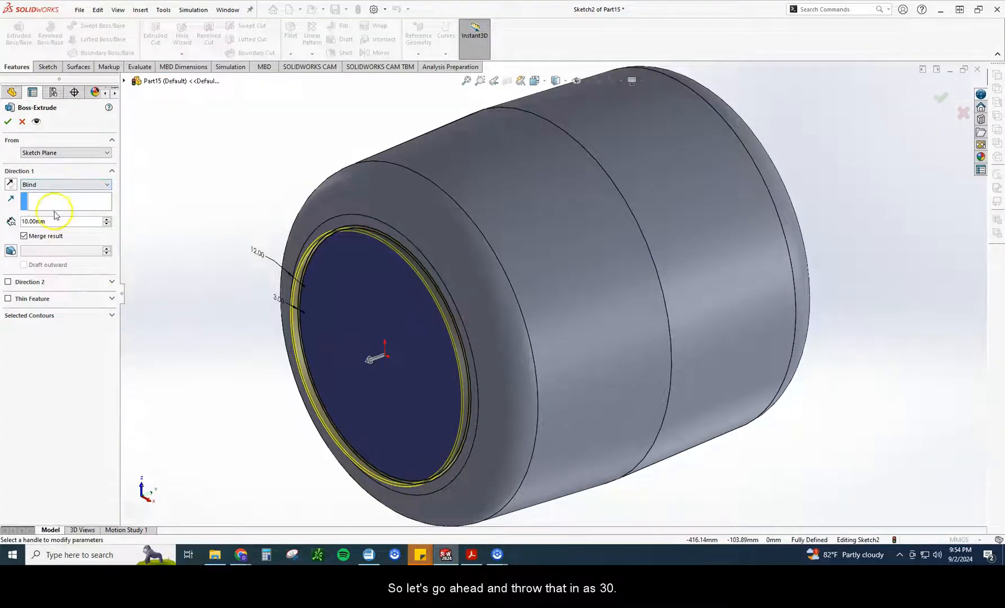
{"action": "type", "text": "30"}
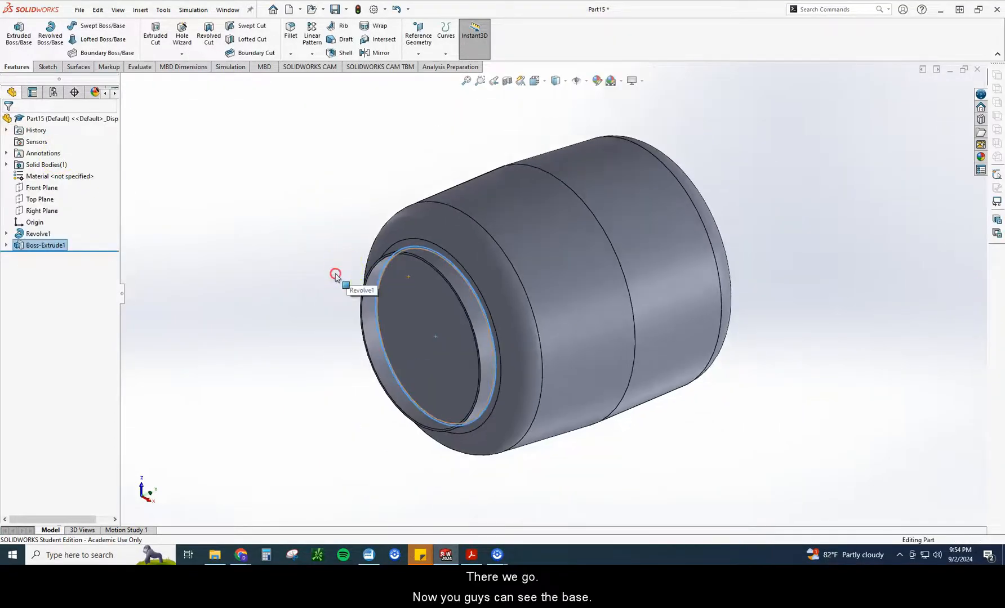
{"action": "left_click", "coordinate": [536, 80]}
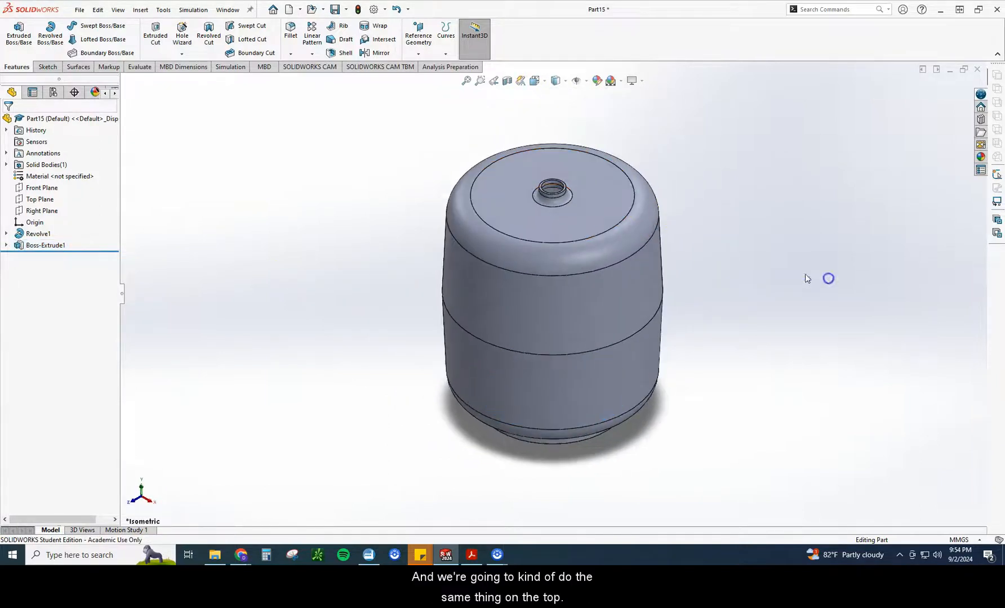
Sketch two concentric circles on the top face, dimensioned 12 and 3 mm per the PDF's TOP view.
{"action": "left_click", "coordinate": [556, 191]}
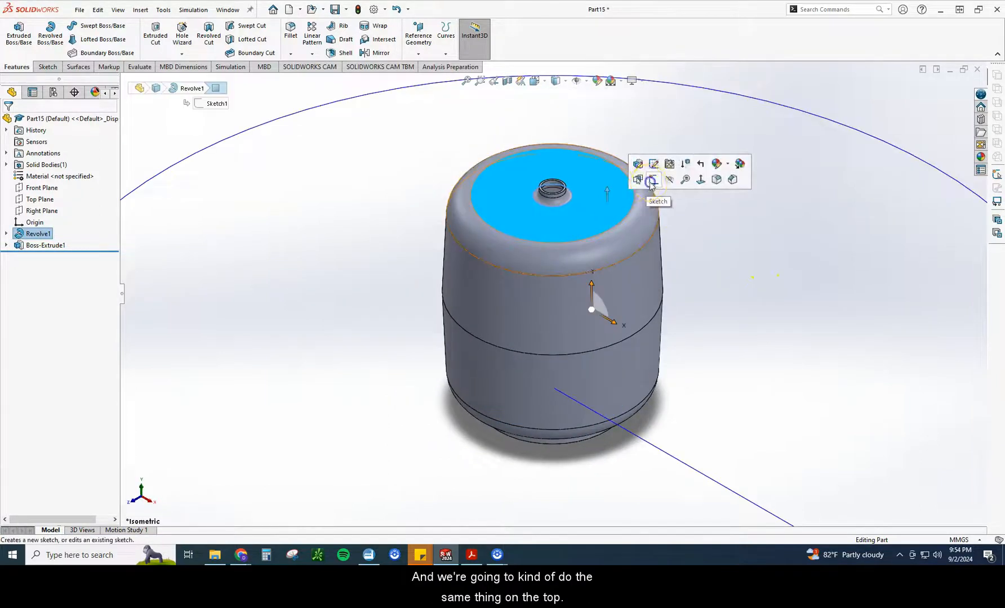
{"action": "left_click", "coordinate": [652, 179]}
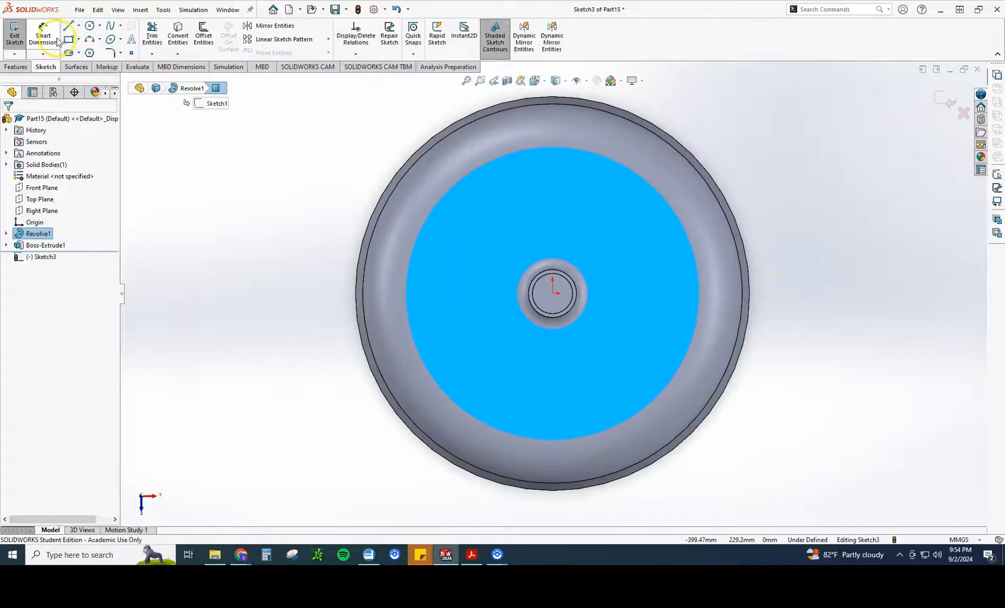
{"action": "left_click", "coordinate": [87, 25]}
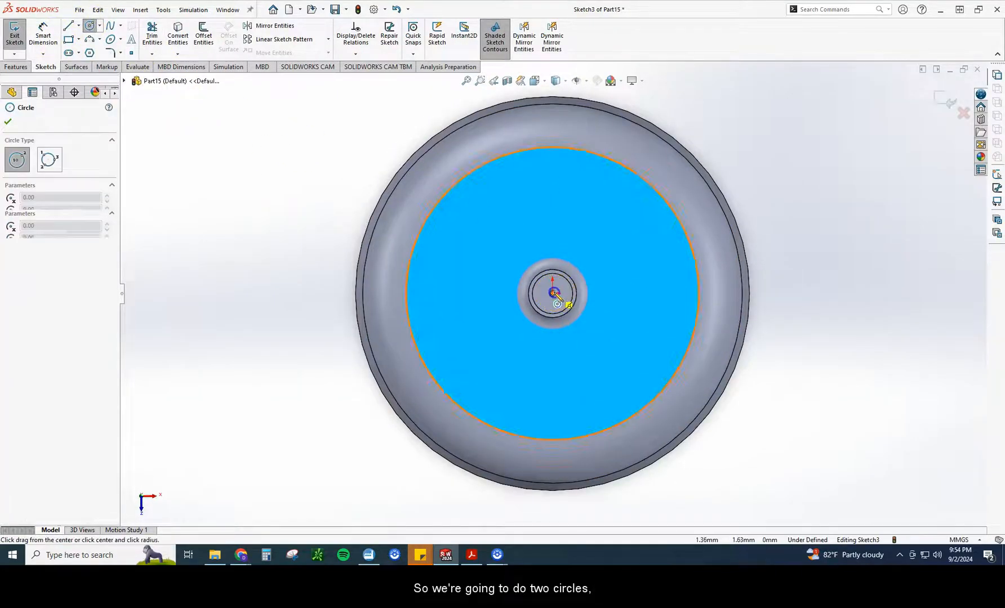
{"action": "left_click_drag", "start_coordinate": [553, 293], "coordinate": [491, 232]}
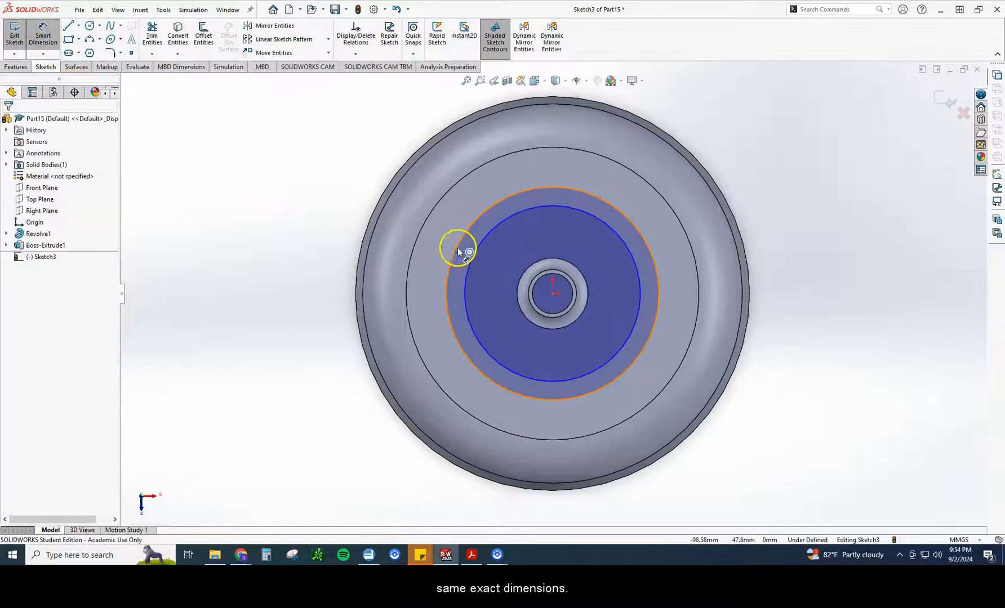
{"action": "left_click", "coordinate": [455, 249]}
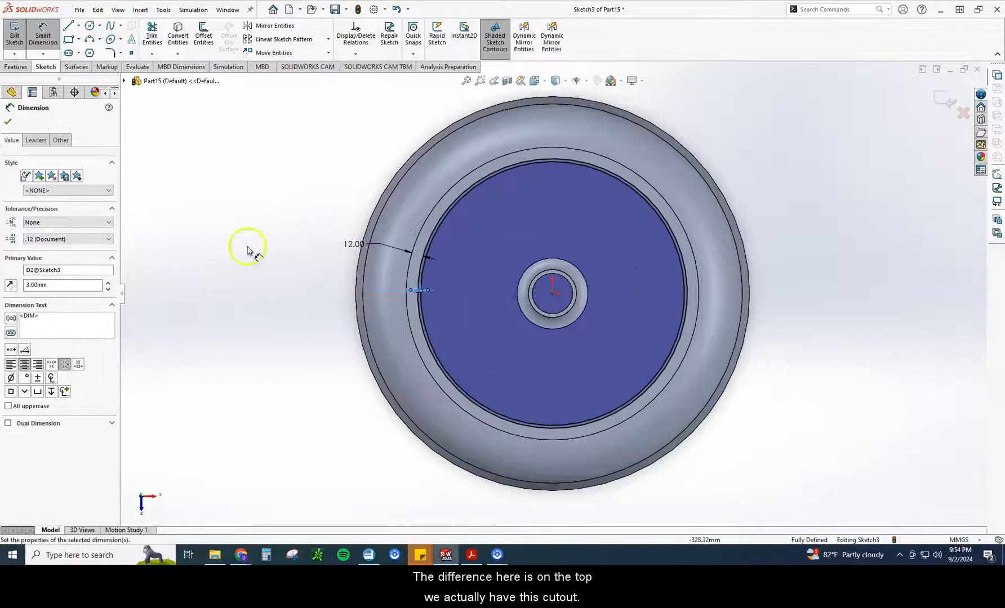
{"action": "left_click", "coordinate": [471, 555]}
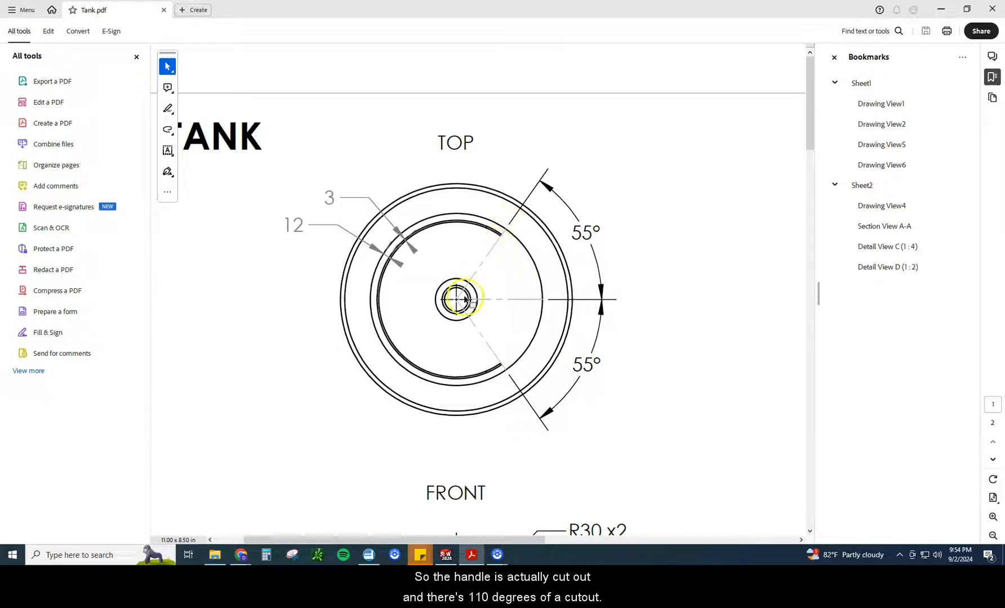
{"action": "mouse_move", "coordinate": [502, 357]}
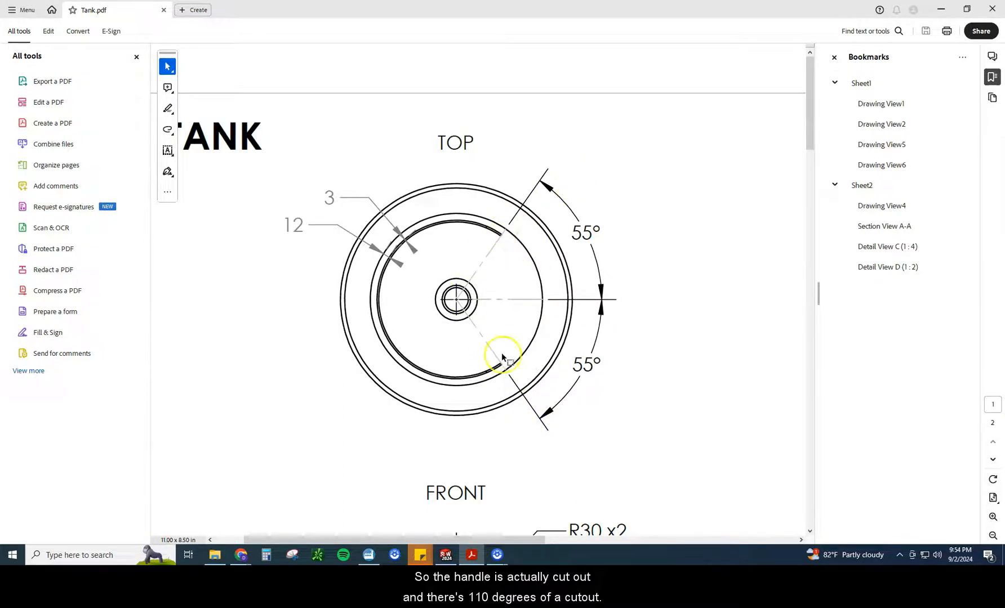
{"action": "left_click", "coordinate": [445, 556]}
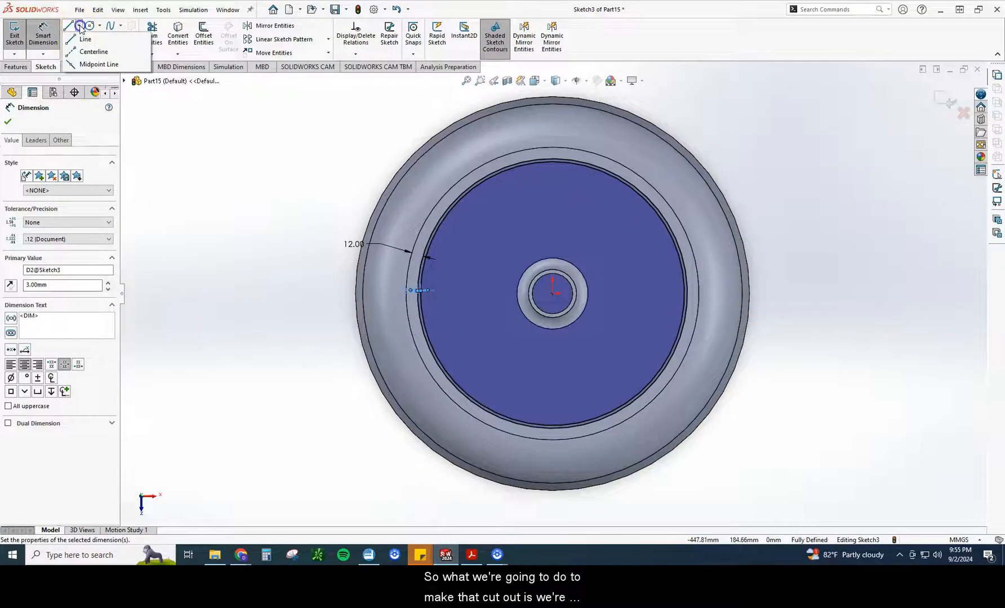
Draw a horizontal centreline from the centre and radial lines out from the origin.
{"action": "left_click", "coordinate": [94, 51]}
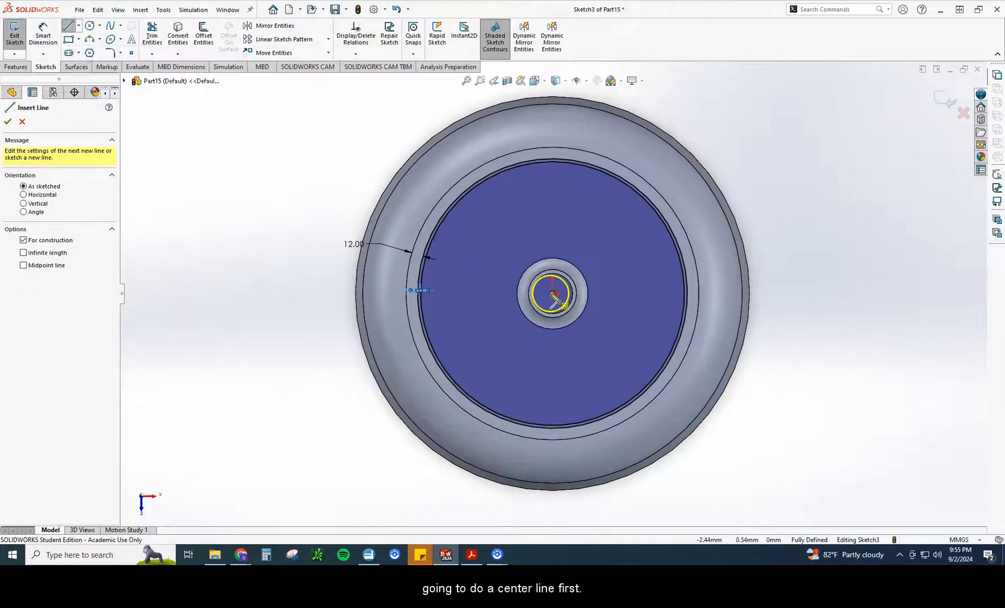
{"action": "left_click_drag", "start_coordinate": [553, 294], "coordinate": [689, 295]}
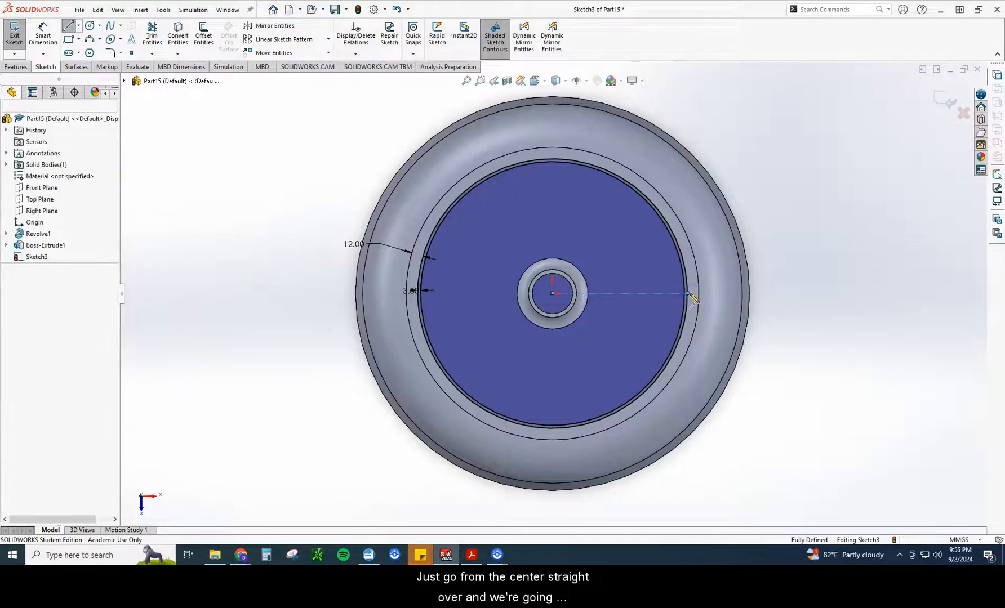
{"action": "left_click", "coordinate": [67, 26]}
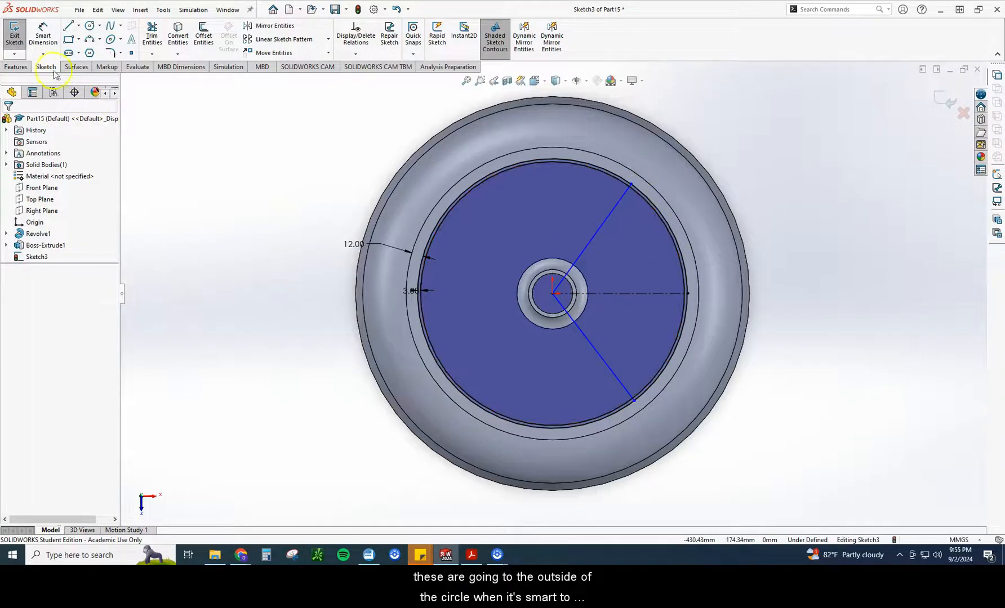
Dimension the upper and lower radial lines at 55° from the centreline.
{"action": "left_click", "coordinate": [44, 29]}
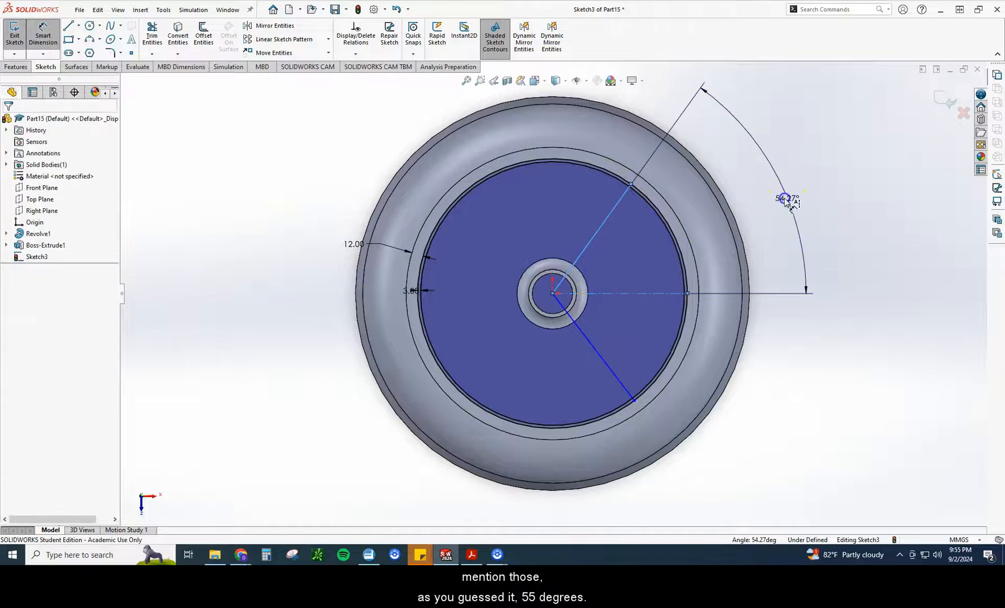
{"action": "left_click", "coordinate": [786, 200]}
{"action": "type", "text": "55"}
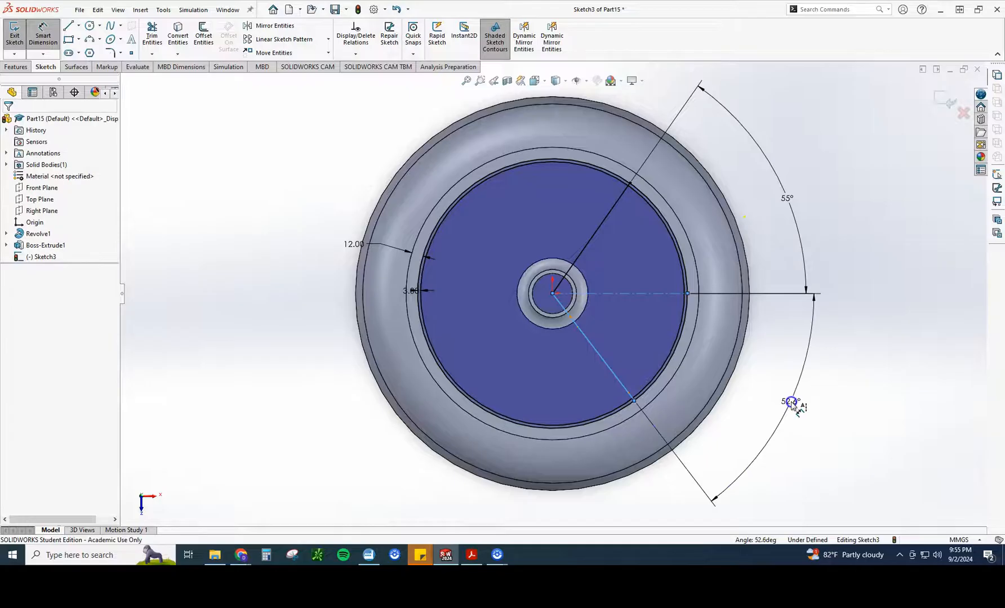
{"action": "left_click", "coordinate": [789, 402]}
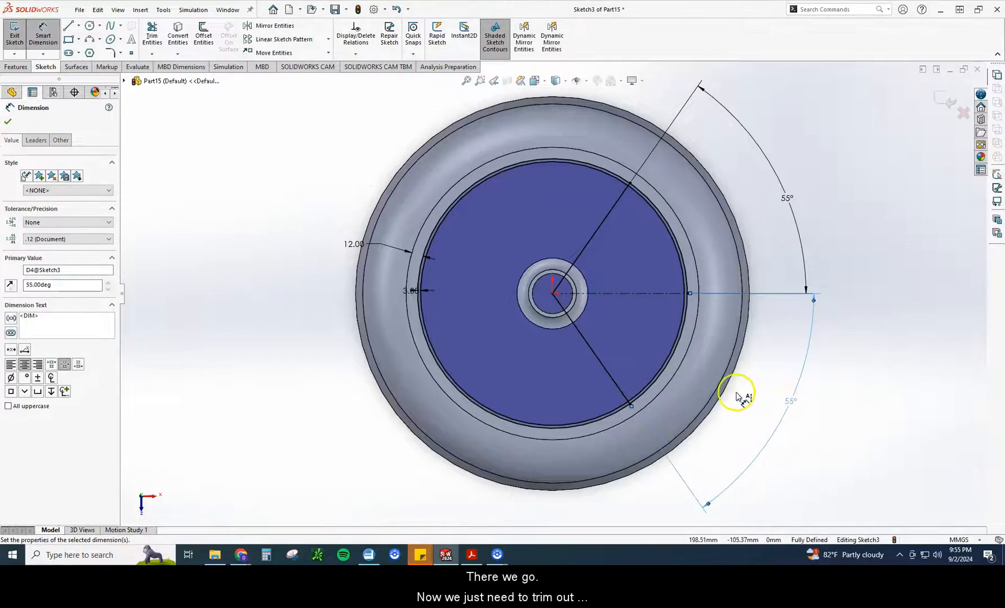
{"action": "left_click", "coordinate": [152, 34]}
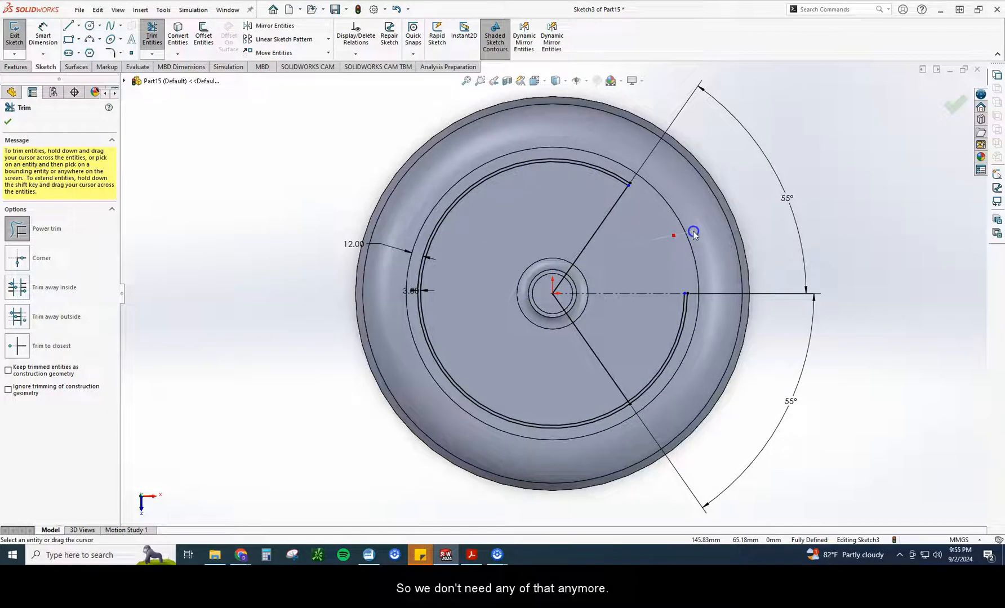
Trim away the unwanted arcs and extrude the partial ring into Boss-Extrude2.
{"action": "left_click", "coordinate": [693, 232]}
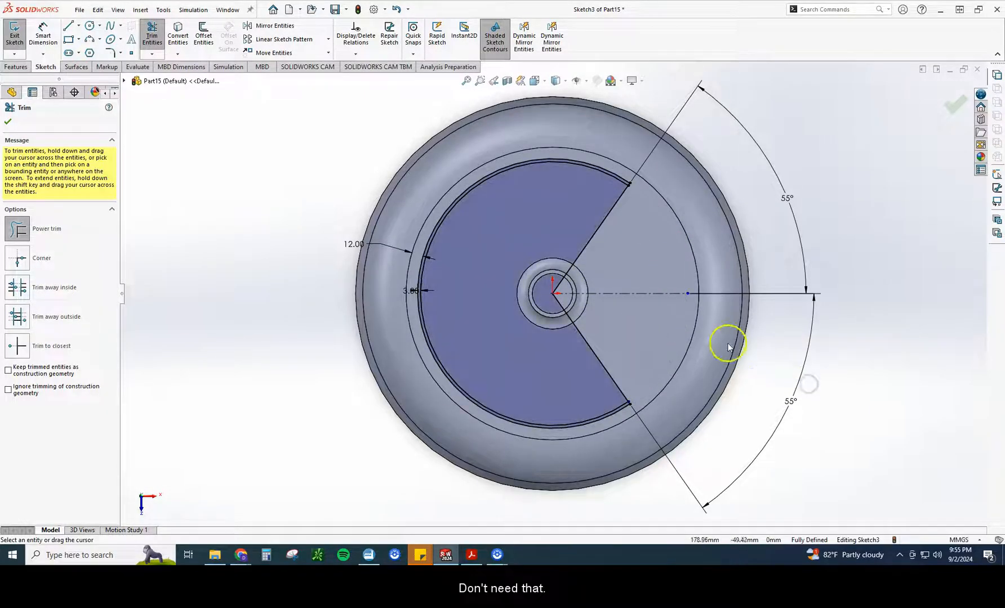
{"action": "left_click", "coordinate": [729, 347]}
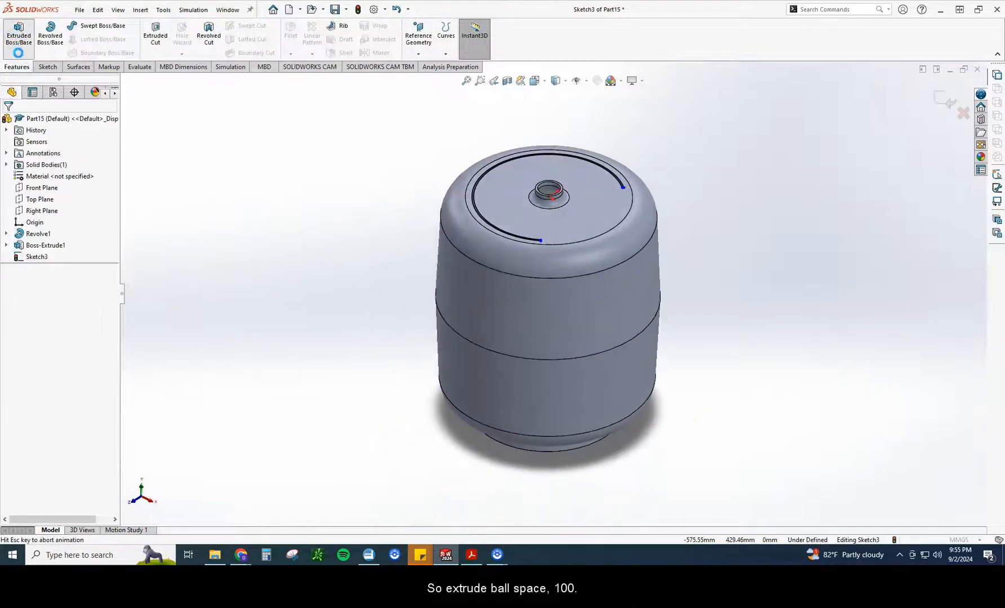
{"action": "left_click", "coordinate": [17, 31]}
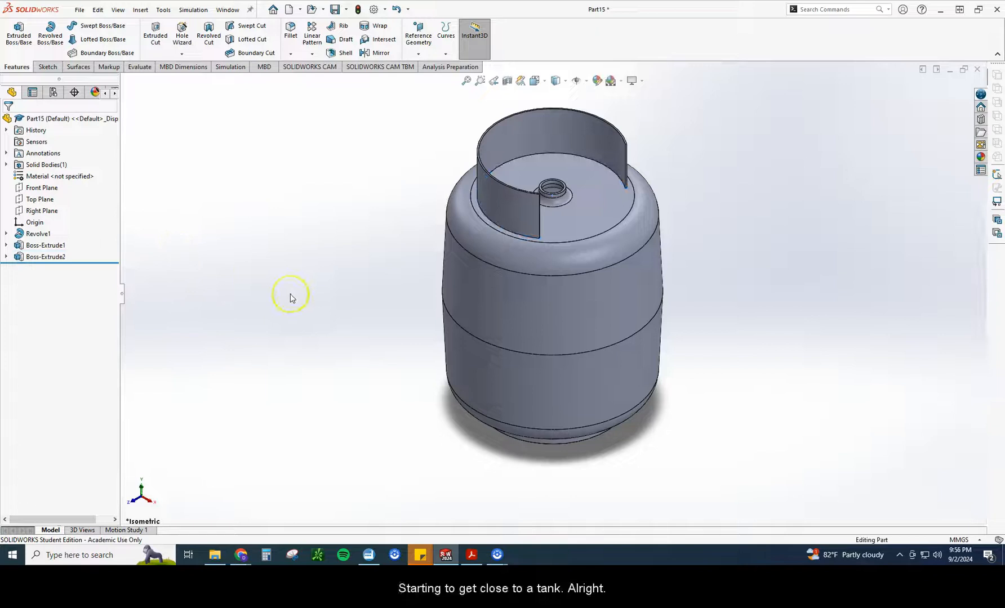
{"action": "mouse_move", "coordinate": [528, 93]}
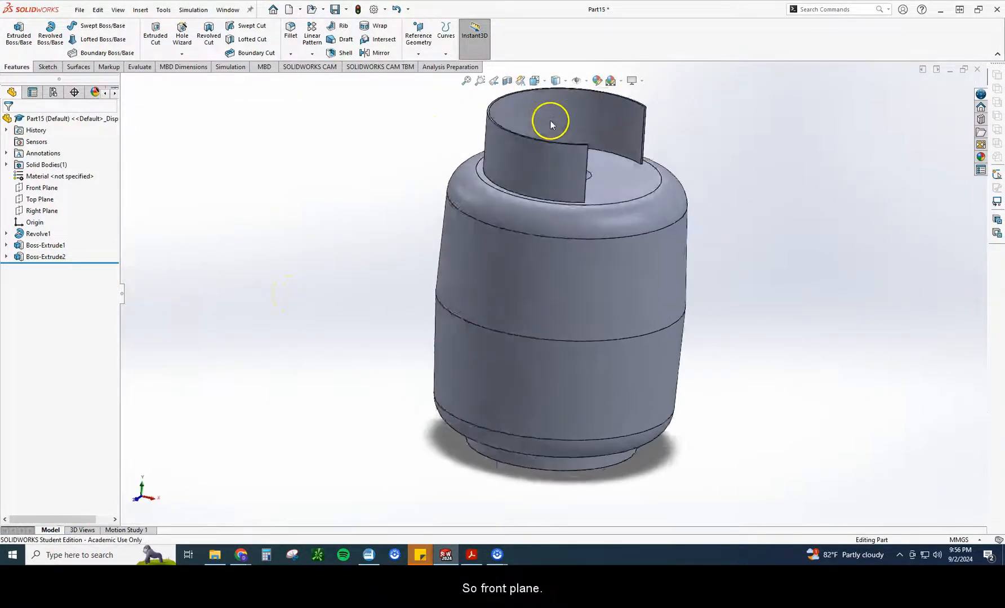
Show the tank from the front with Hidden Lines Visible and temporary axes, then orbit it.
{"action": "left_click", "coordinate": [534, 81]}
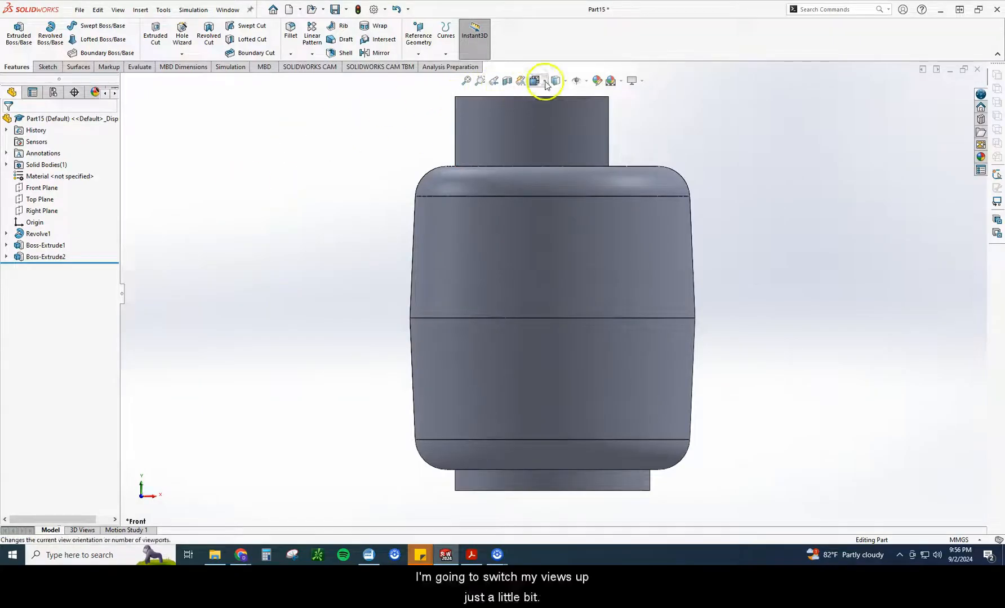
{"action": "left_click", "coordinate": [564, 80]}
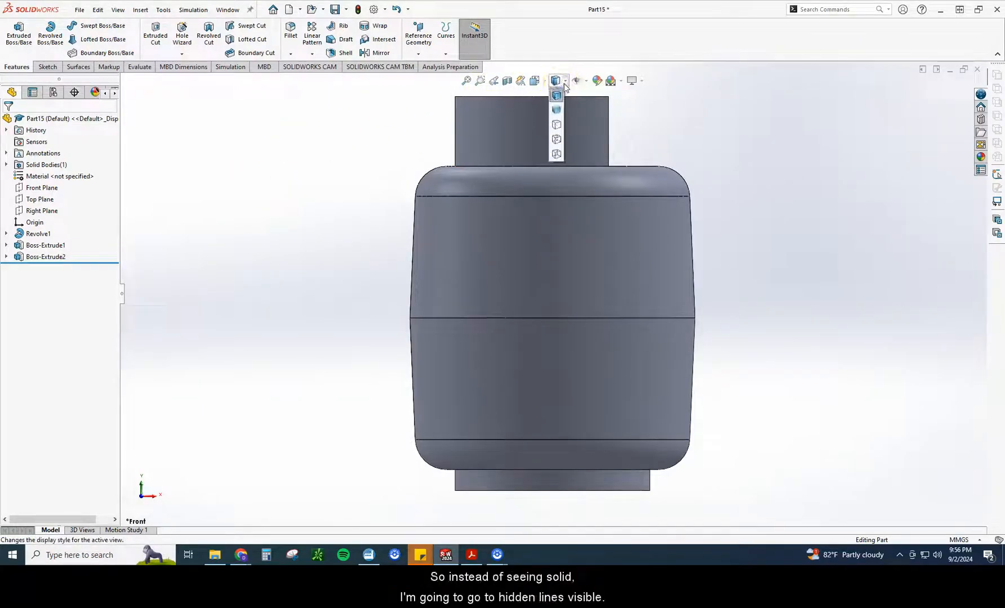
{"action": "mouse_move", "coordinate": [557, 138]}
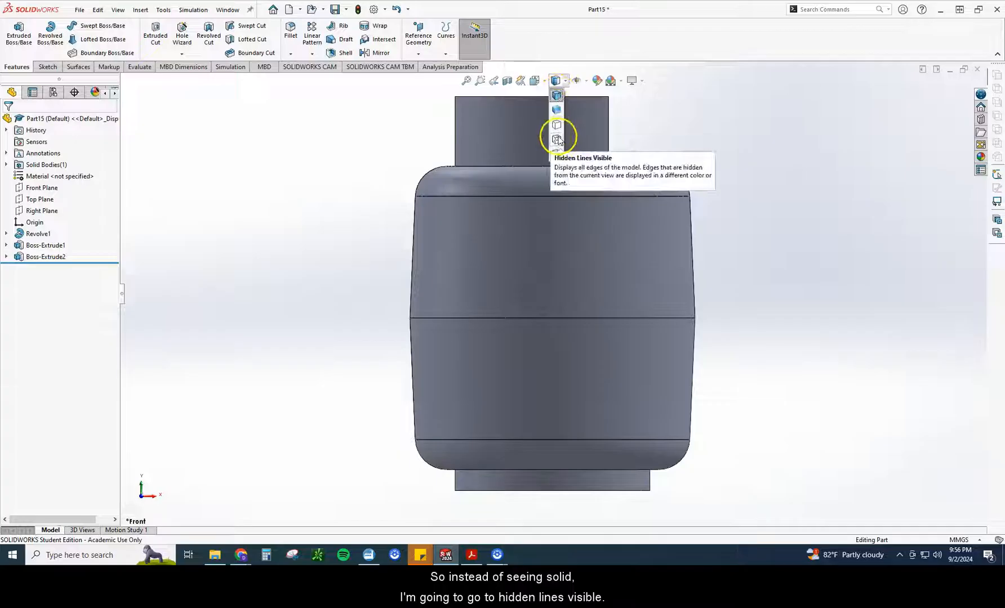
{"action": "left_click", "coordinate": [556, 139]}
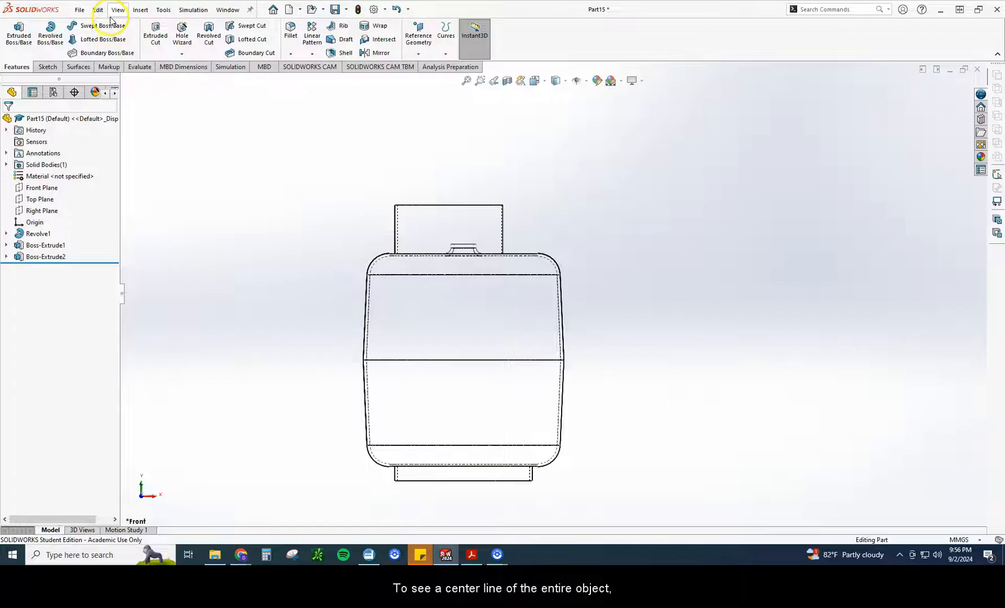
{"action": "left_click", "coordinate": [115, 10]}
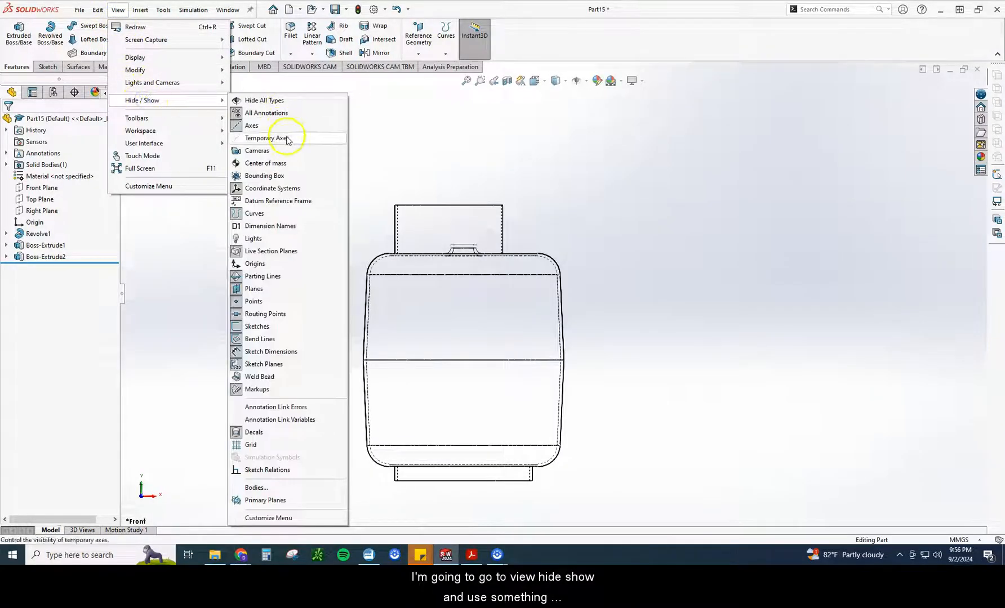
{"action": "mouse_move", "coordinate": [275, 143]}
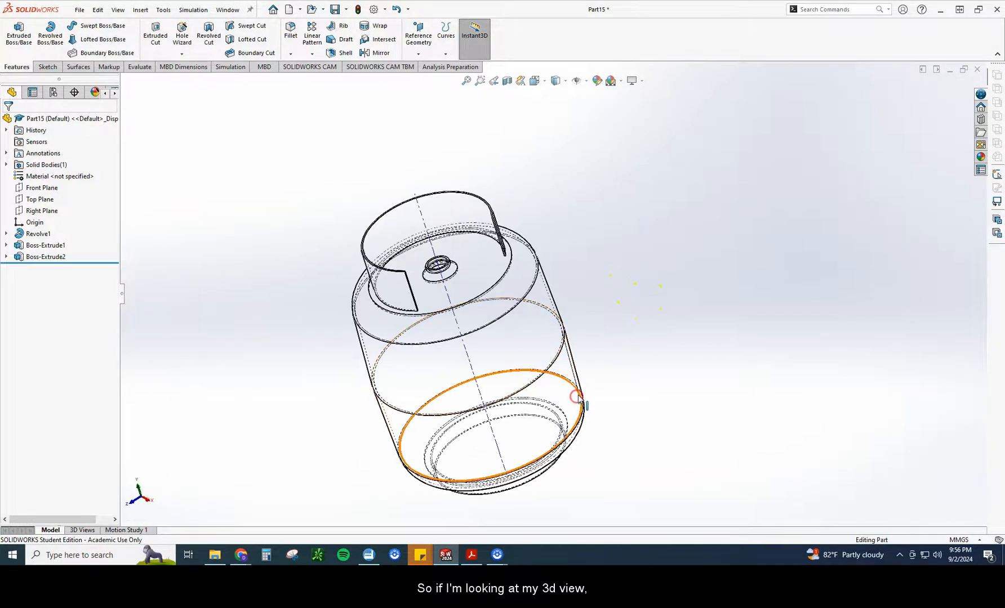
{"action": "left_click_drag", "start_coordinate": [577, 398], "coordinate": [655, 411]}
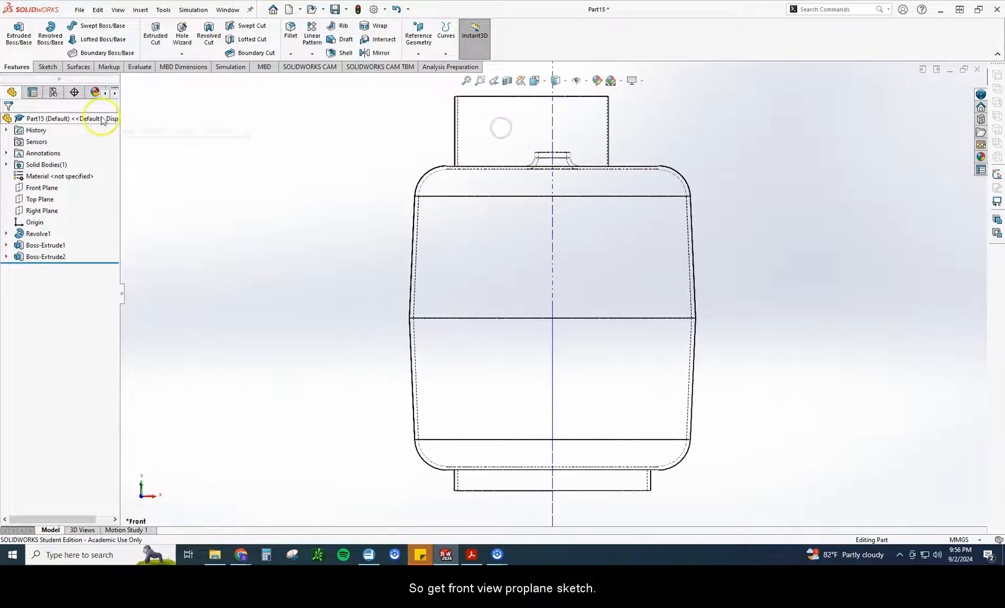
Start Sketch4 on the Front Plane and choose the Straight Slot tool.
{"action": "left_click", "coordinate": [36, 187]}
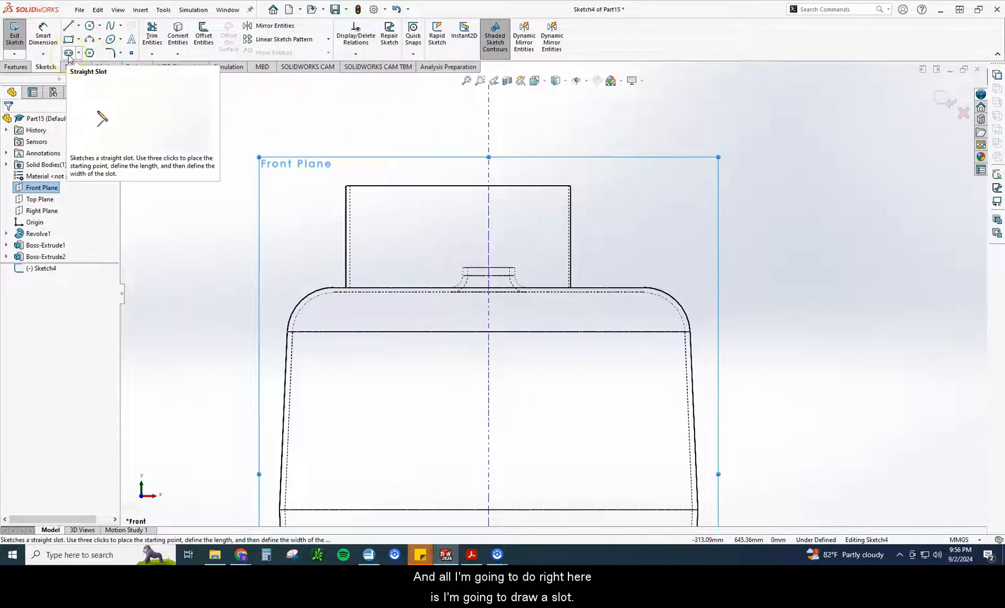
{"action": "left_click", "coordinate": [68, 53]}
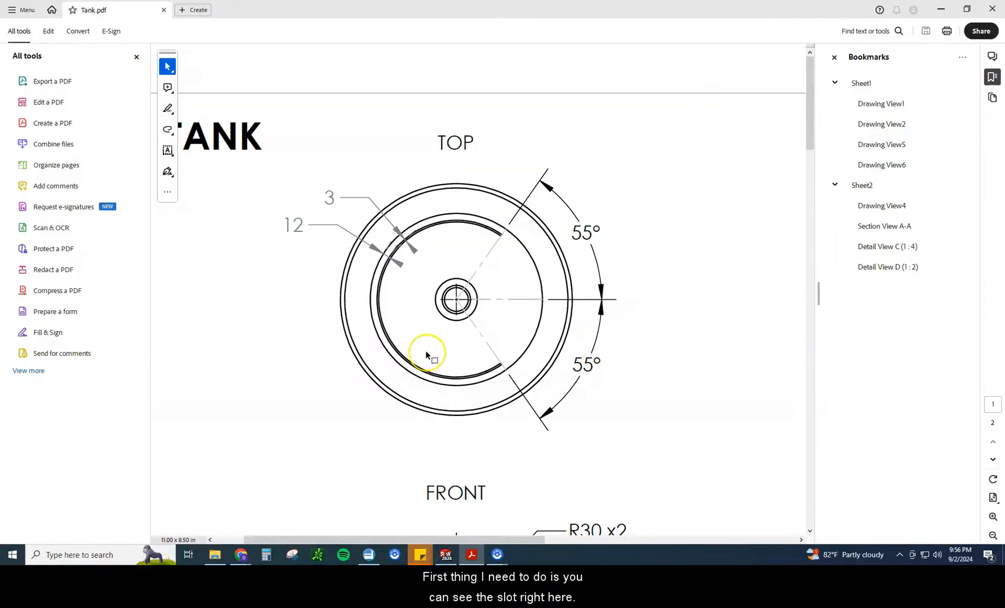
Scroll Tank.pdf down to Detail D on page 2 to read the slot dimensions.
{"action": "scroll", "scroll_direction": "down", "scroll_amount": 3}
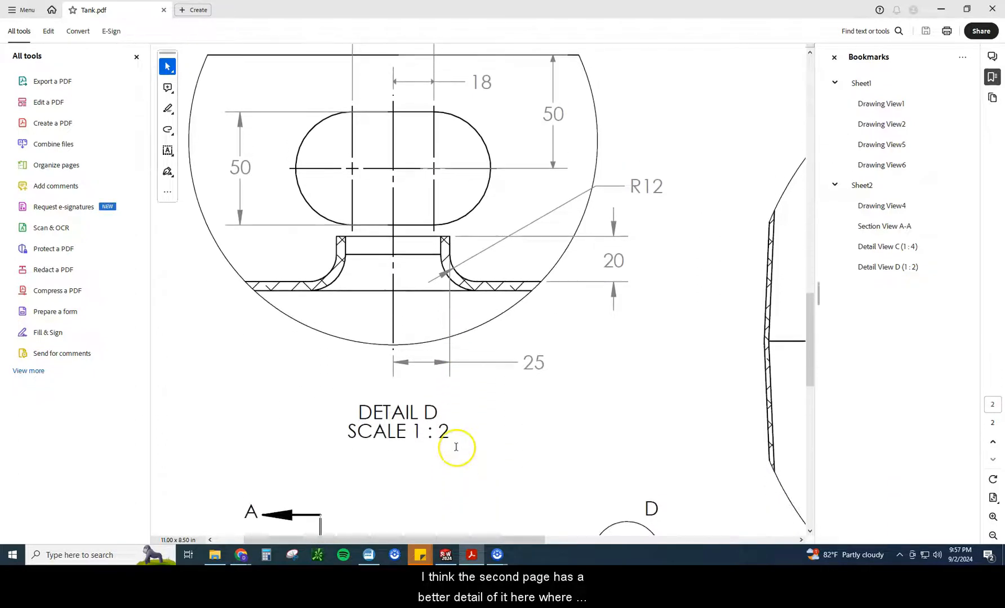
{"action": "scroll", "scroll_direction": "down", "scroll_amount": 3}
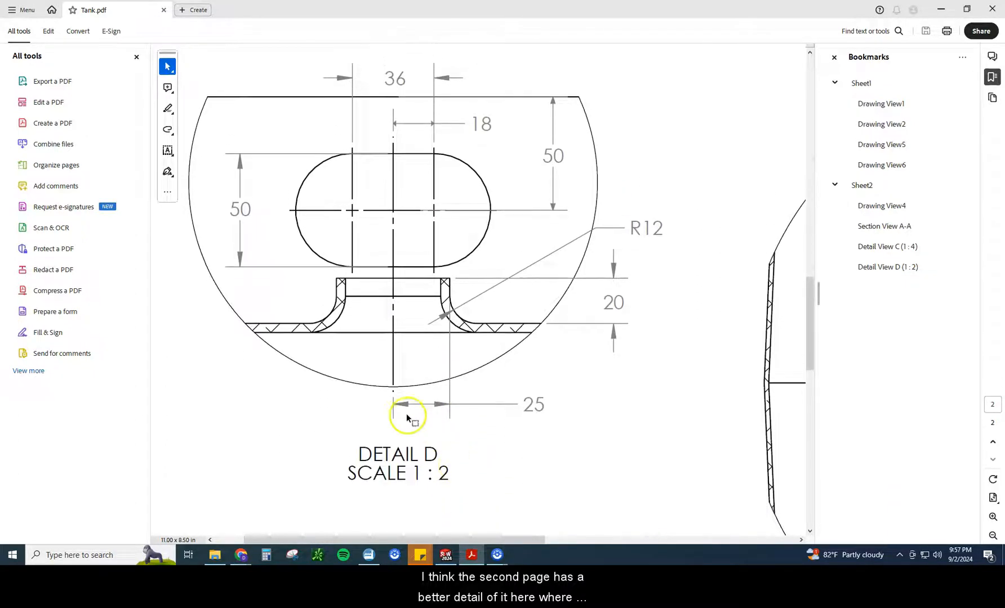
{"action": "mouse_move", "coordinate": [375, 84]}
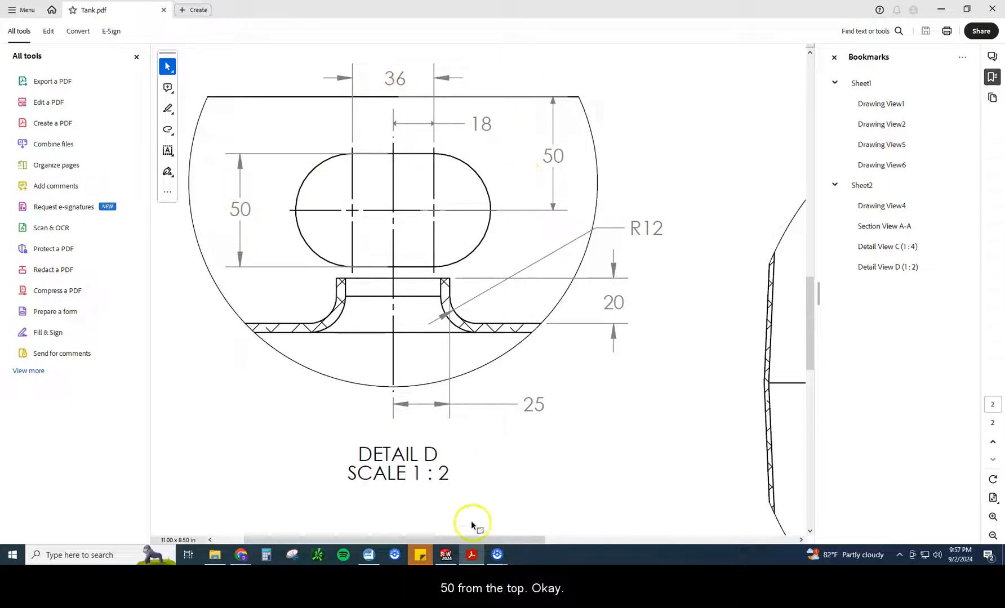
{"action": "left_click", "coordinate": [445, 554]}
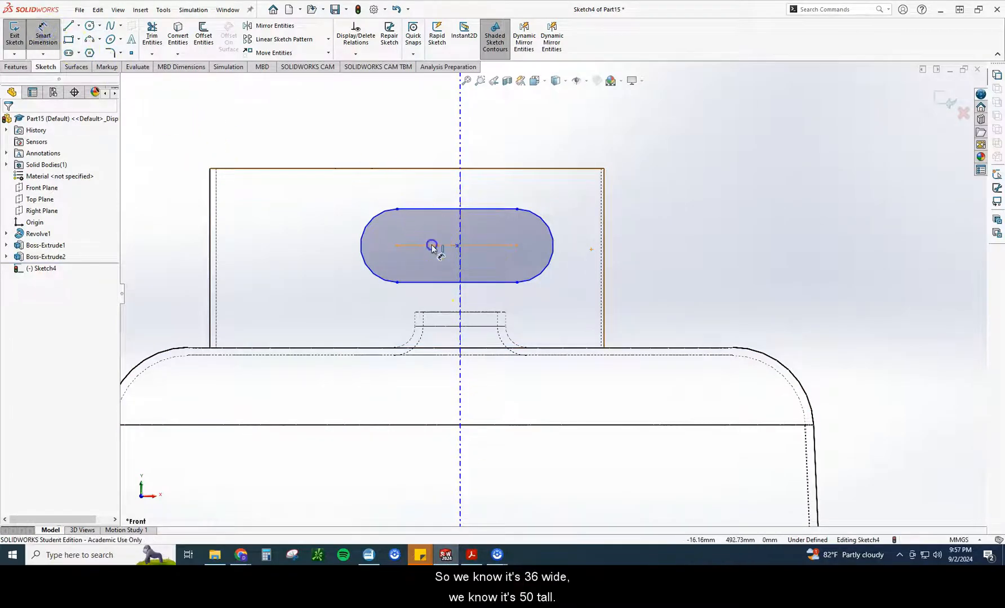
Dimension the slot 36 mm by 50 mm, with its centre 50 mm below the shroud top.
{"action": "left_click", "coordinate": [431, 245]}
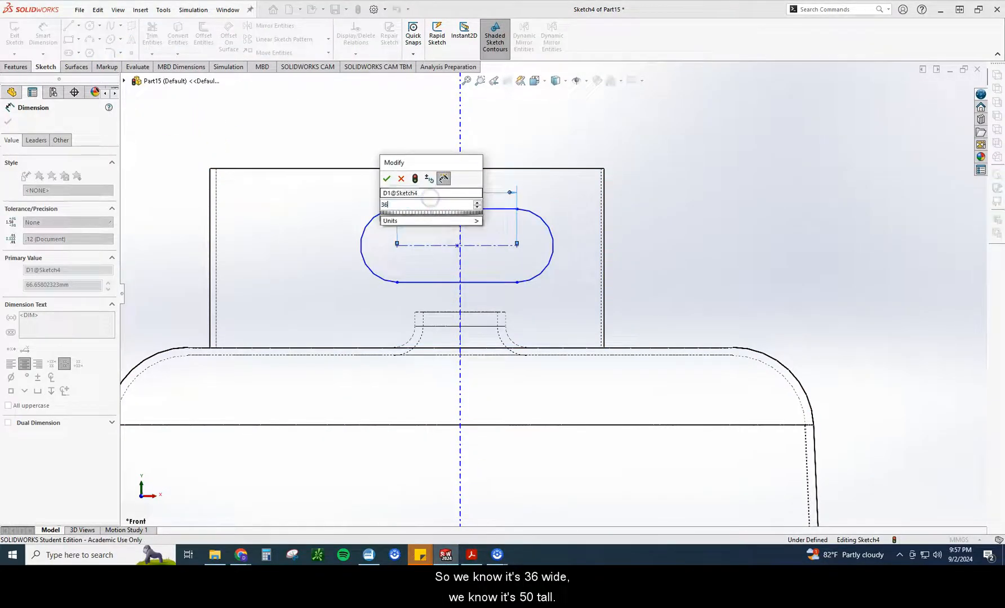
{"action": "left_click", "coordinate": [387, 178]}
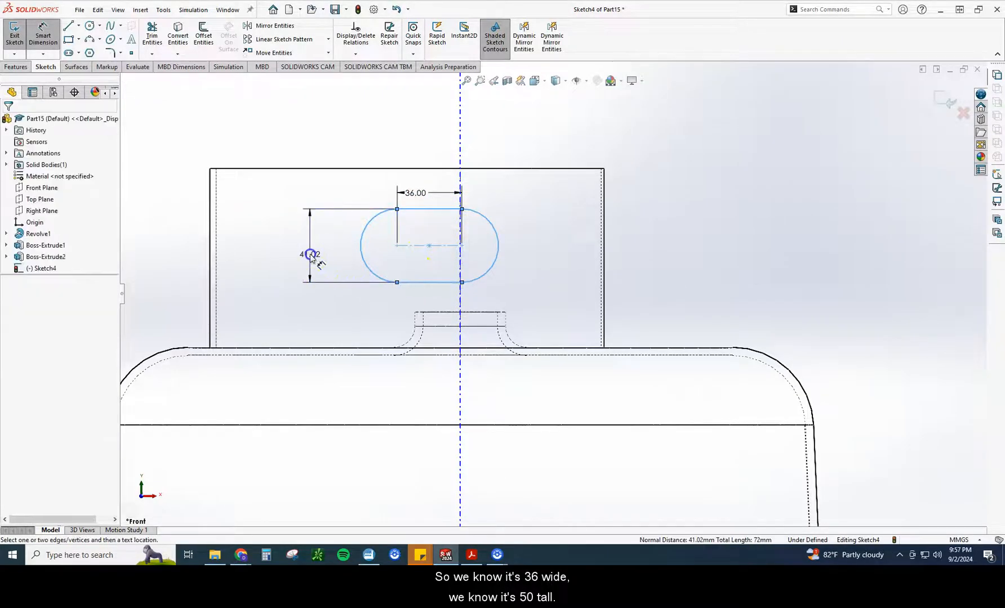
{"action": "left_click", "coordinate": [309, 254]}
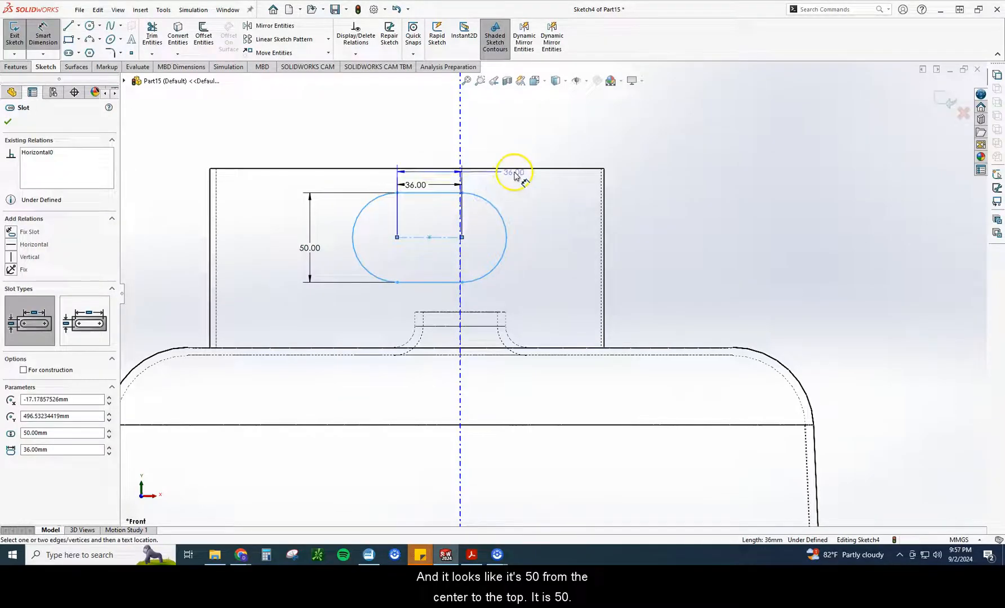
{"action": "left_click", "coordinate": [514, 172]}
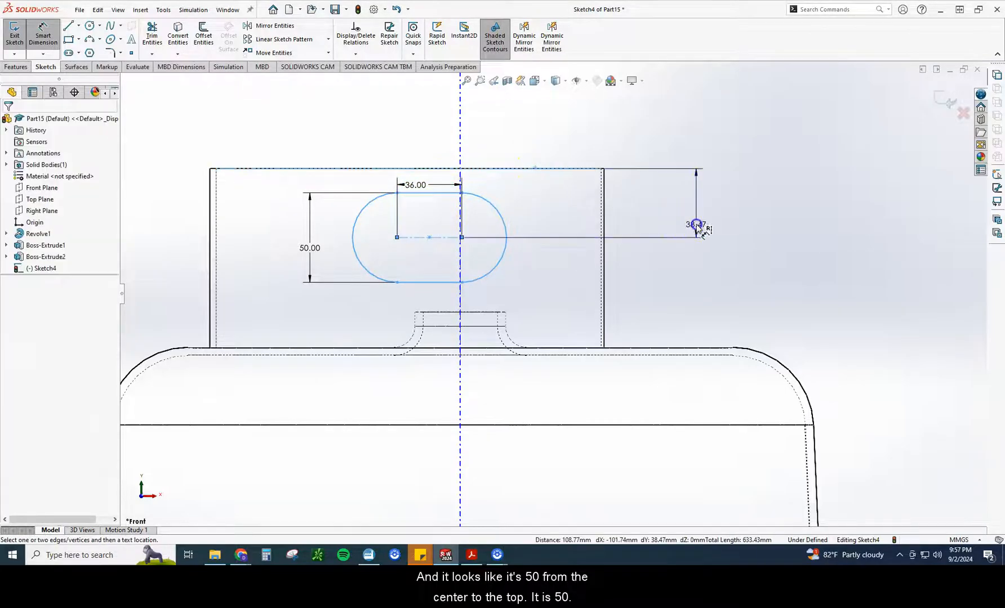
{"action": "left_click", "coordinate": [696, 228]}
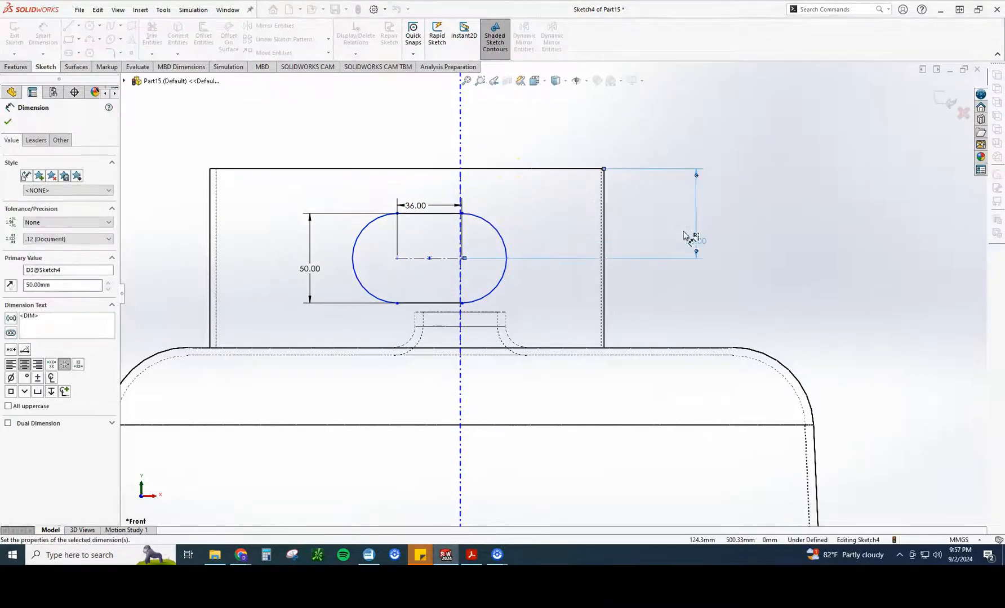
{"action": "left_click", "coordinate": [472, 556]}
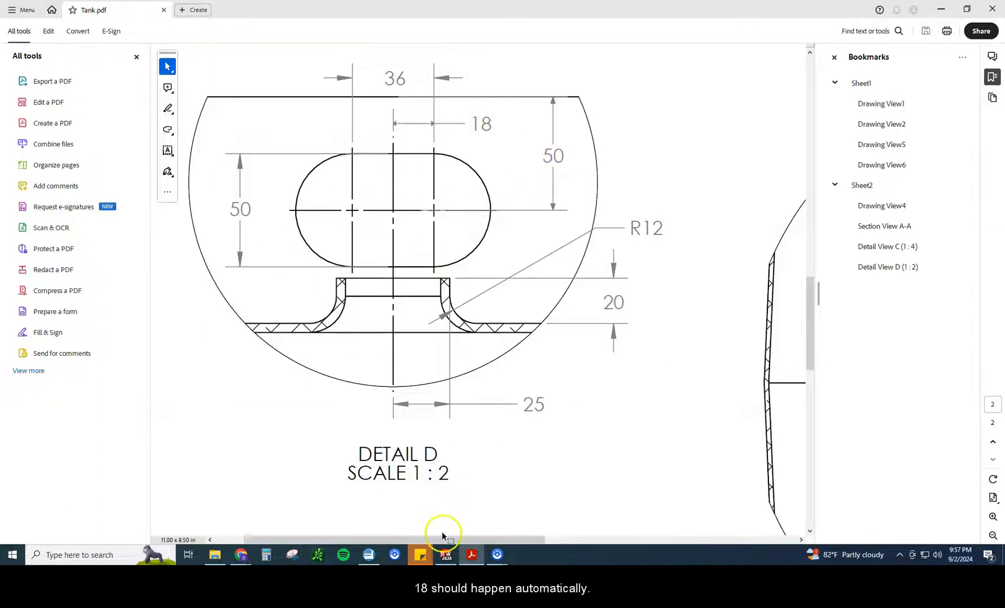
Make the slot's centre point coincident with the vertical axis.
{"action": "left_click", "coordinate": [445, 555]}
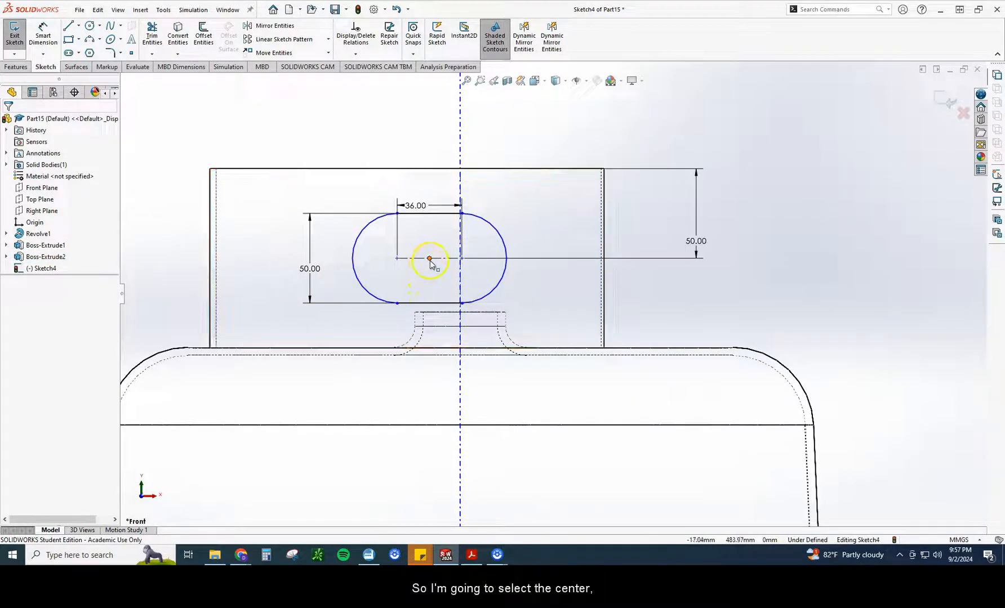
{"action": "left_click", "coordinate": [429, 258]}
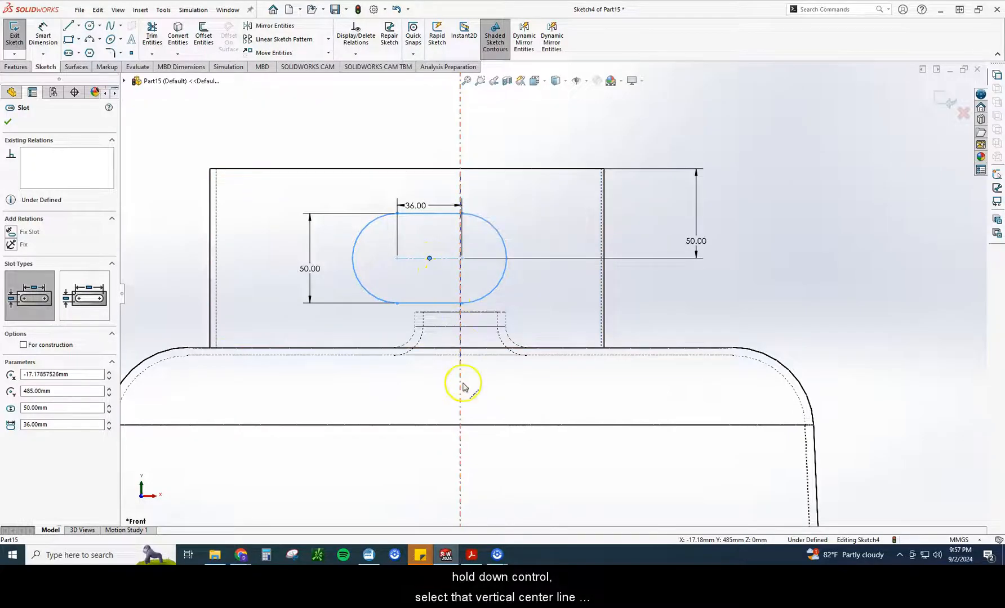
{"action": "mouse_move", "coordinate": [461, 397]}
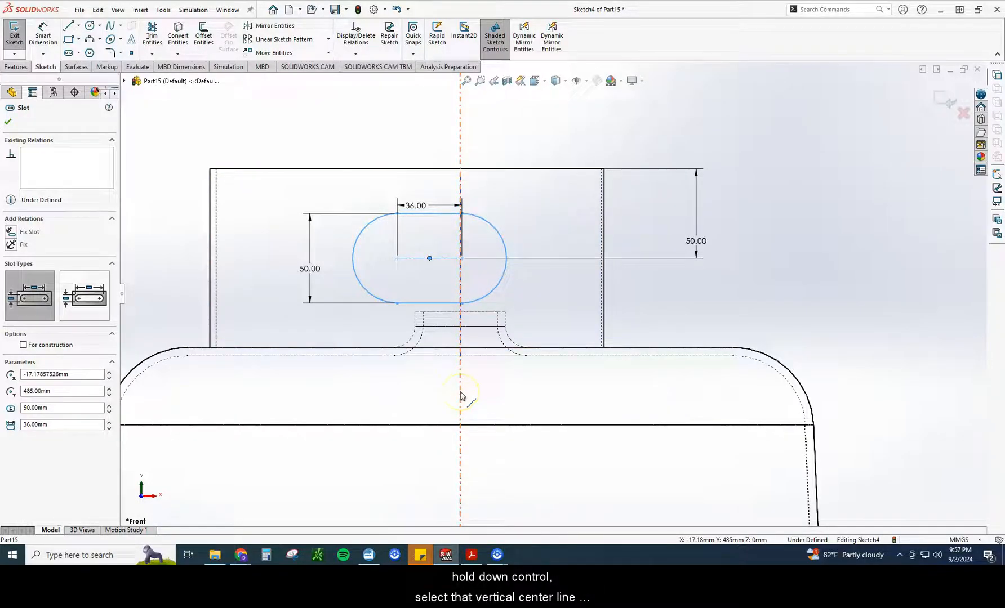
{"action": "left_click", "coordinate": [460, 396]}
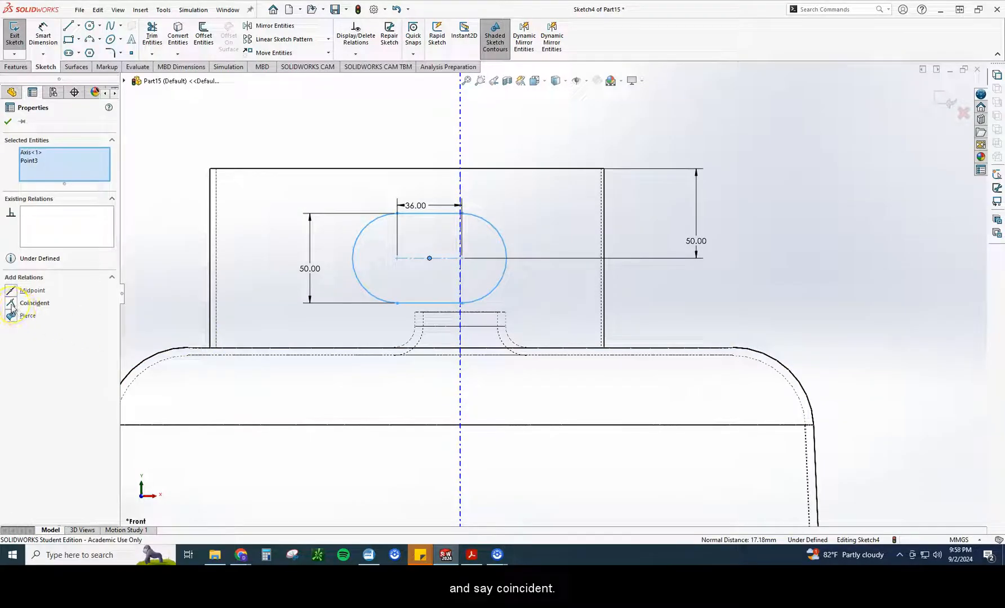
{"action": "left_click", "coordinate": [10, 303]}
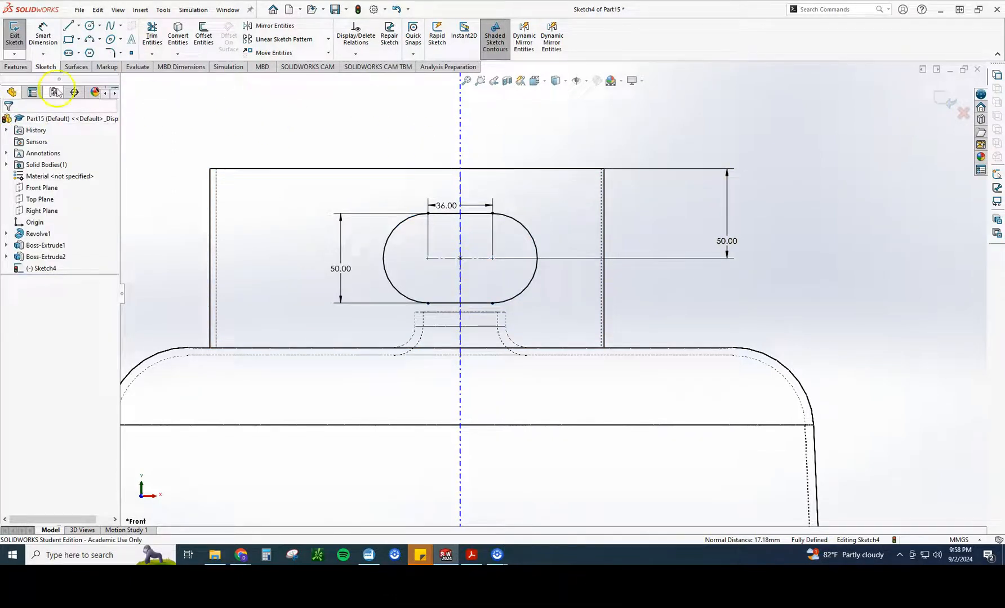
{"action": "left_click", "coordinate": [16, 67]}
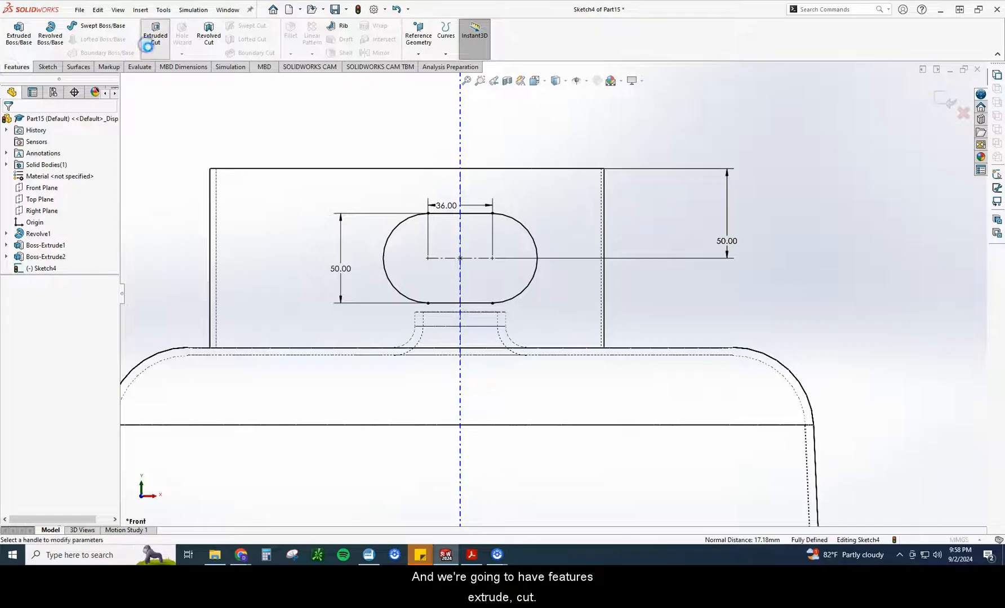
Extrude-cut the slot Through All, viewed isometric with shaded display.
{"action": "left_click", "coordinate": [154, 35]}
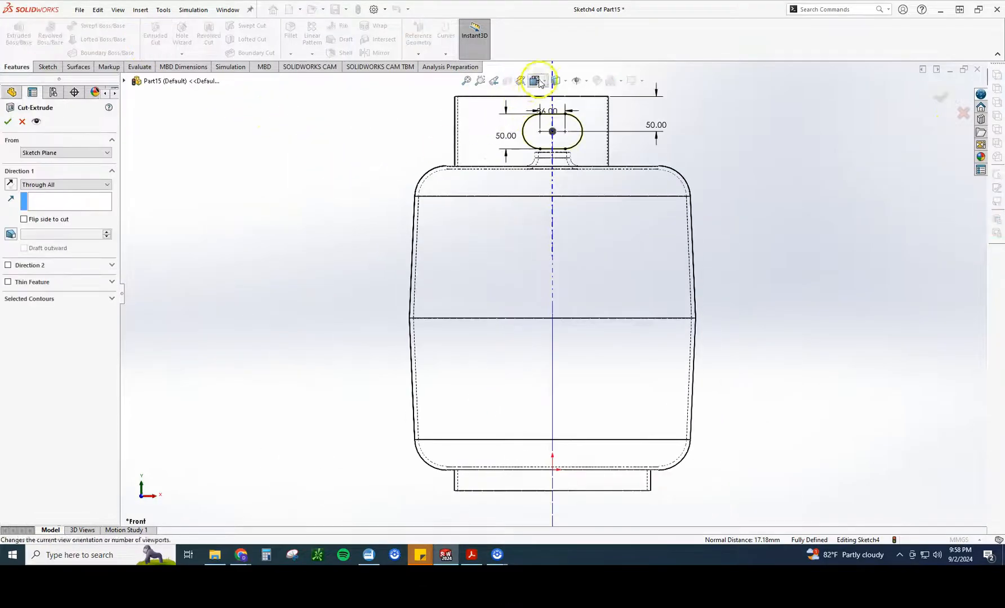
{"action": "left_click", "coordinate": [533, 81]}
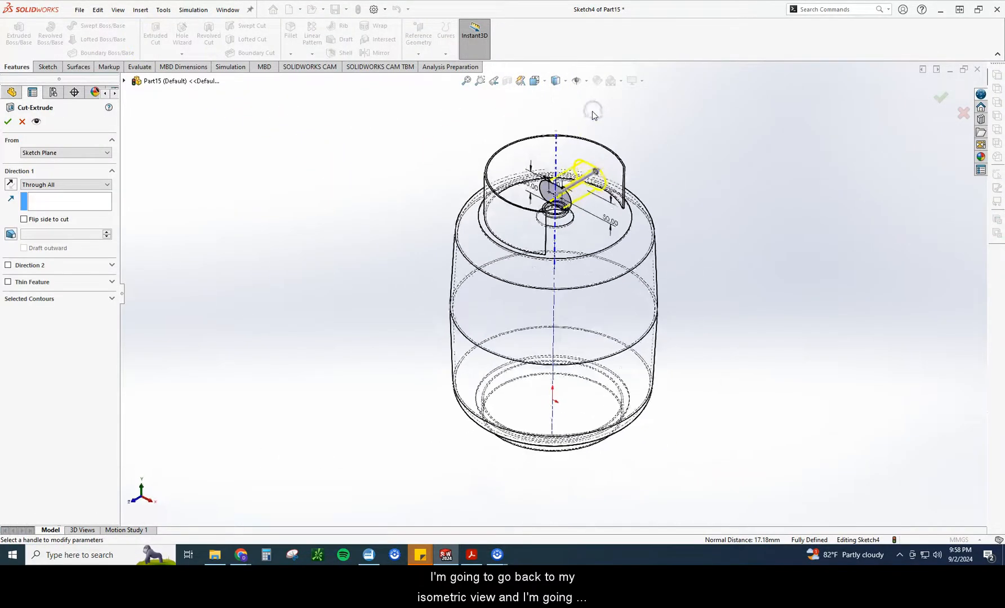
{"action": "left_click", "coordinate": [555, 81]}
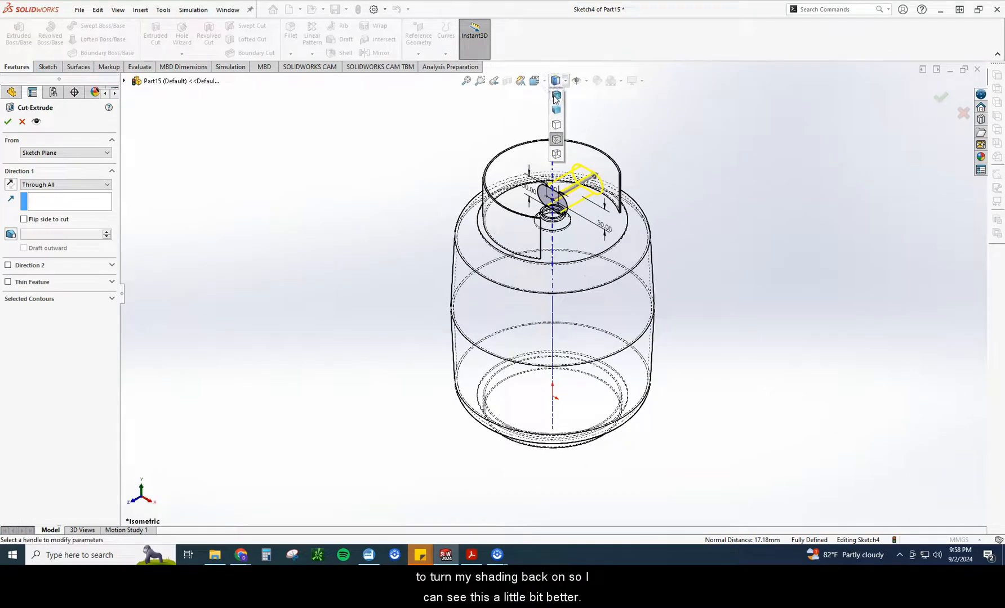
{"action": "left_click", "coordinate": [556, 95]}
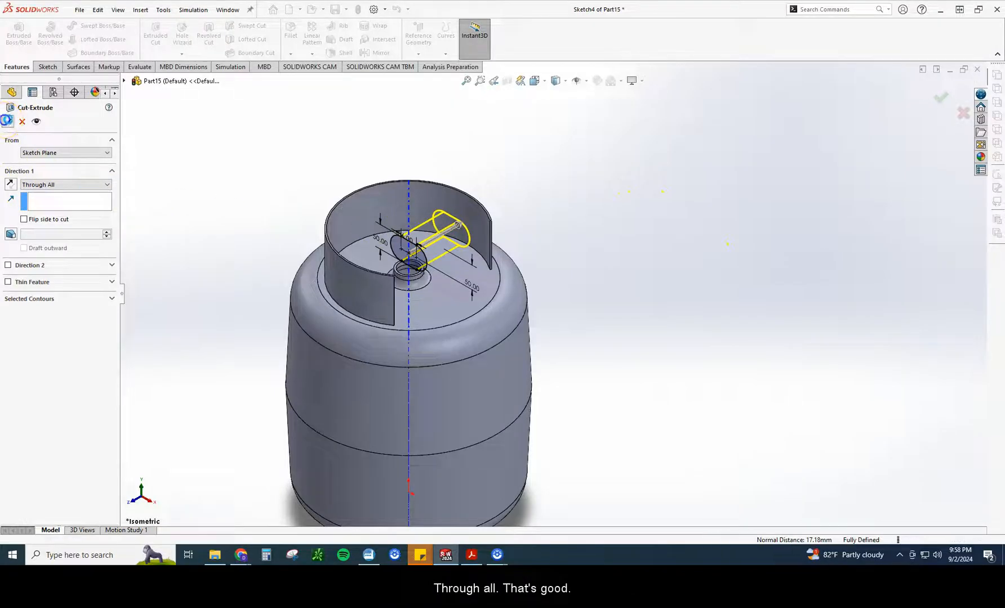
{"action": "left_click", "coordinate": [6, 122]}
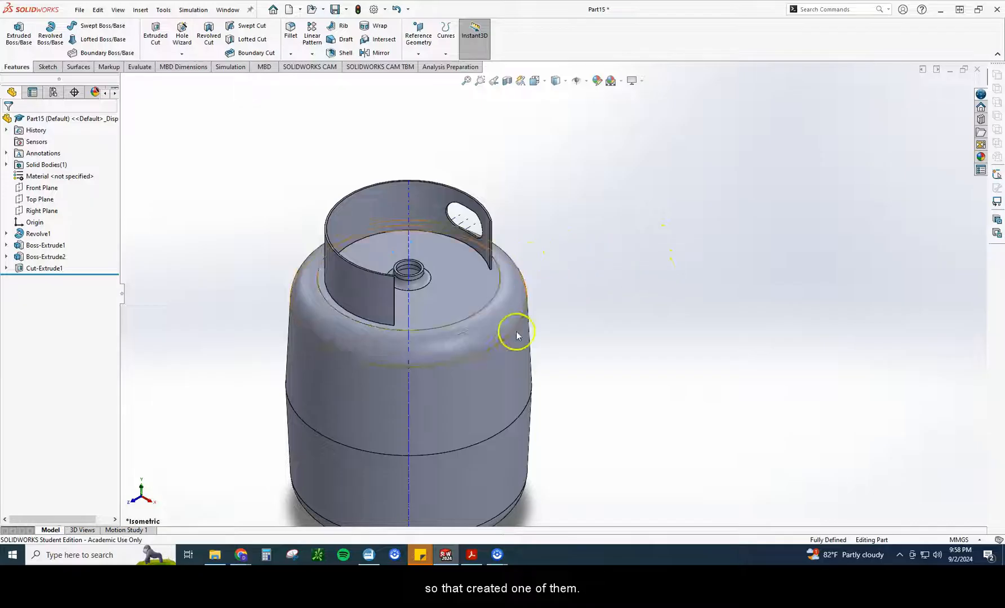
{"action": "left_click", "coordinate": [471, 555]}
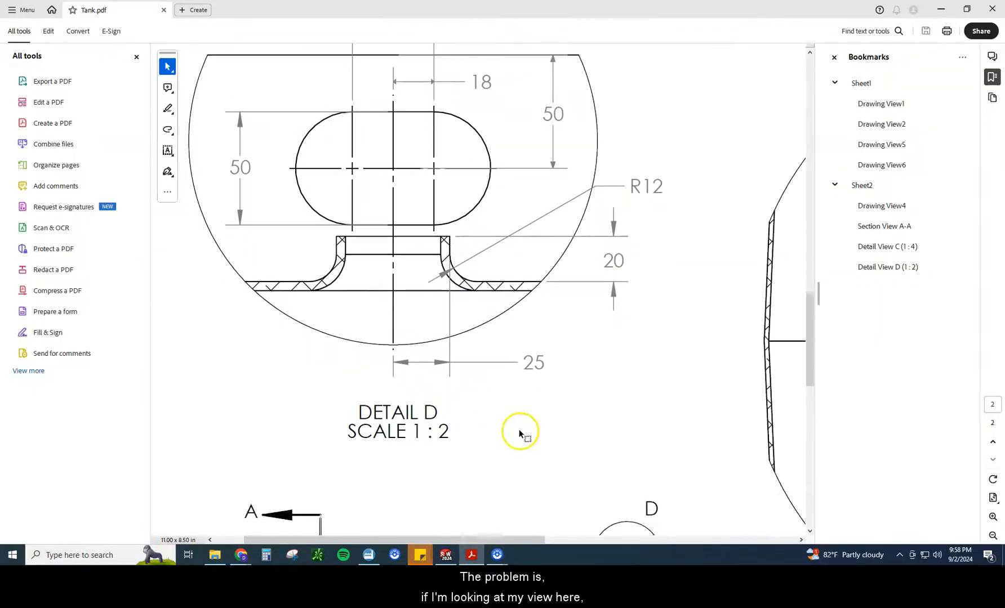
Fit the drawing's first sheet to the window height in Acrobat.
{"action": "scroll", "scroll_direction": "down", "scroll_amount": 3}
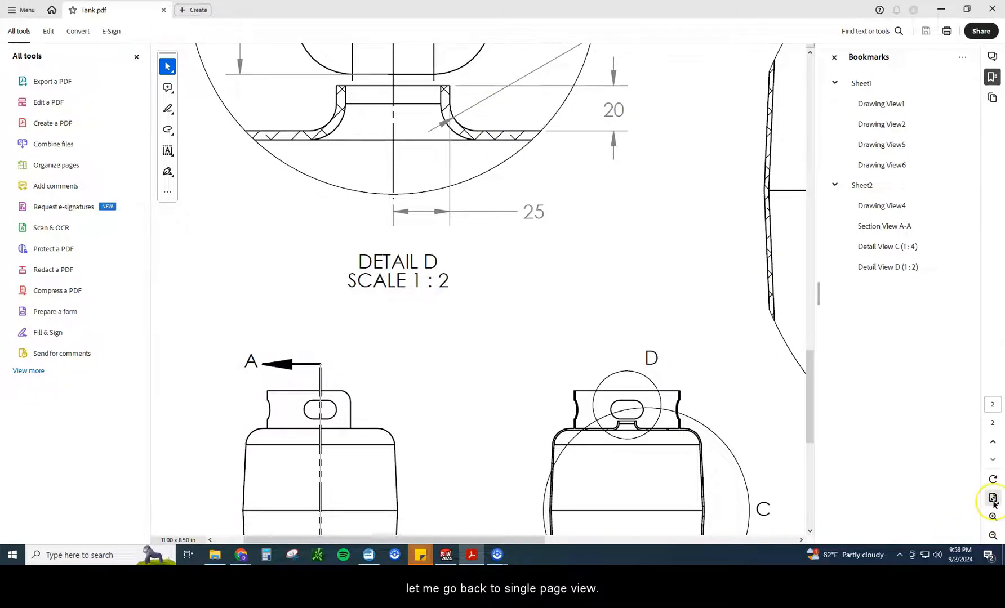
{"action": "left_click", "coordinate": [992, 499]}
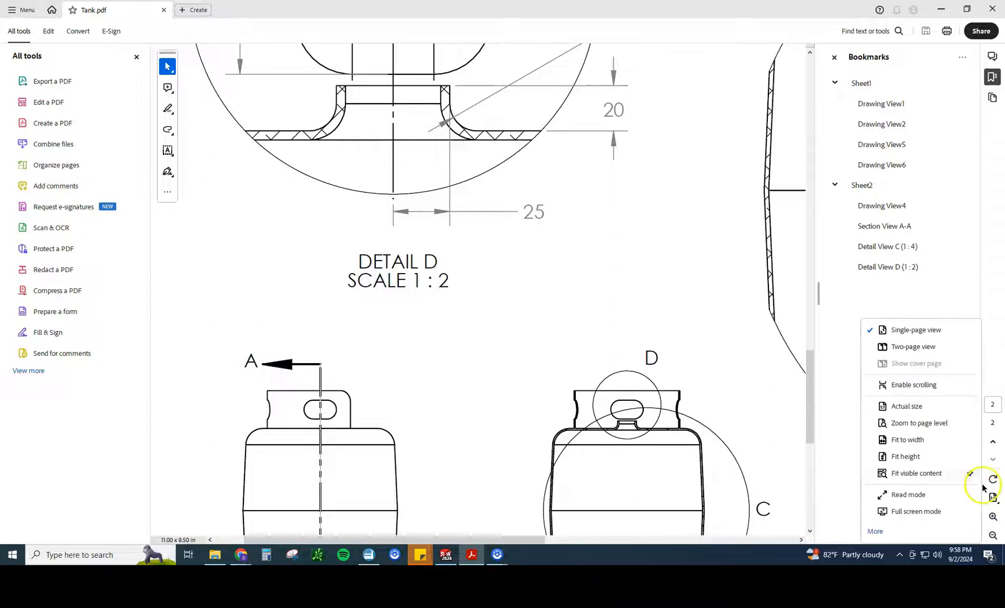
{"action": "mouse_move", "coordinate": [908, 456]}
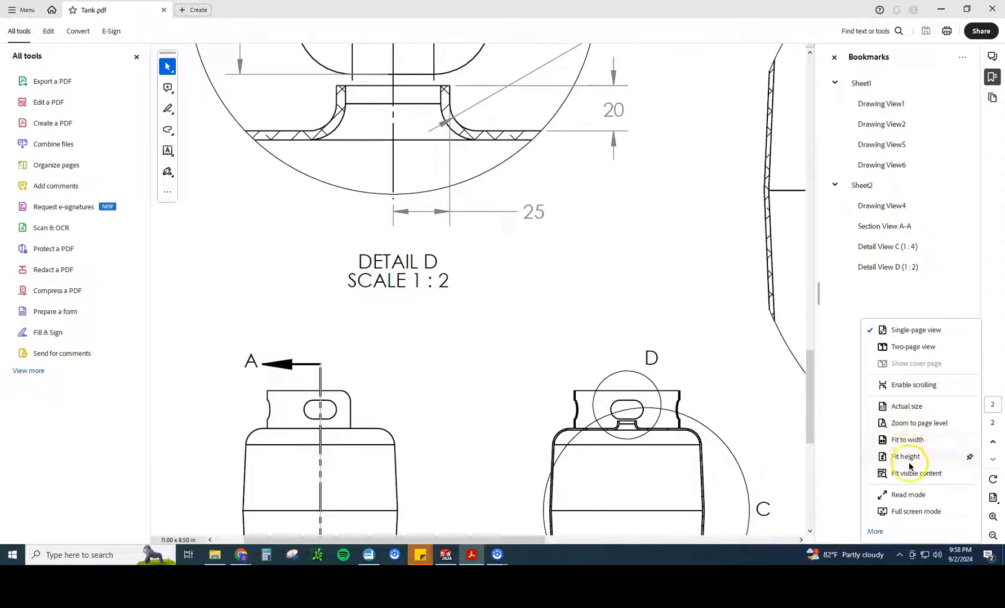
{"action": "left_click", "coordinate": [907, 456]}
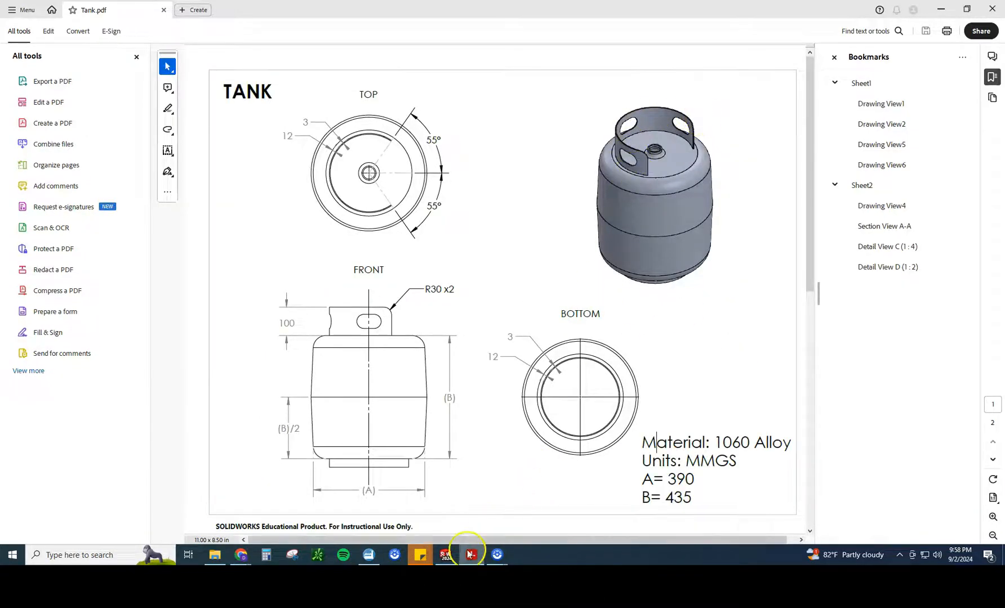
{"action": "left_click", "coordinate": [470, 554]}
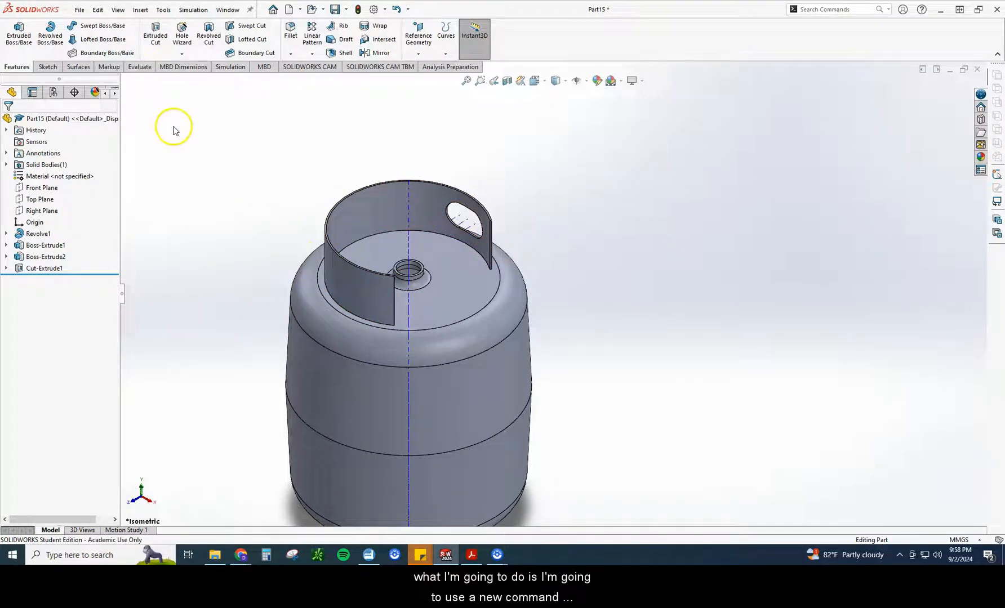
{"action": "mouse_move", "coordinate": [292, 73]}
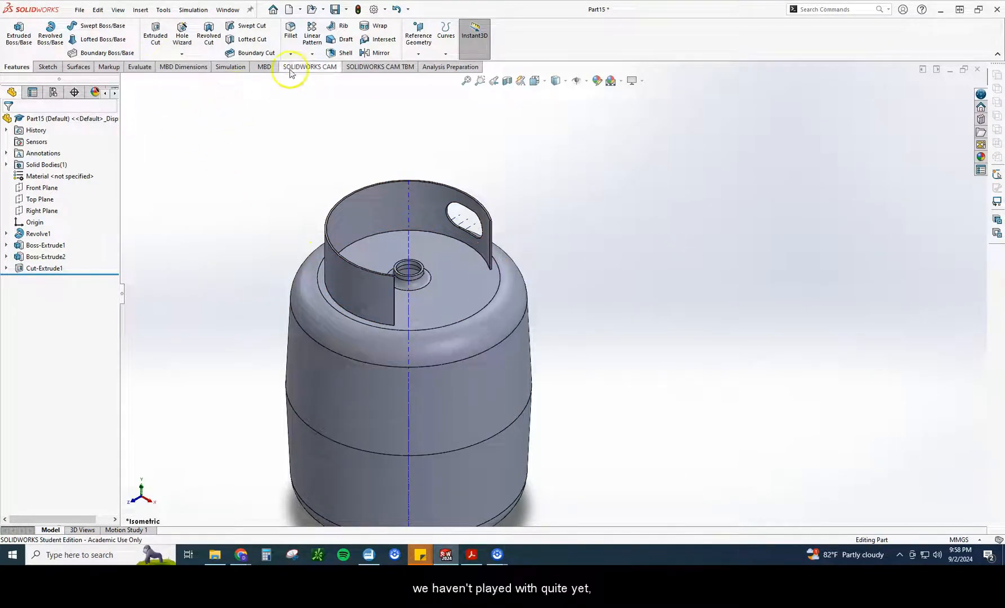
Circular-pattern Cut-Extrude1 about the central axis, 4 instances equally spaced over 360°.
{"action": "left_click", "coordinate": [320, 54]}
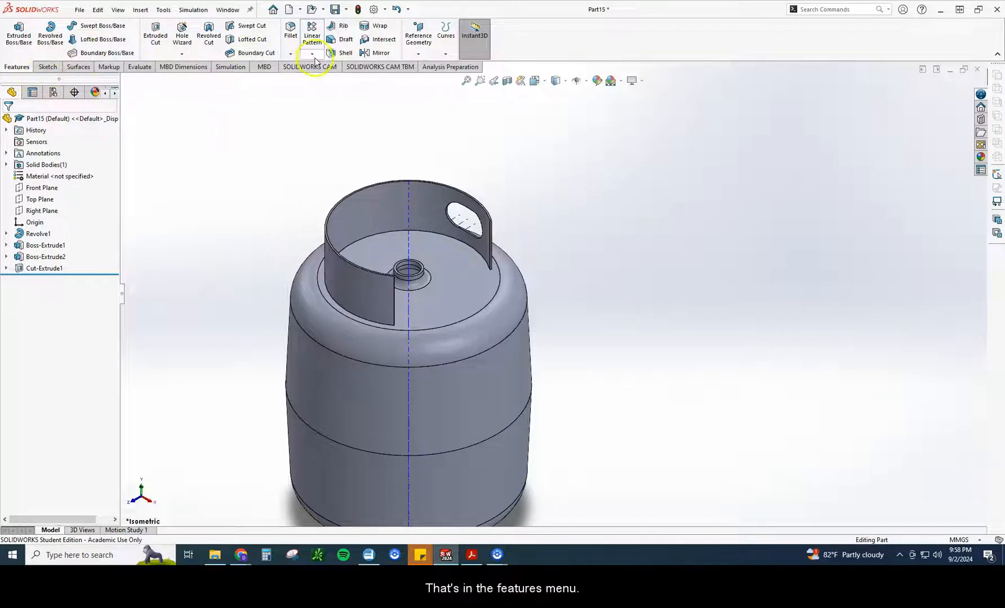
{"action": "left_click", "coordinate": [311, 54]}
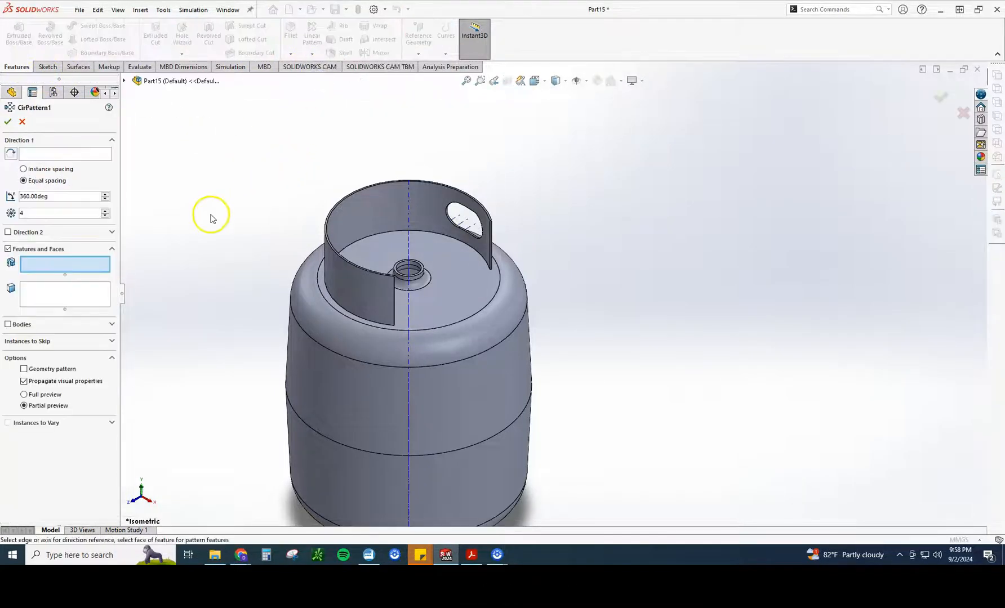
{"action": "left_click", "coordinate": [65, 154]}
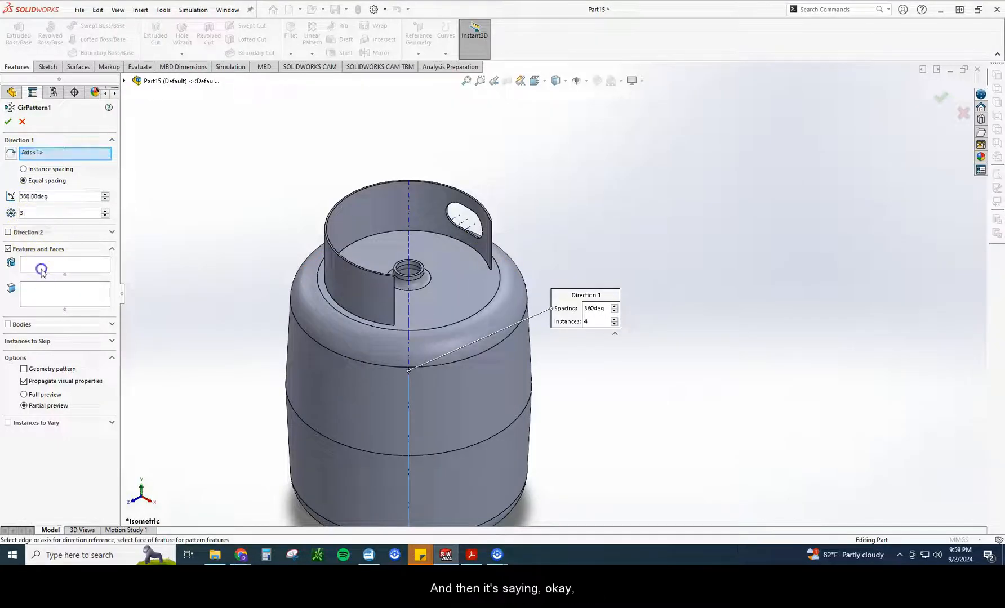
{"action": "left_click", "coordinate": [64, 264]}
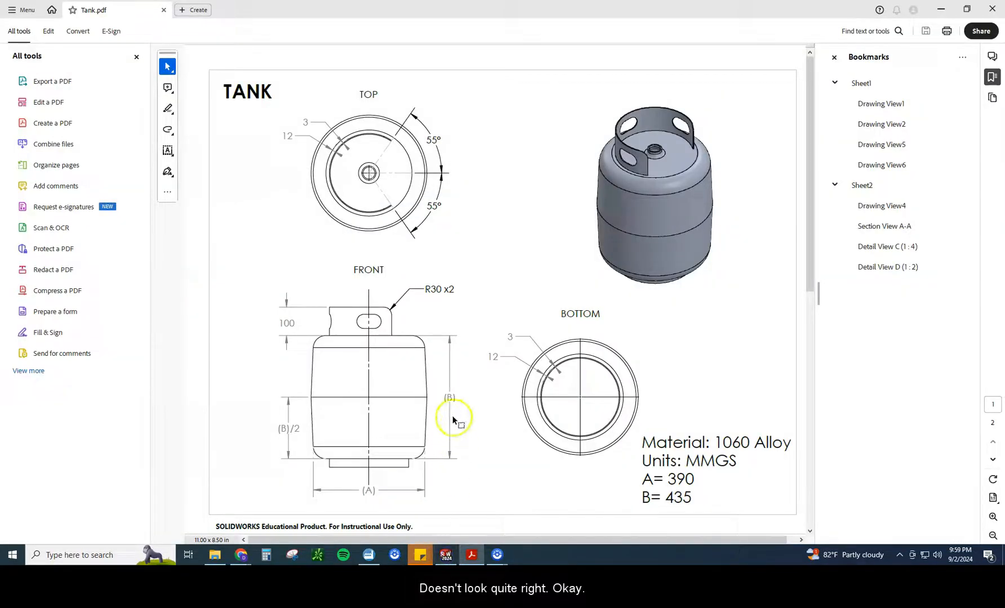
{"action": "mouse_move", "coordinate": [636, 170]}
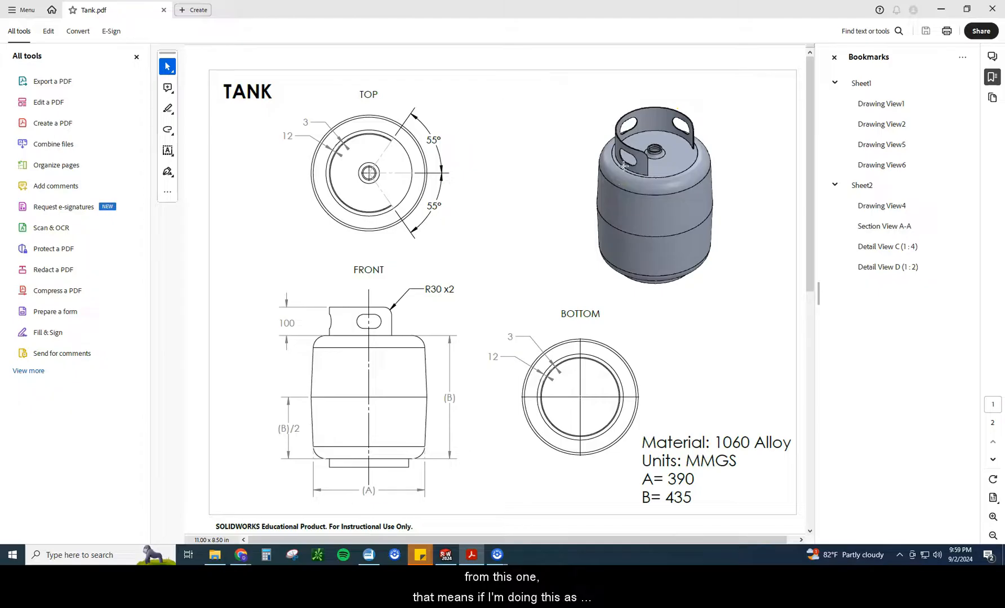
{"action": "left_click", "coordinate": [446, 556]}
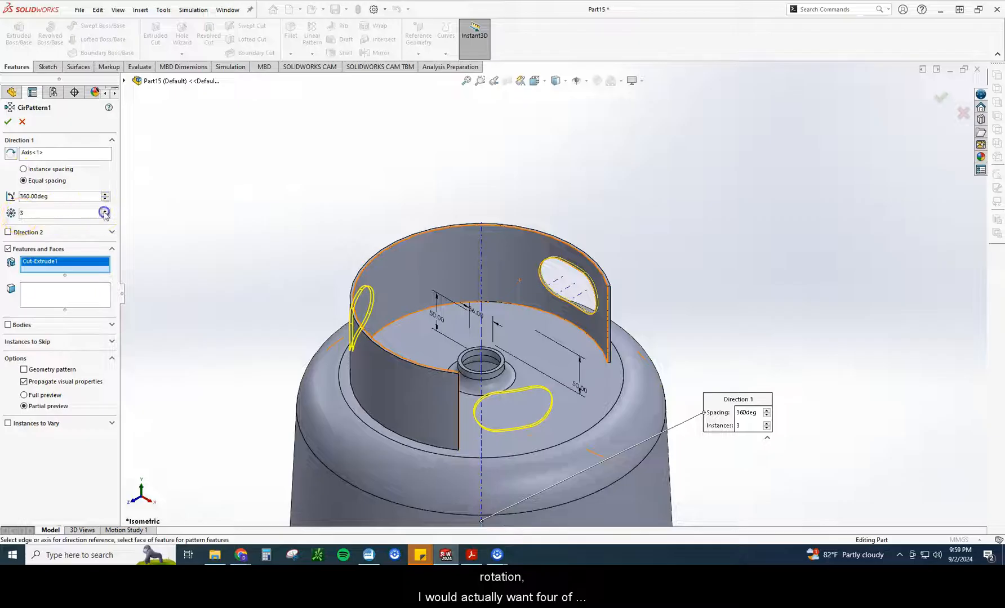
{"action": "left_click", "coordinate": [104, 211]}
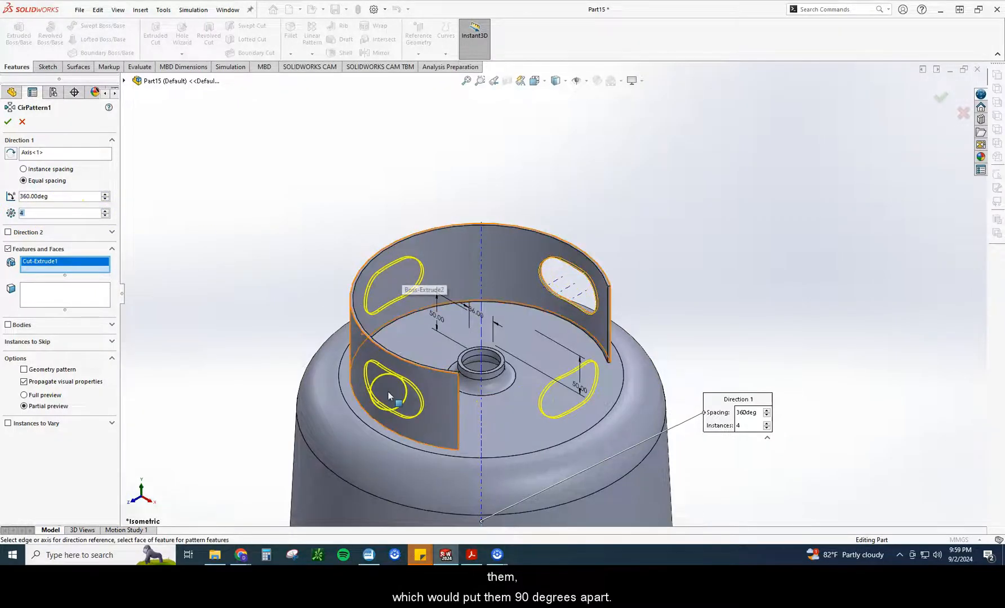
{"action": "left_click", "coordinate": [104, 215]}
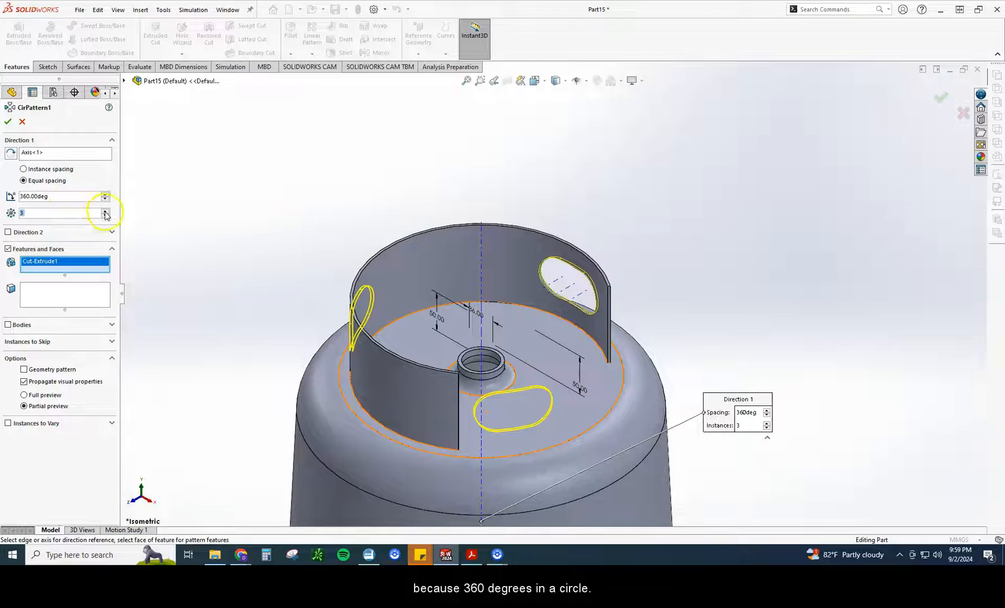
{"action": "left_click", "coordinate": [105, 210]}
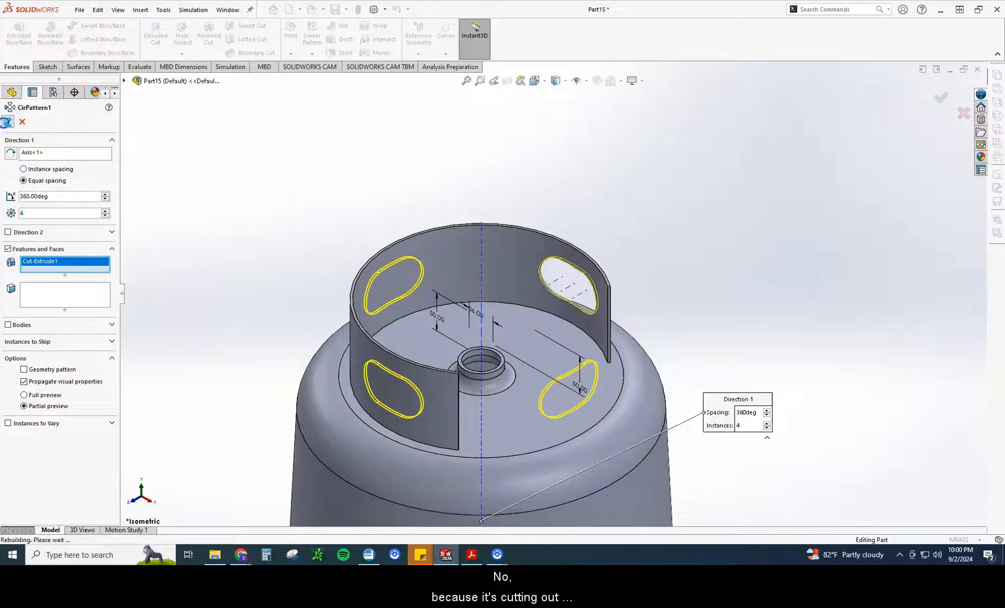
{"action": "left_click", "coordinate": [8, 122]}
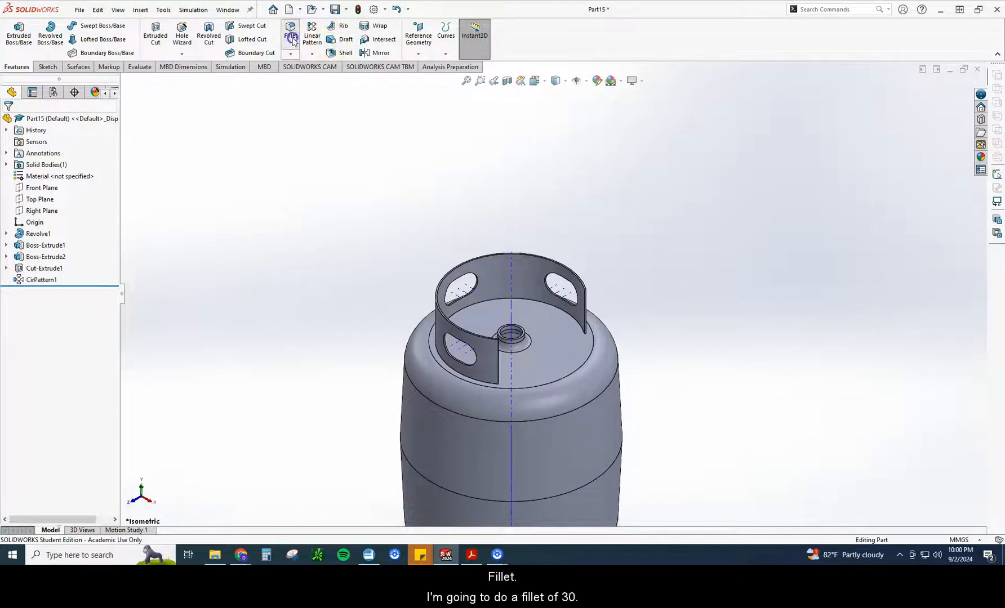
{"action": "left_click", "coordinate": [290, 29]}
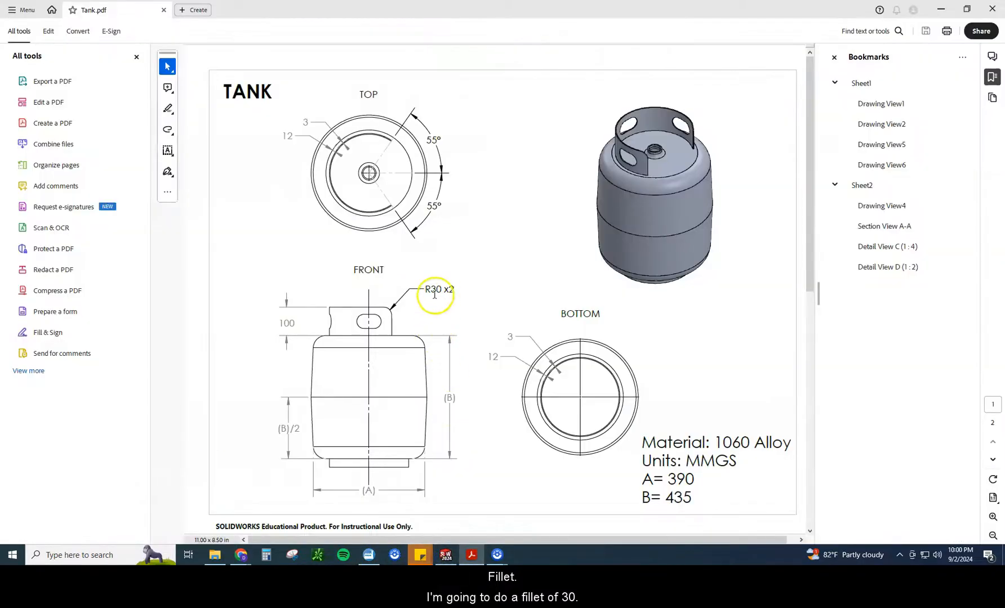
{"action": "double_click", "coordinate": [437, 289]}
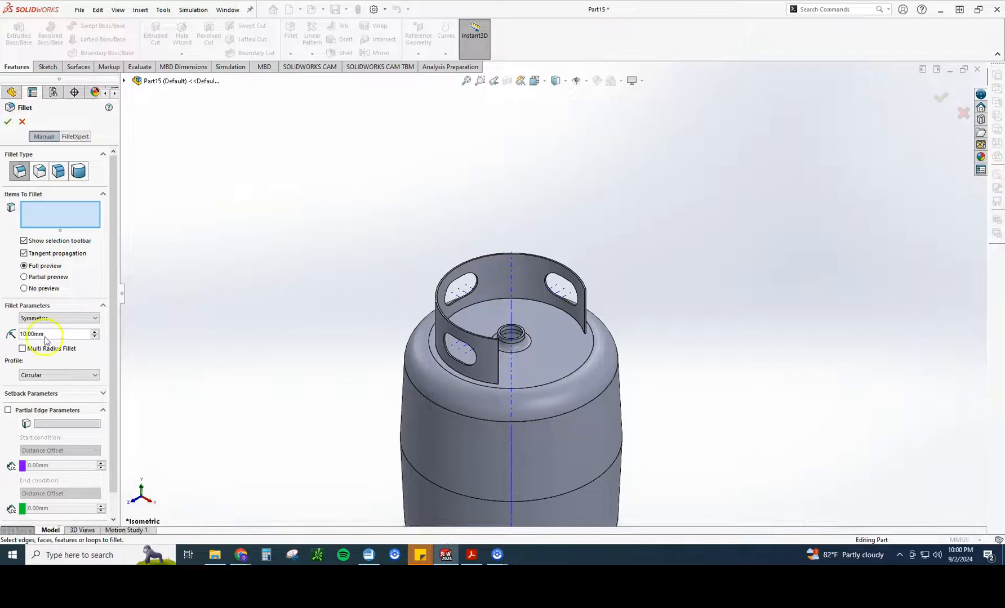
Fillet both shroud end edges with a 30 mm radius.
{"action": "type", "text": "30"}
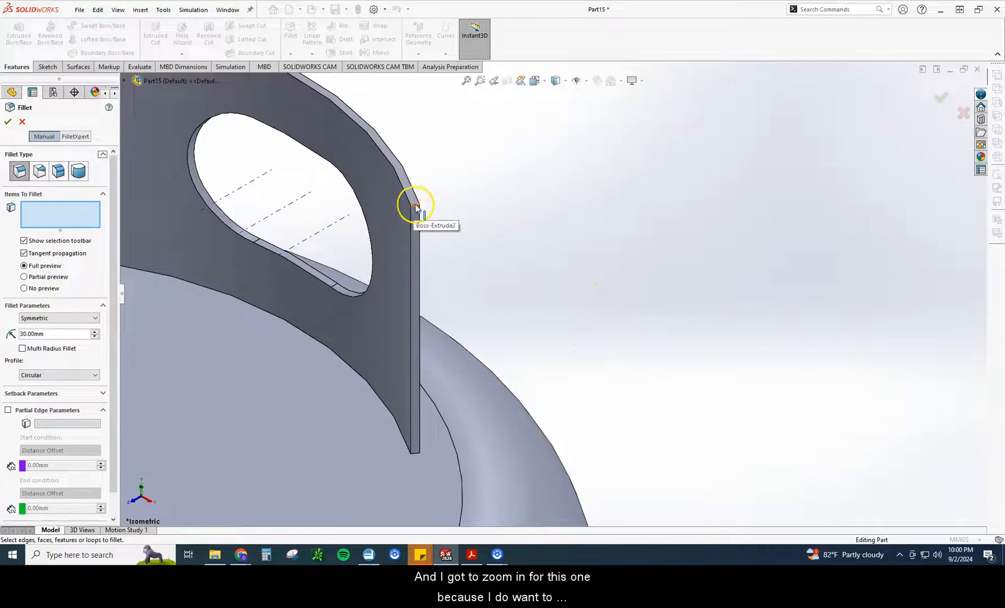
{"action": "left_click", "coordinate": [415, 206]}
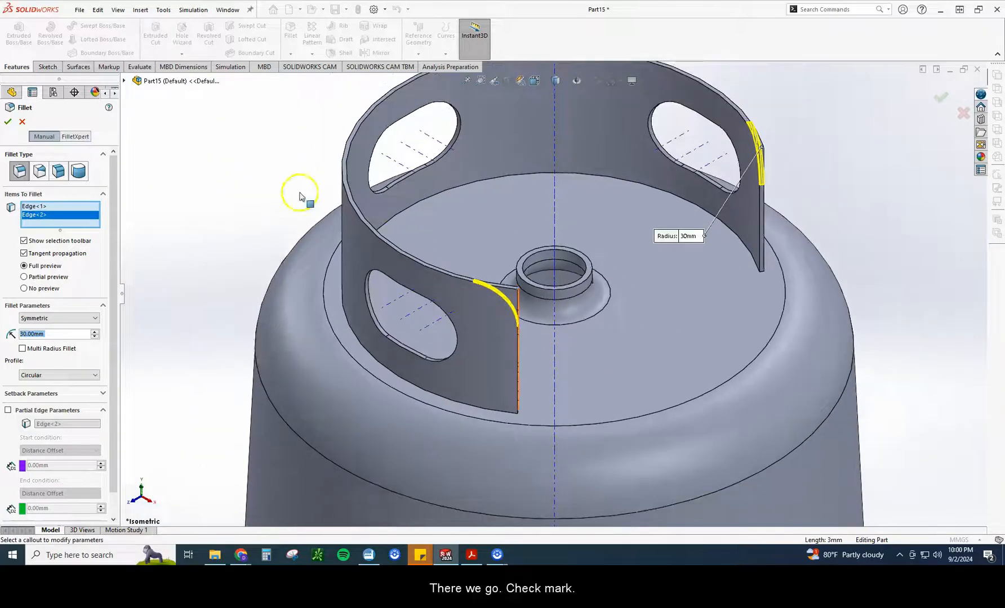
{"action": "left_click", "coordinate": [7, 122]}
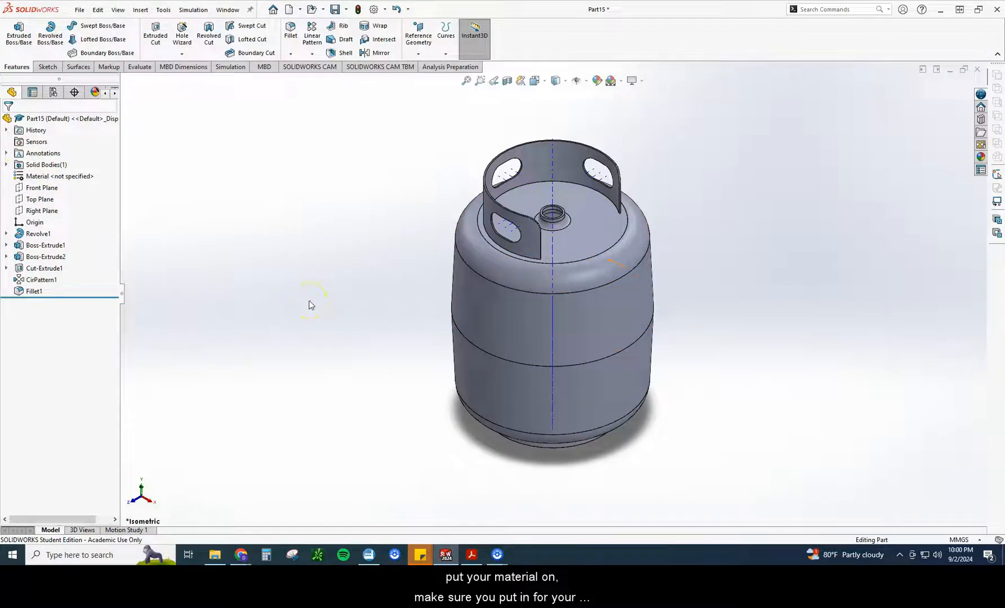
{"action": "mouse_move", "coordinate": [296, 367]}
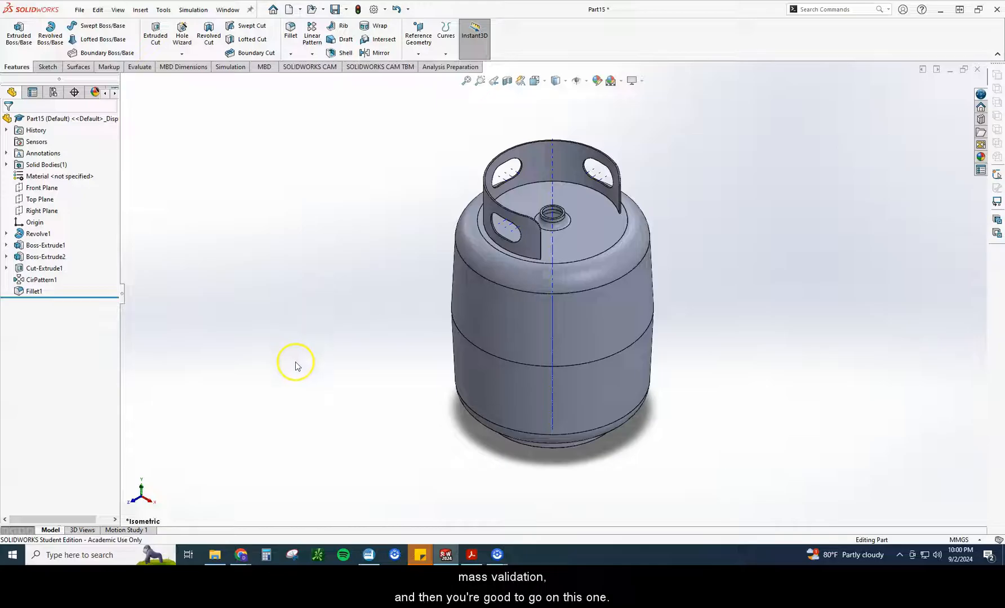
{"action": "mouse_move", "coordinate": [286, 434]}
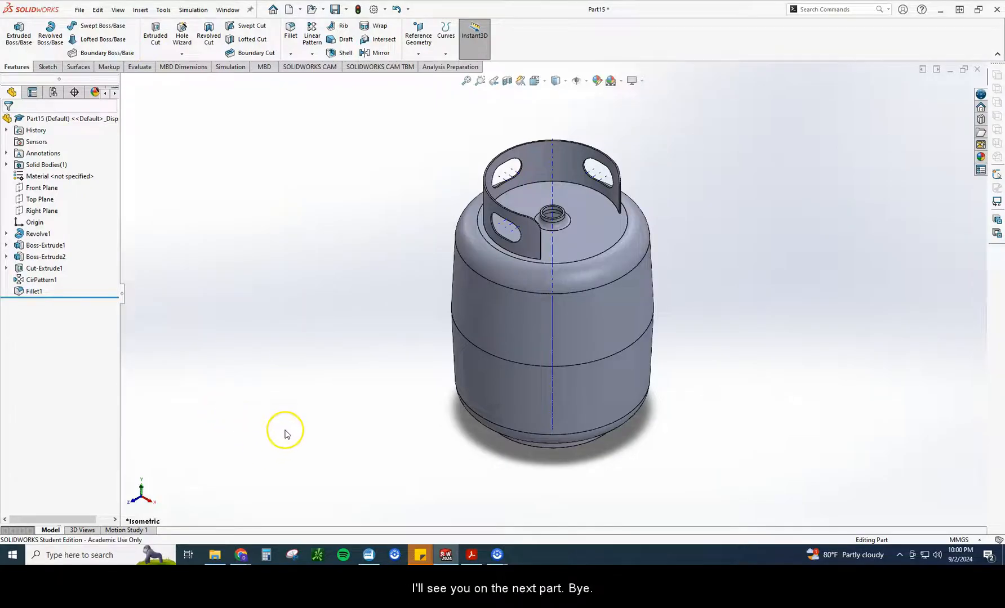